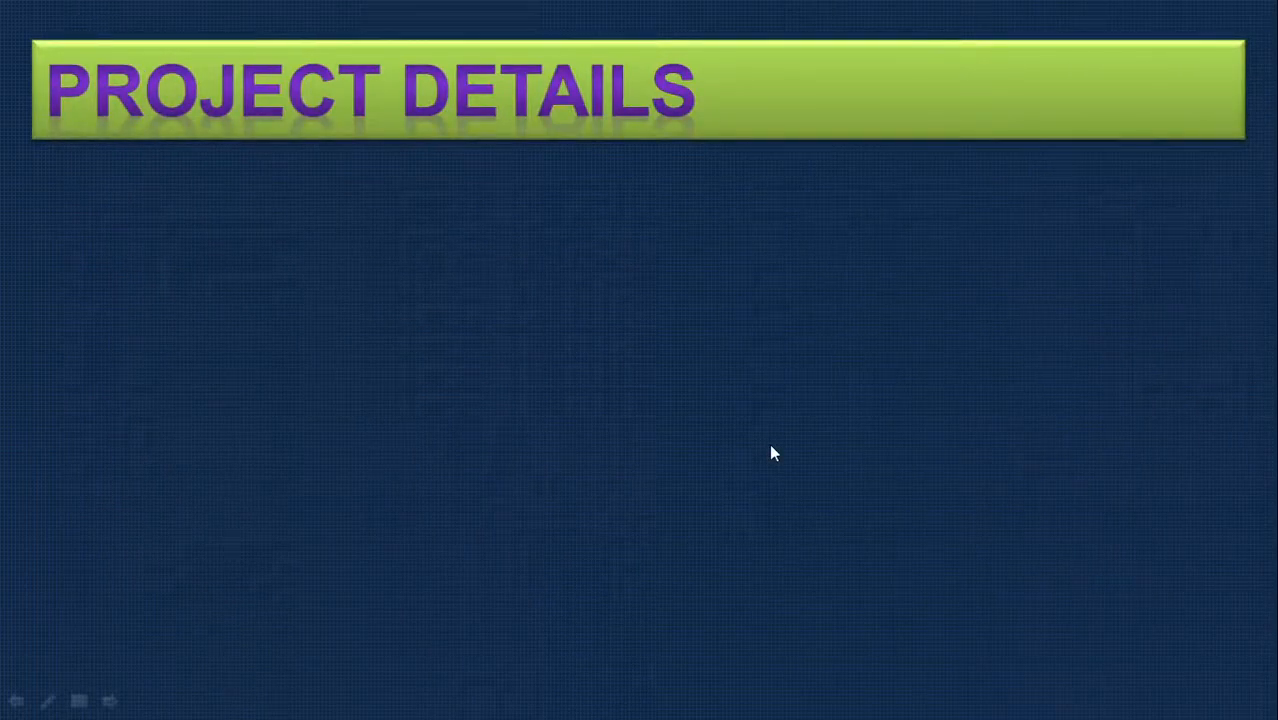
mouse_move(583, 408)
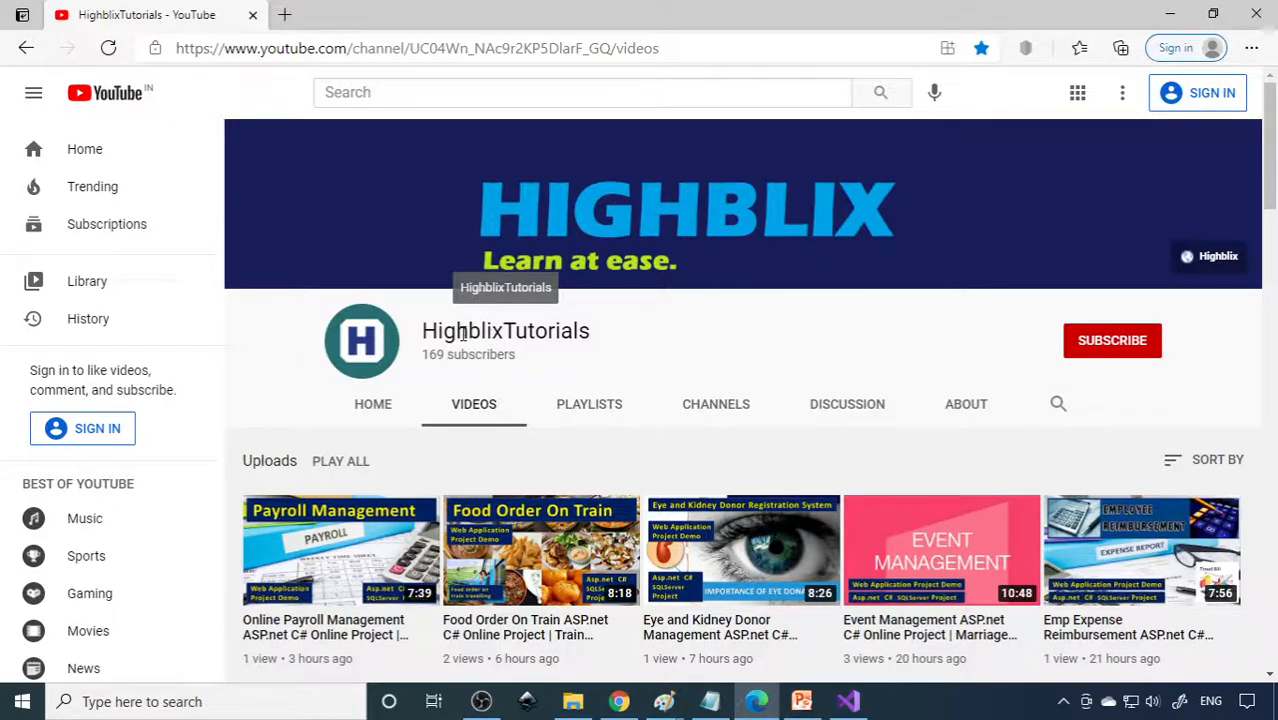
mouse_move(490, 410)
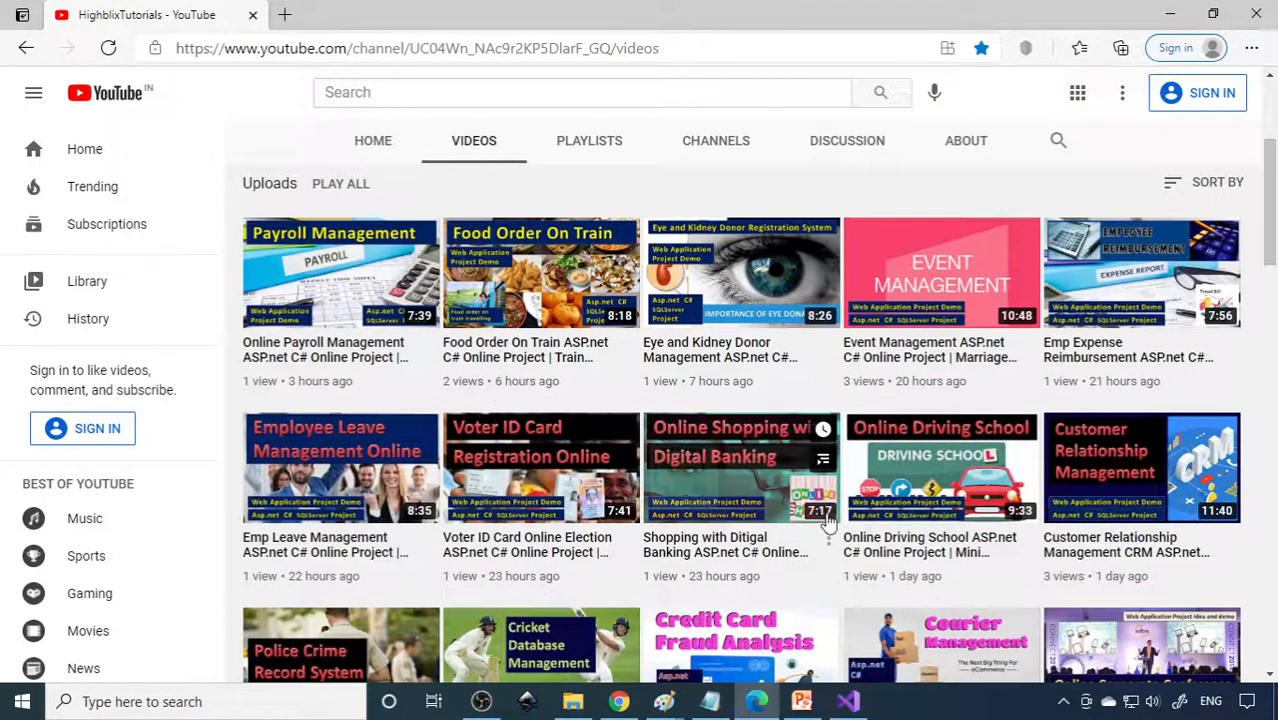
Step: Scroll through the HighblixTutorials channel's uploaded project videos
scroll(down, 3)
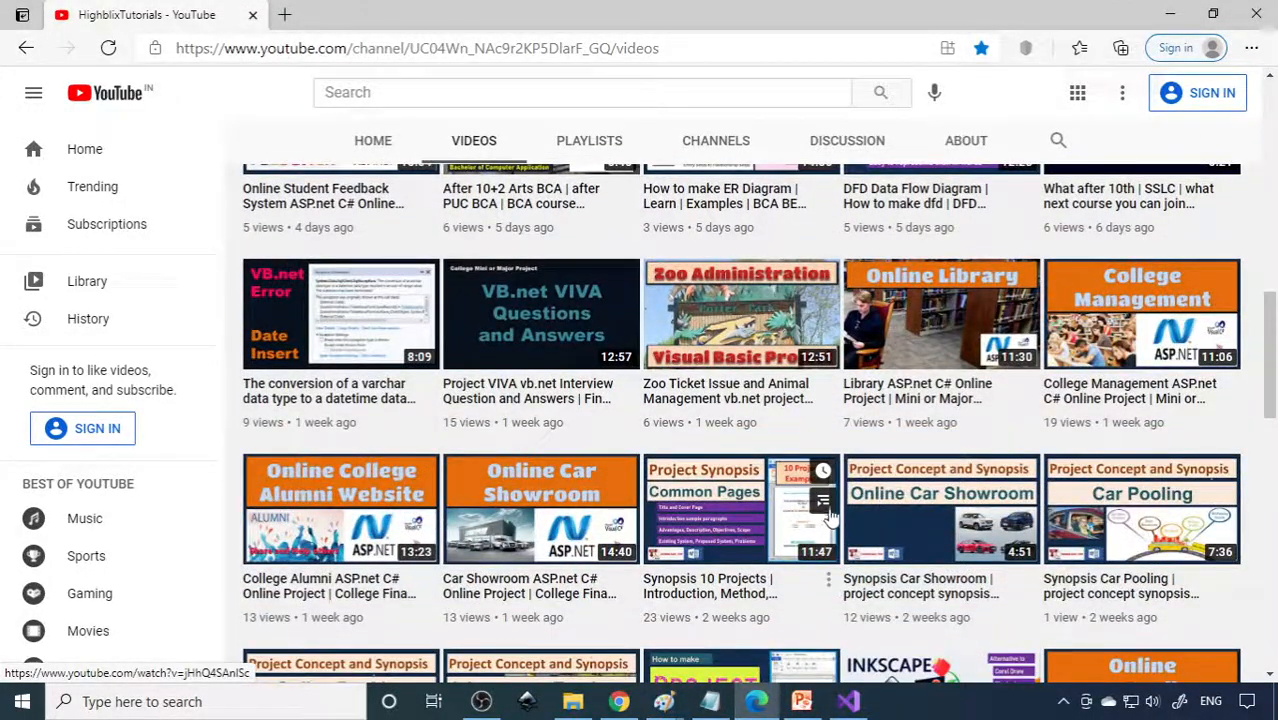
mouse_move(541, 314)
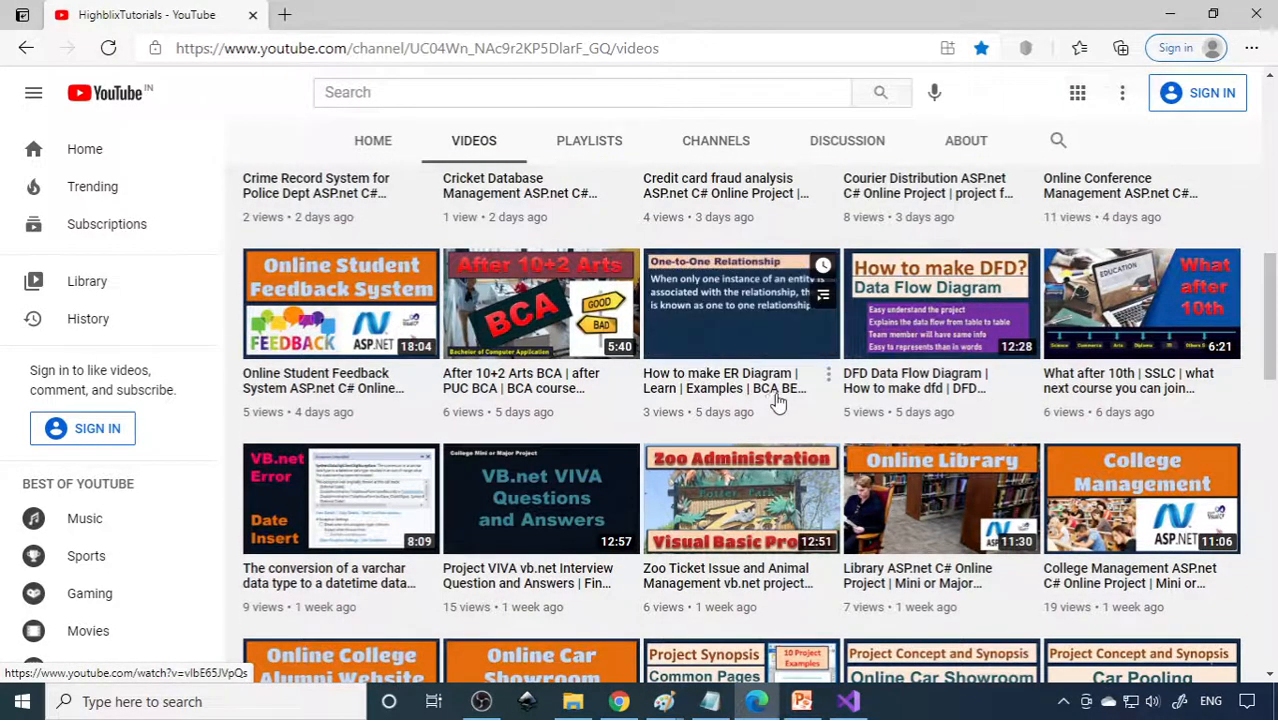
scroll(down, 3)
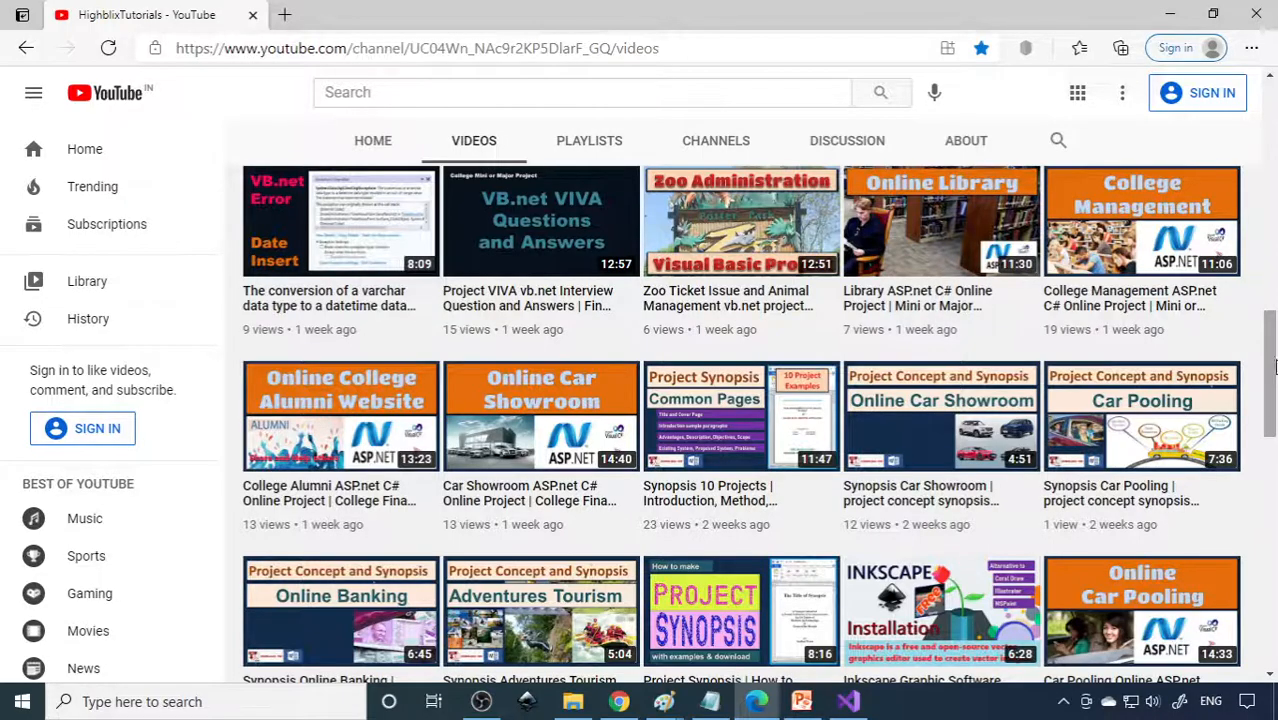
scroll(down, 3)
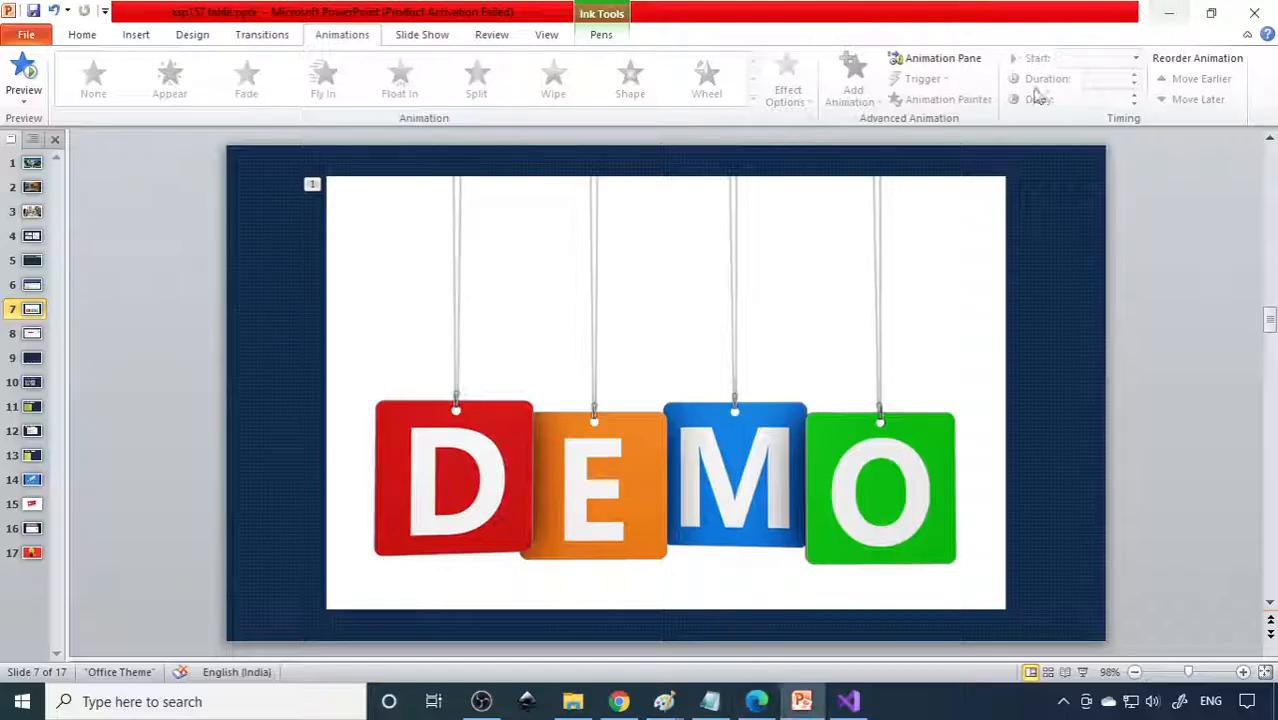
Step: Expand PizzaConnectionString's tables in Server Explorer and run the site in Chrome via IIS Express
click(847, 701)
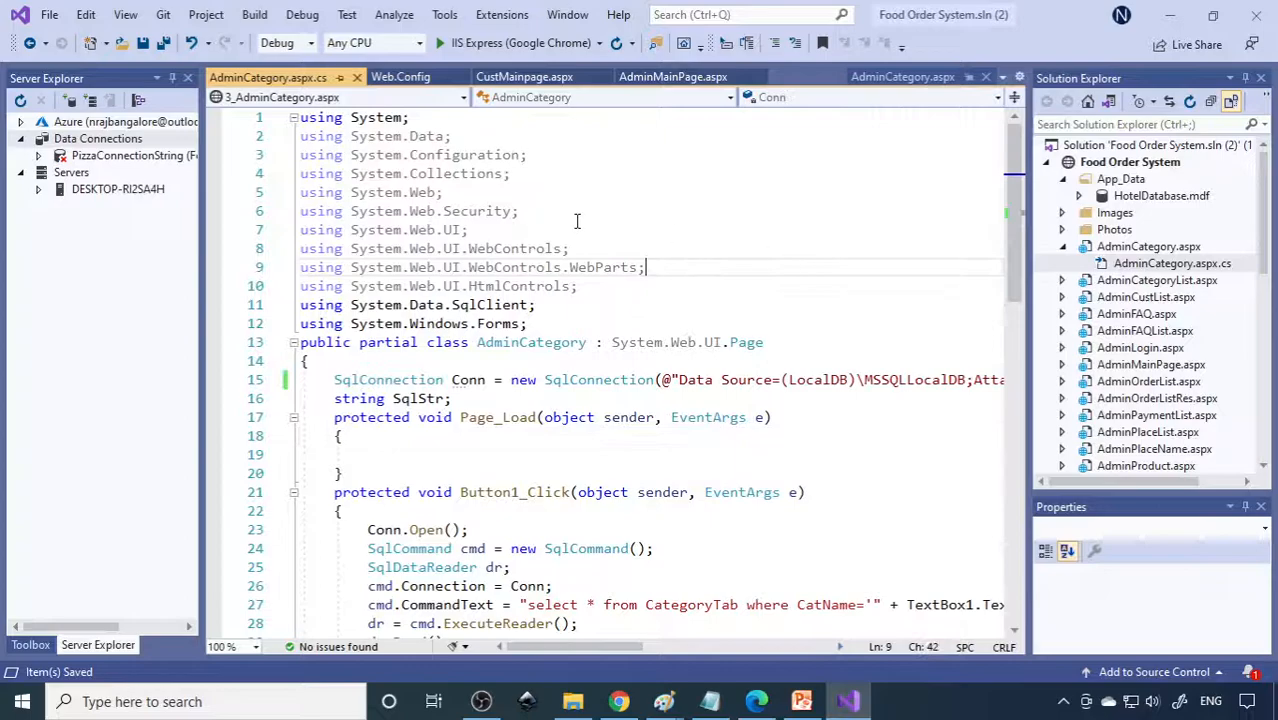
mouse_move(915, 154)
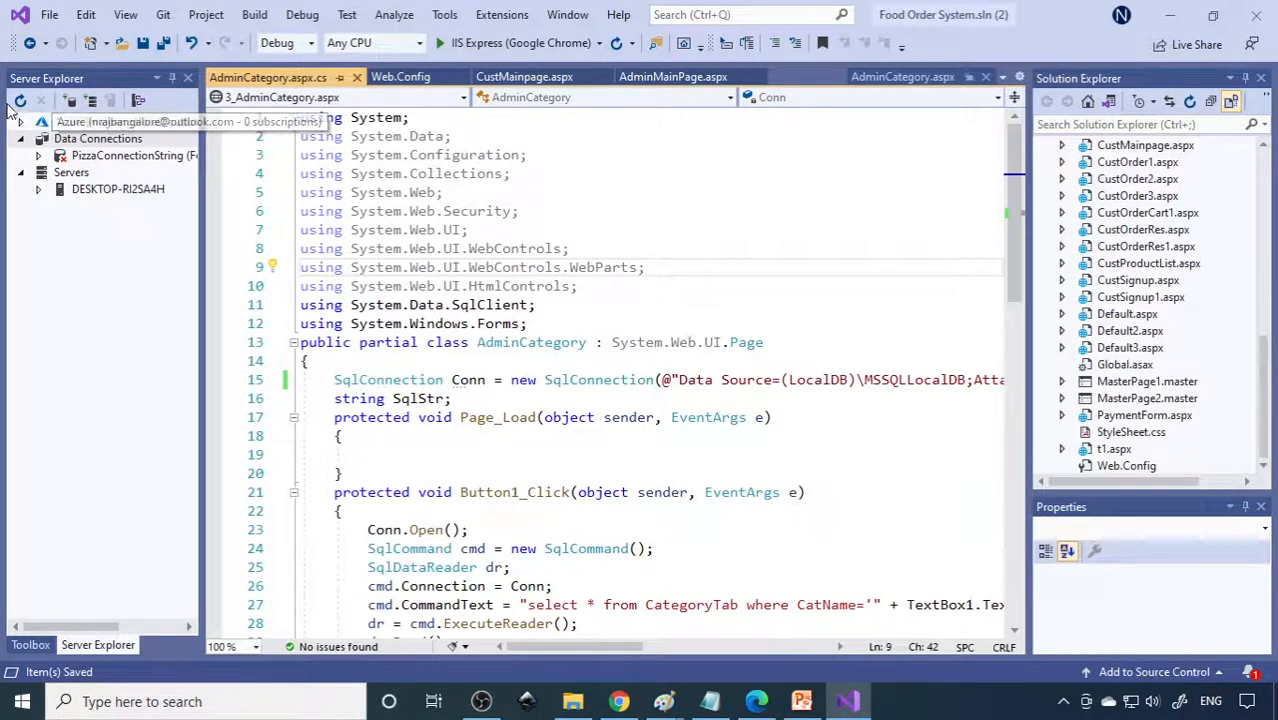
click(135, 155)
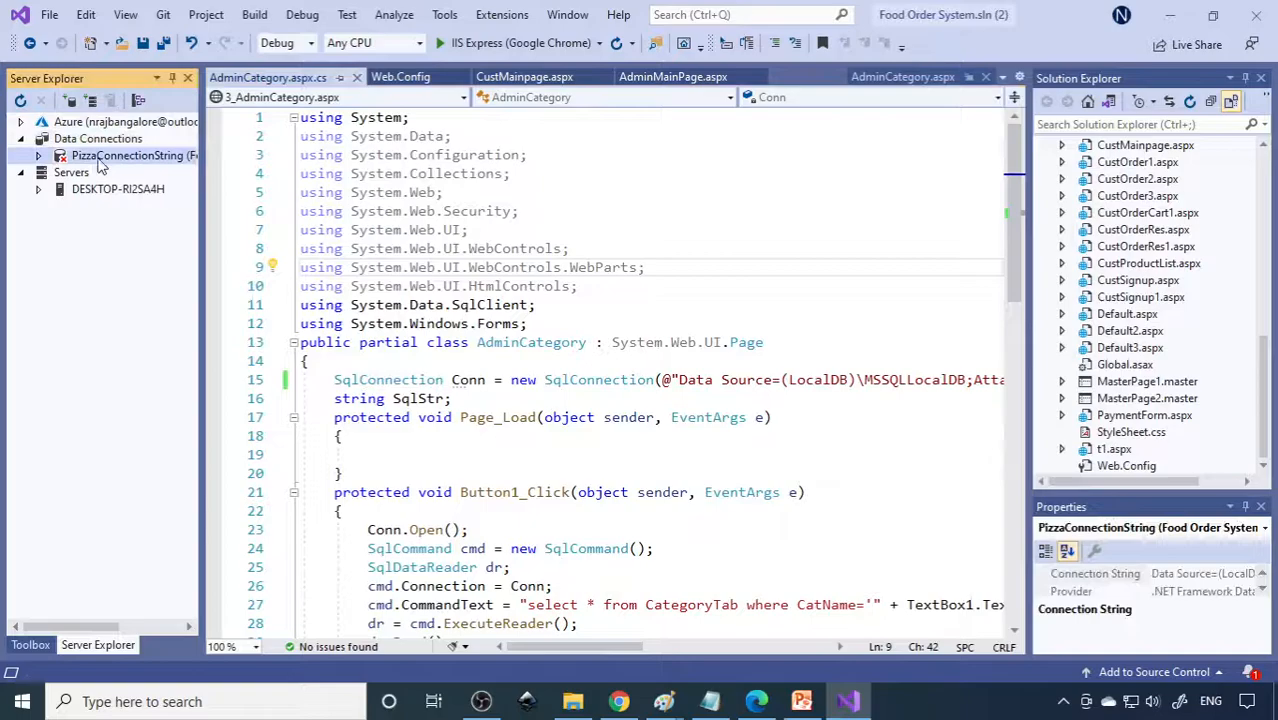
click(37, 155)
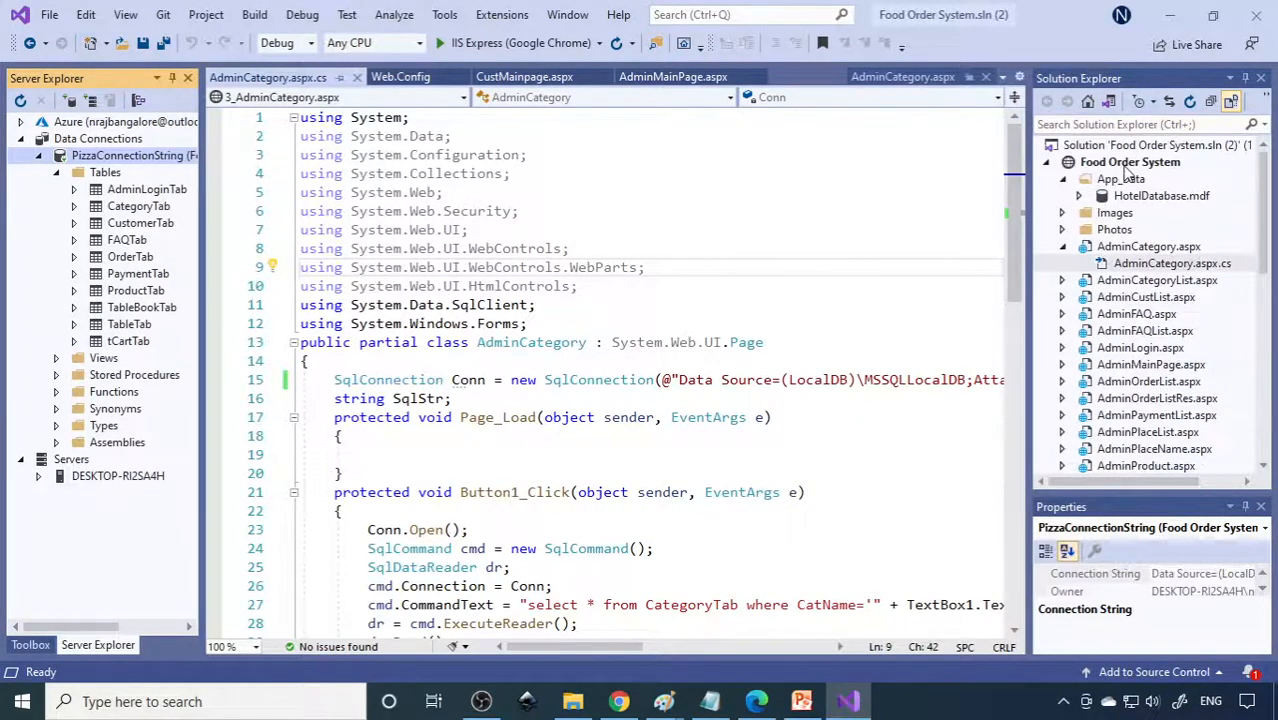
click(1130, 161)
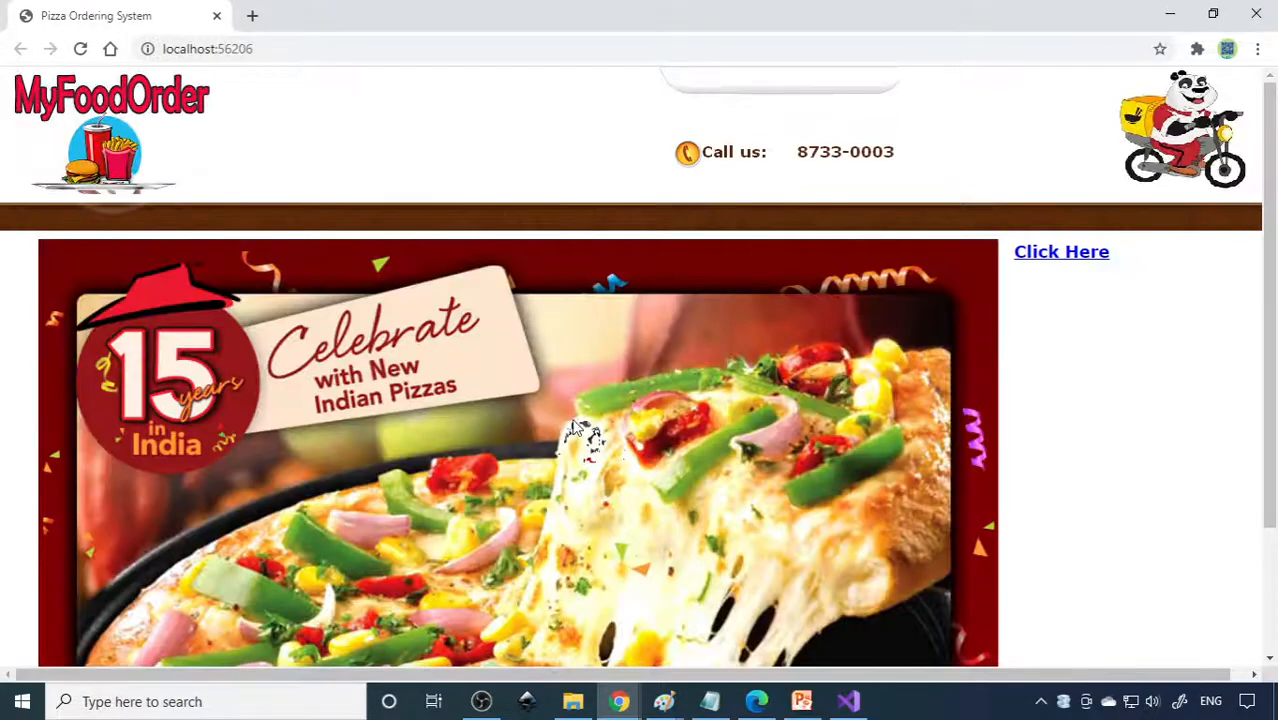
Step: Log in to MyFoodOrder as admin and dismiss Chrome's password warning
click(1061, 251)
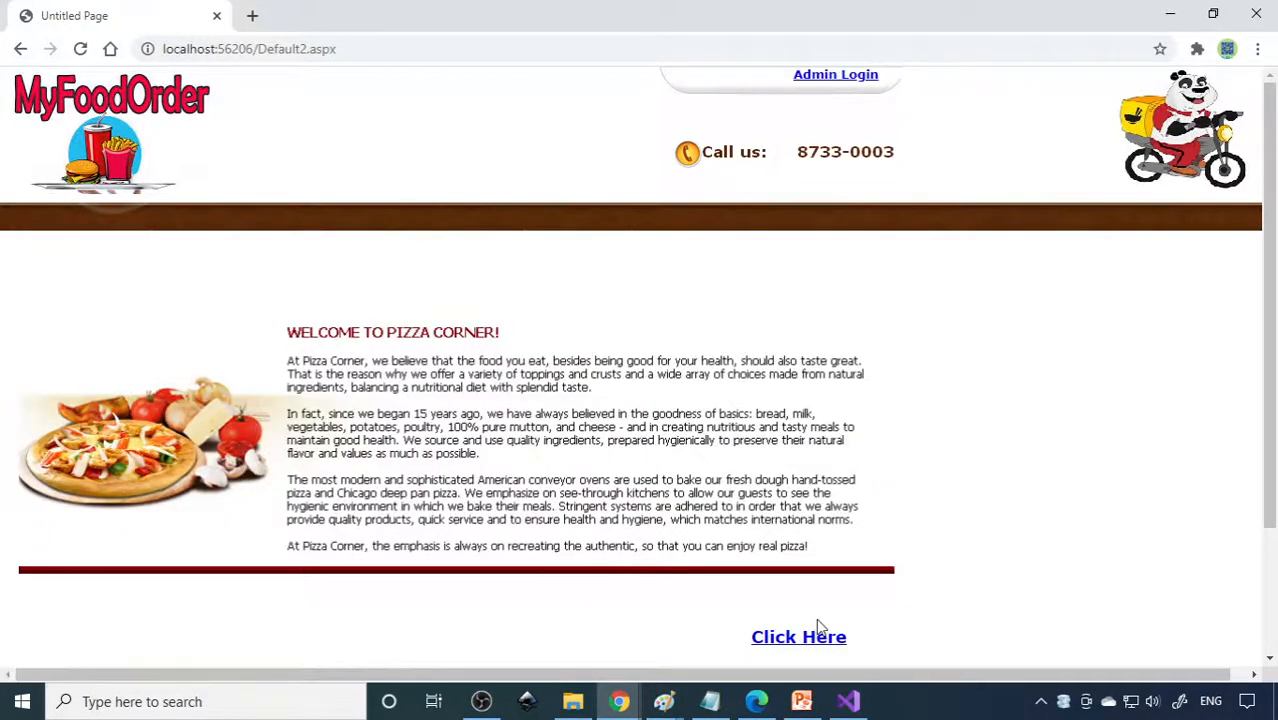
click(798, 636)
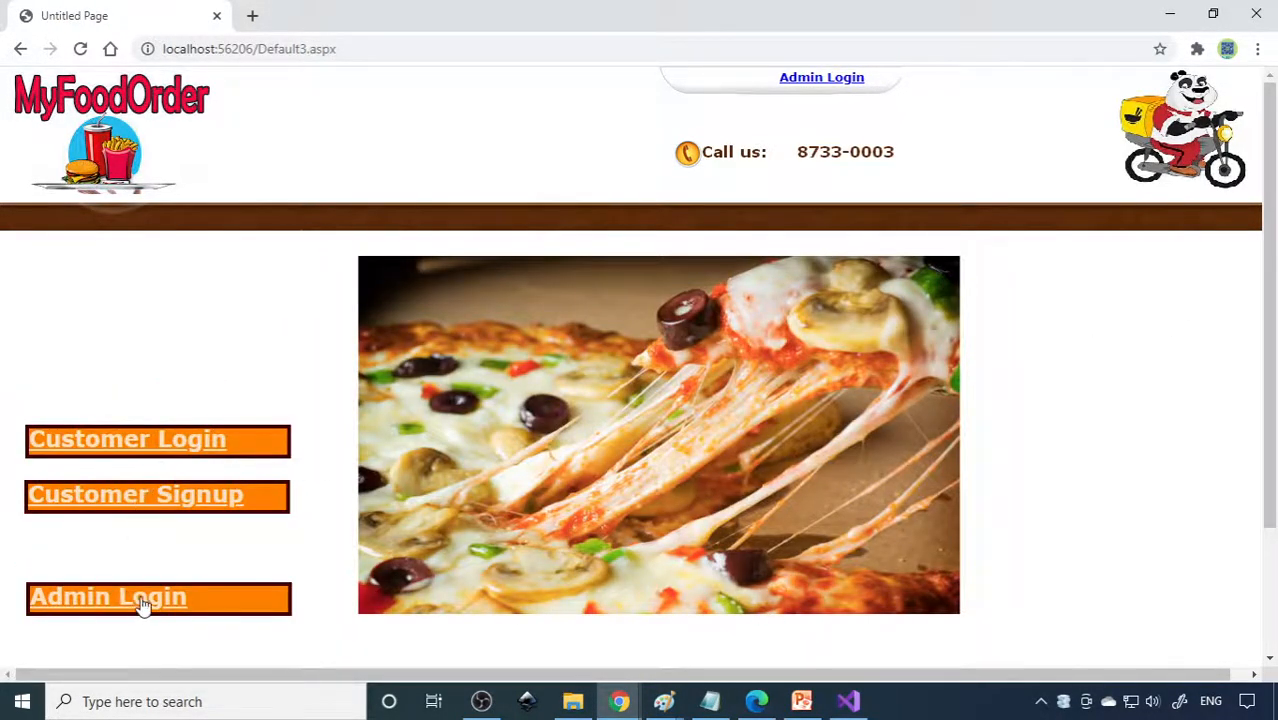
click(108, 597)
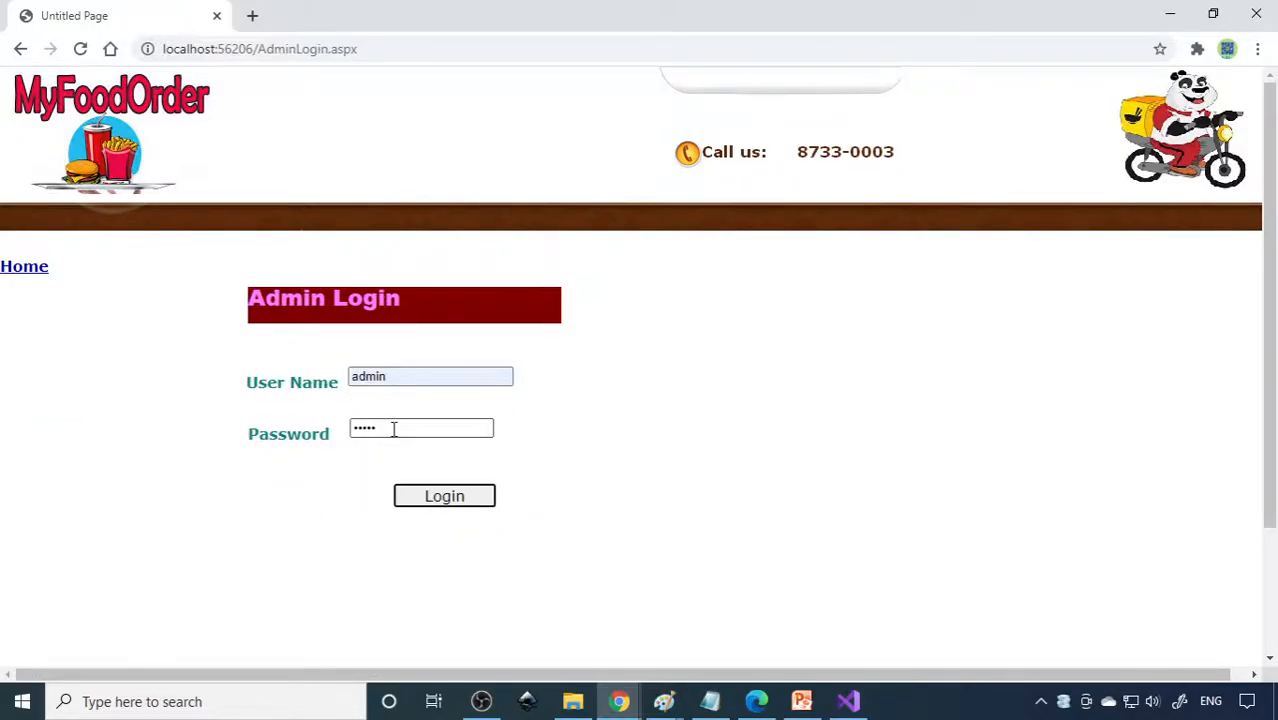
click(444, 496)
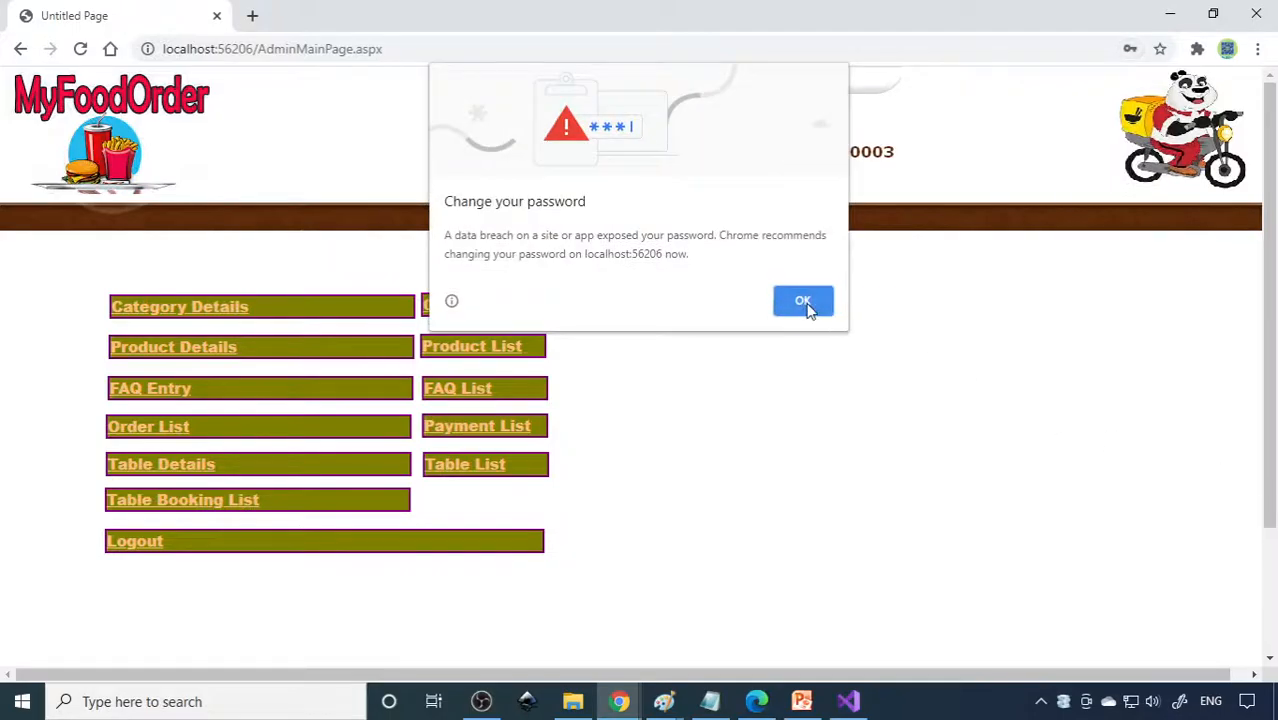
click(803, 301)
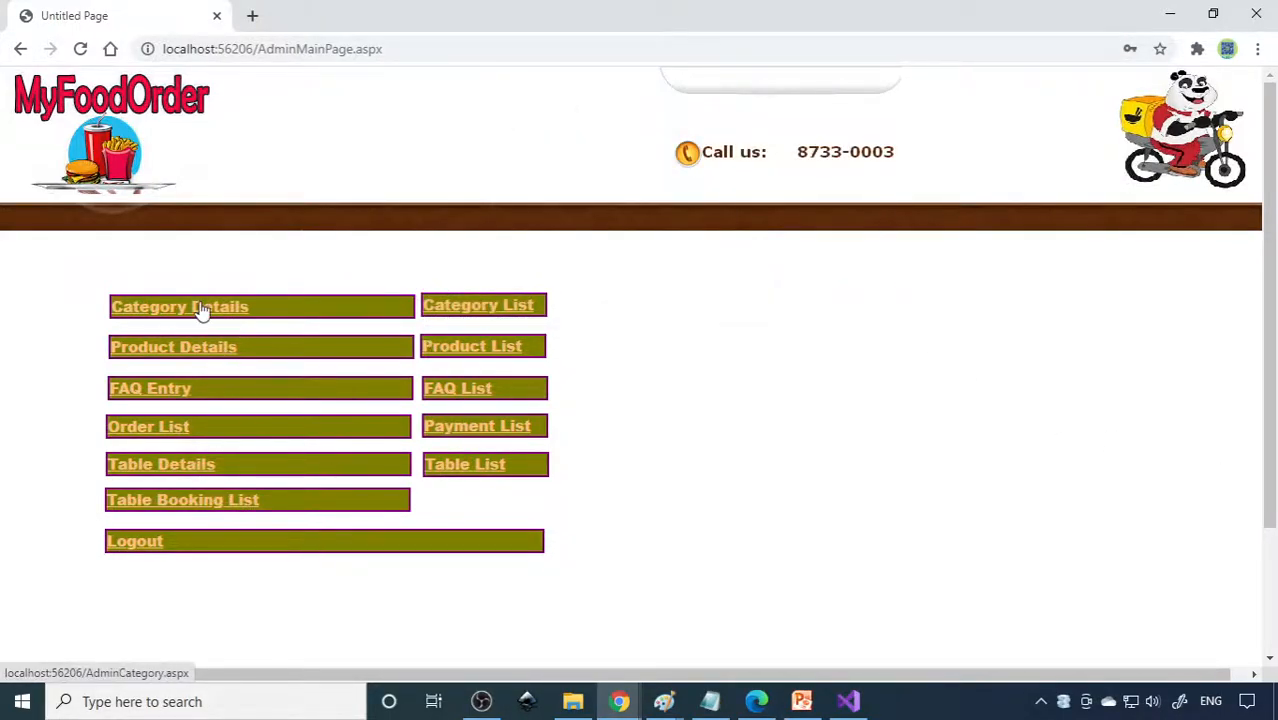
Step: View the Category List, then open the blank Product Entry form
click(477, 305)
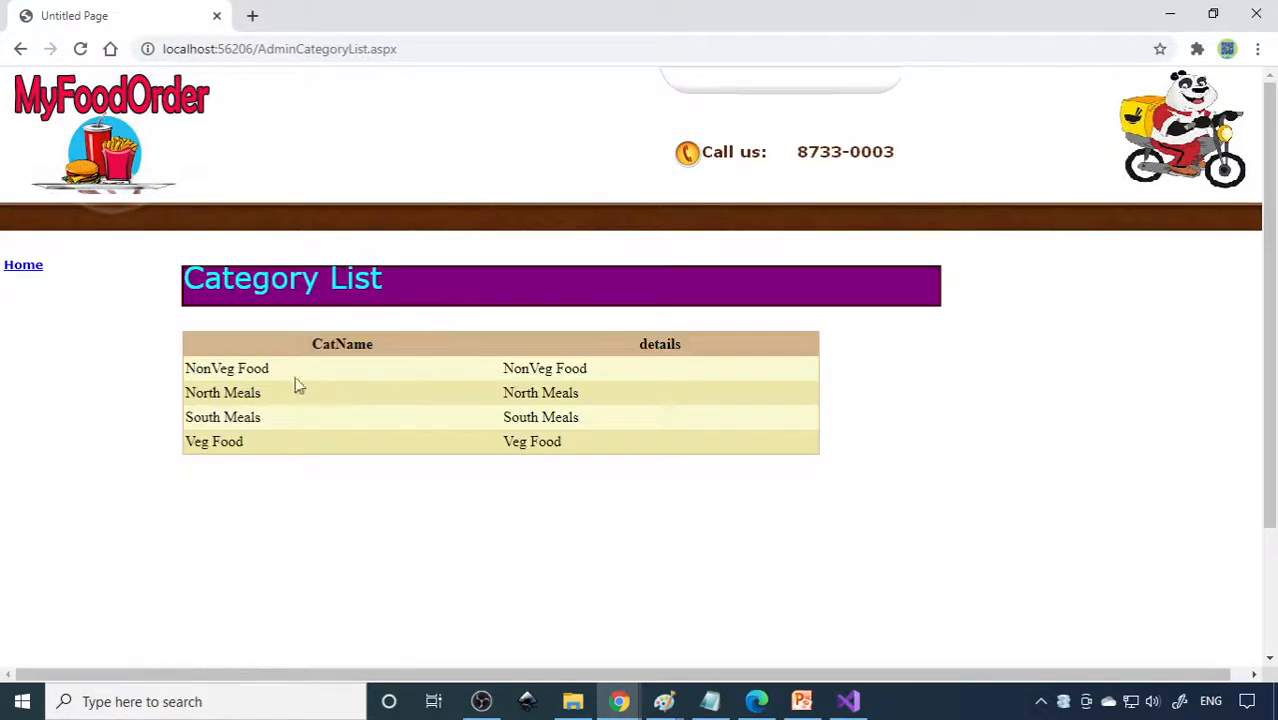
mouse_move(365, 491)
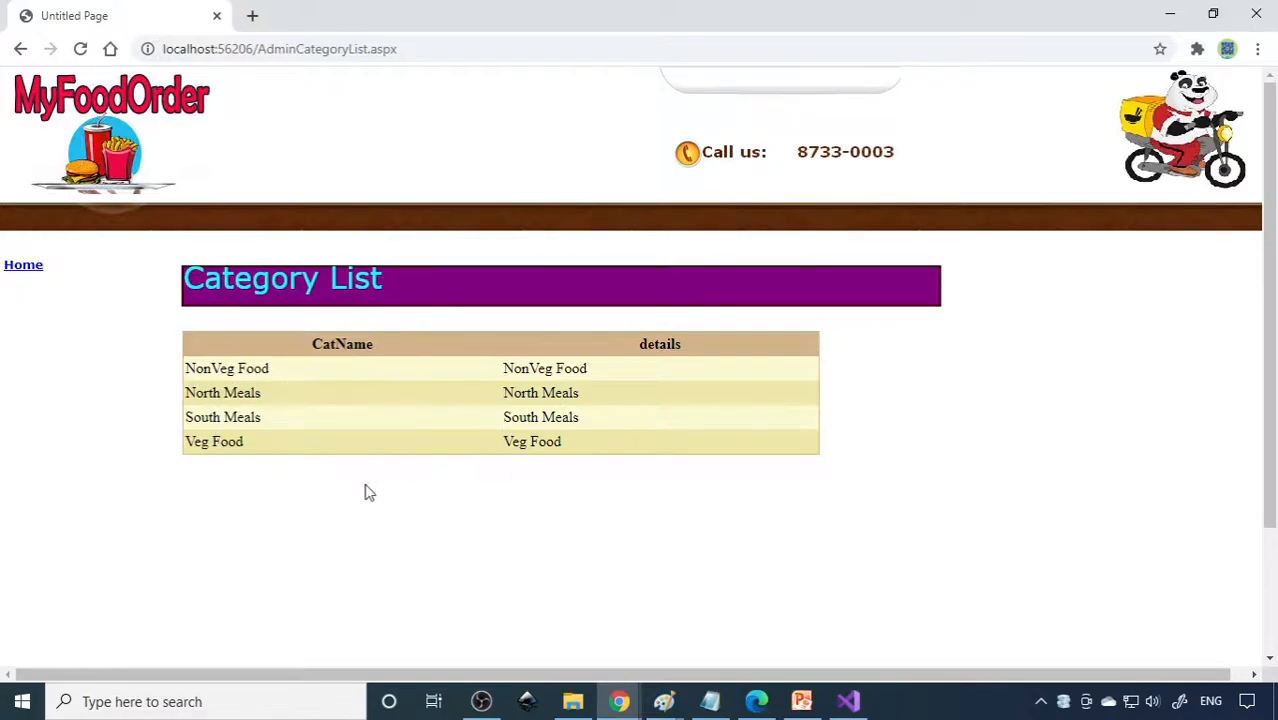
click(23, 264)
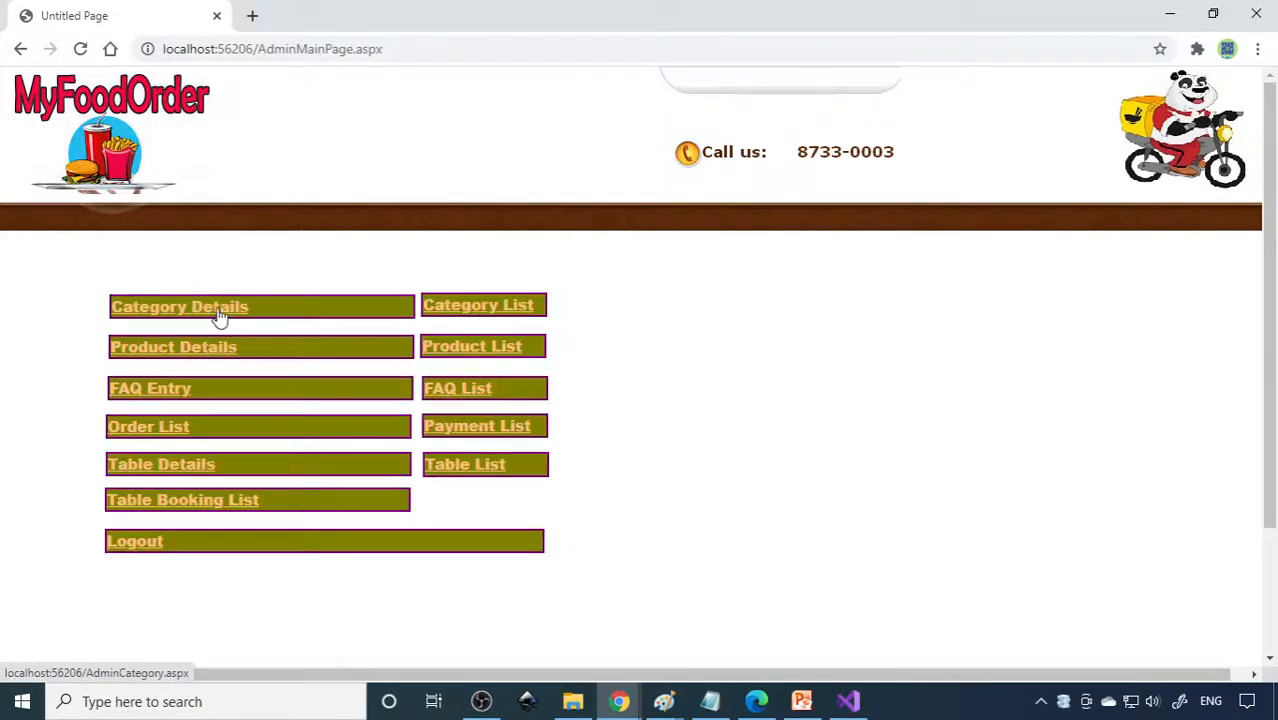
click(180, 306)
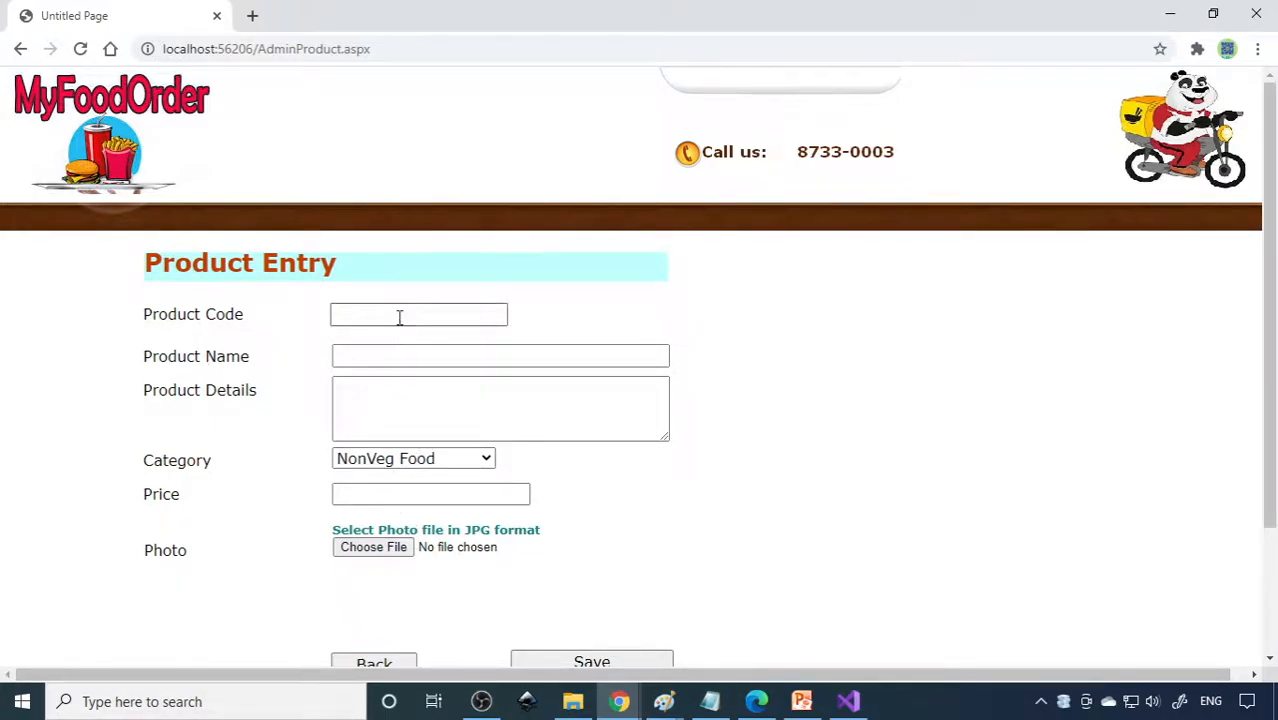
Step: Enter product code Kabab, name Chicken Kabab, and 'oil fried' details
click(419, 314)
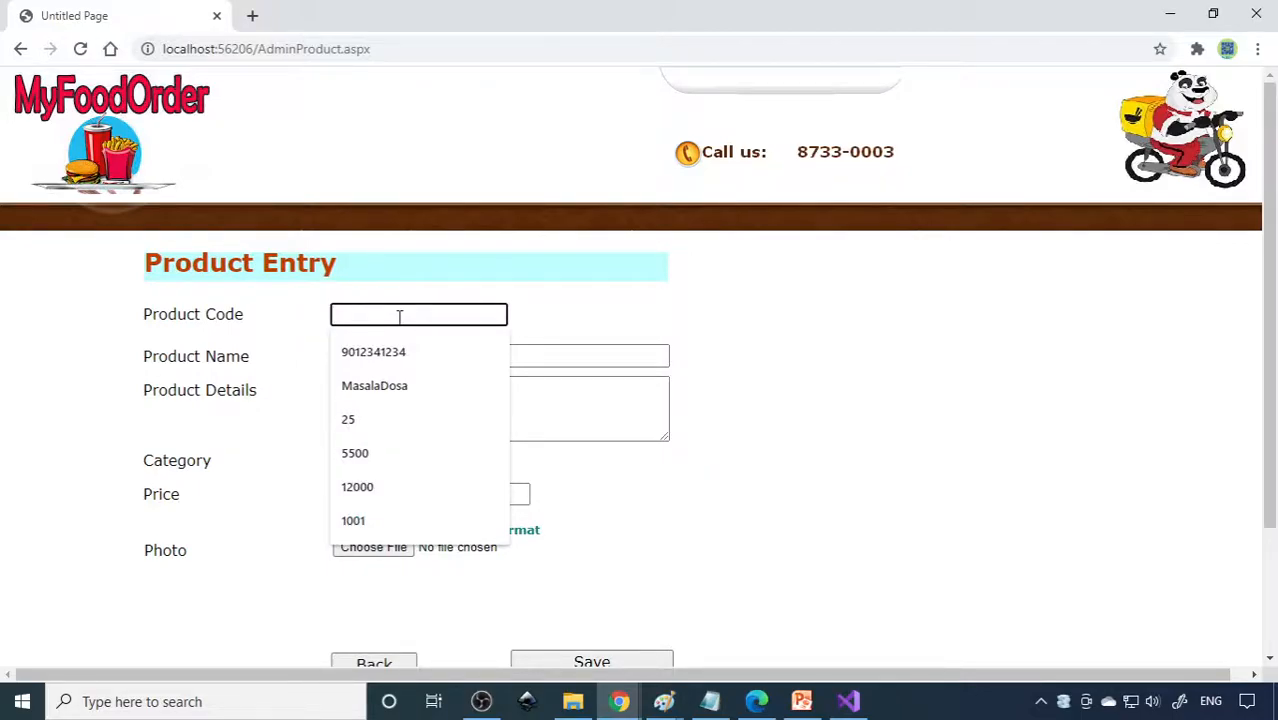
text(Kabab)
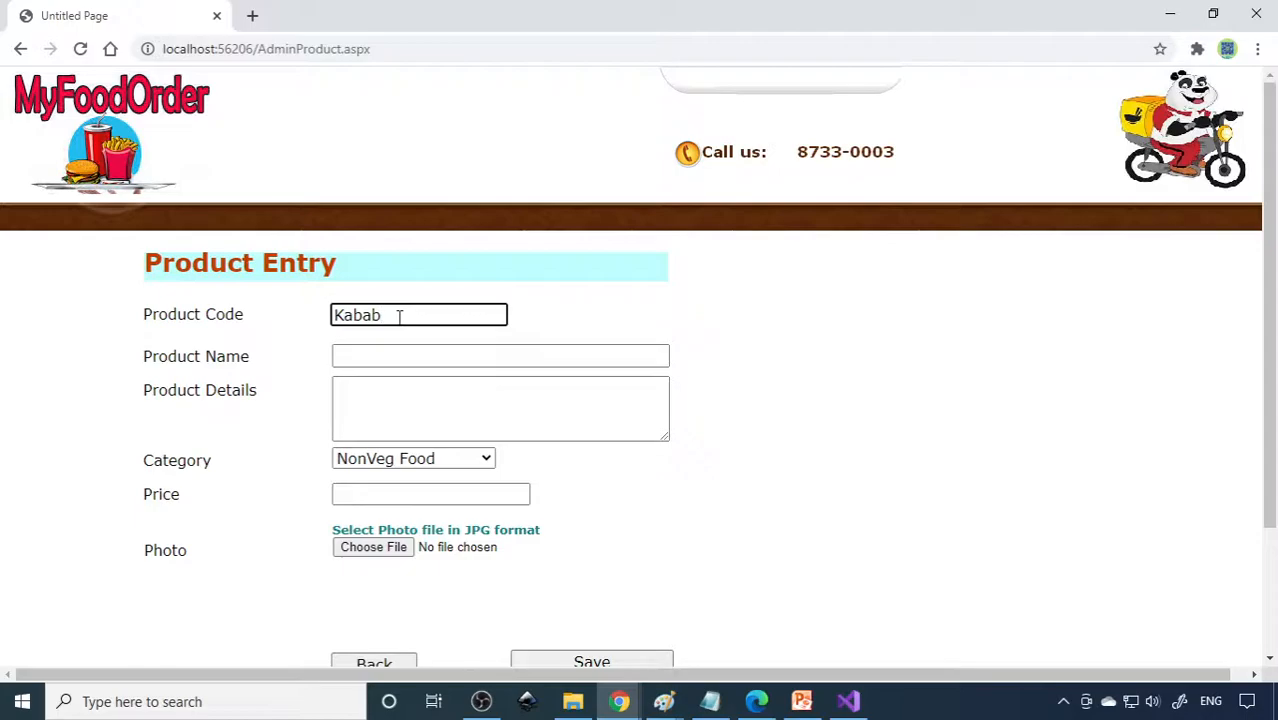
click(500, 355)
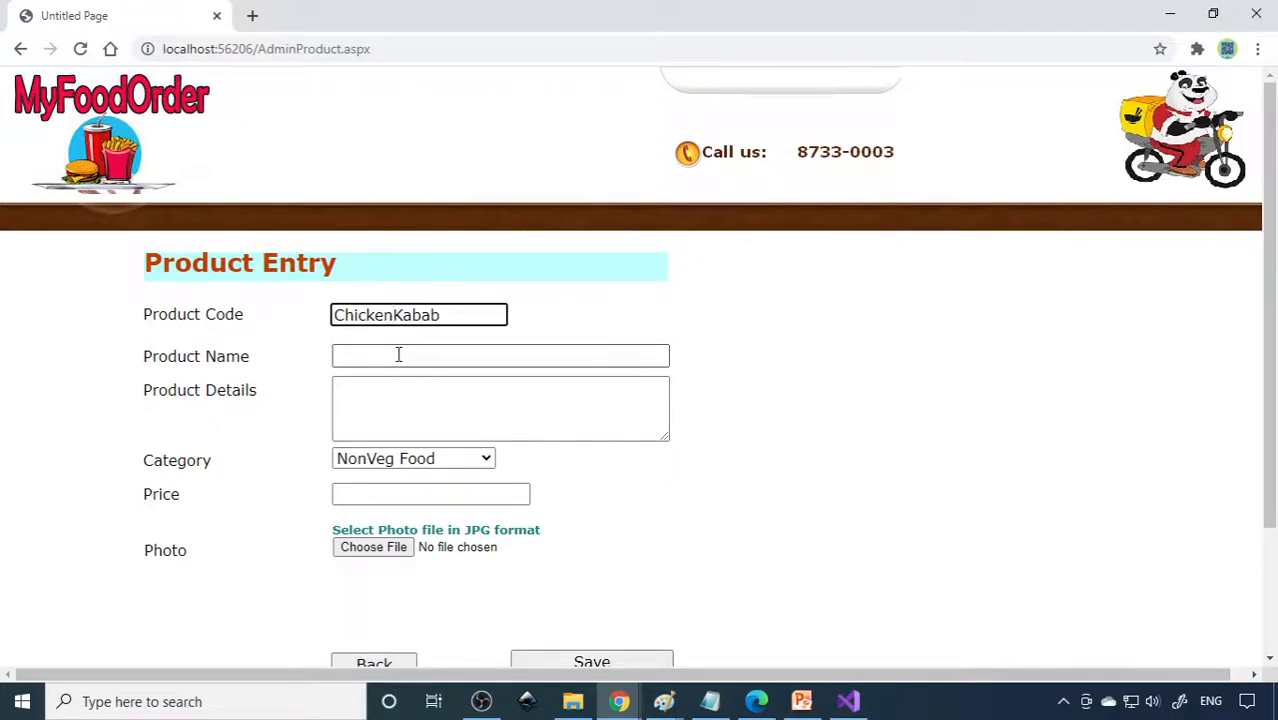
double_click(385, 314)
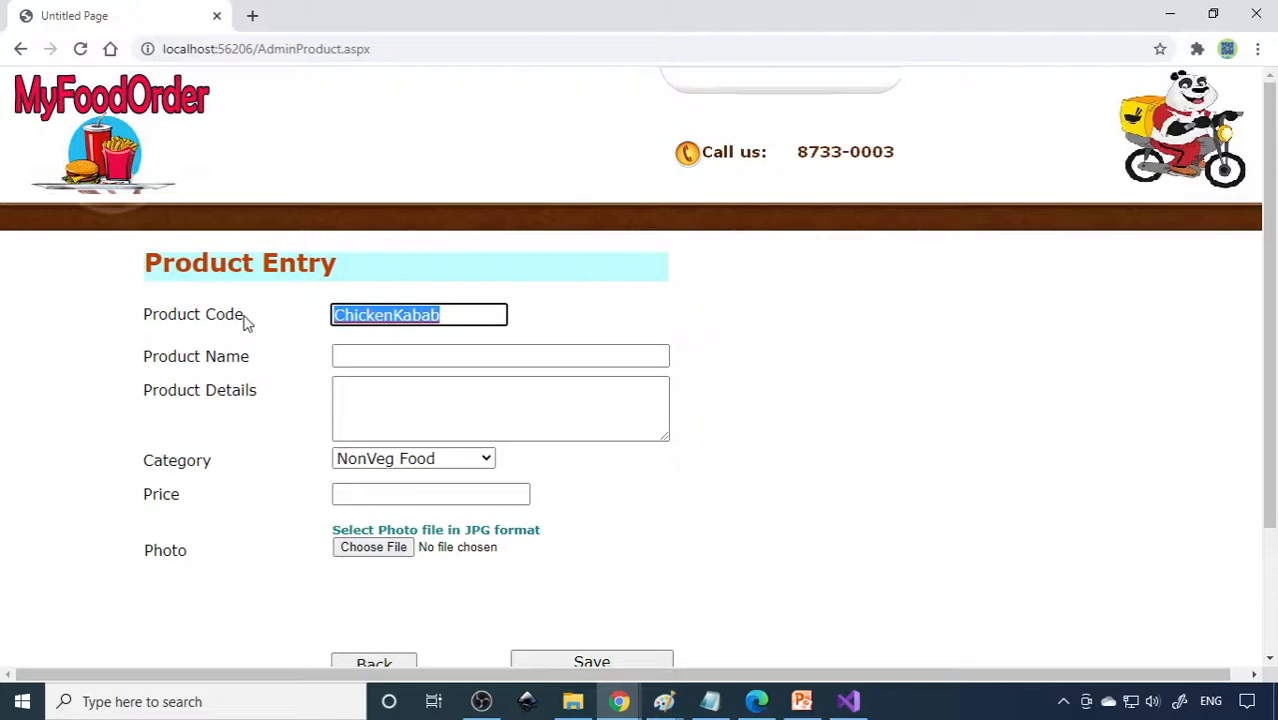
click(500, 355)
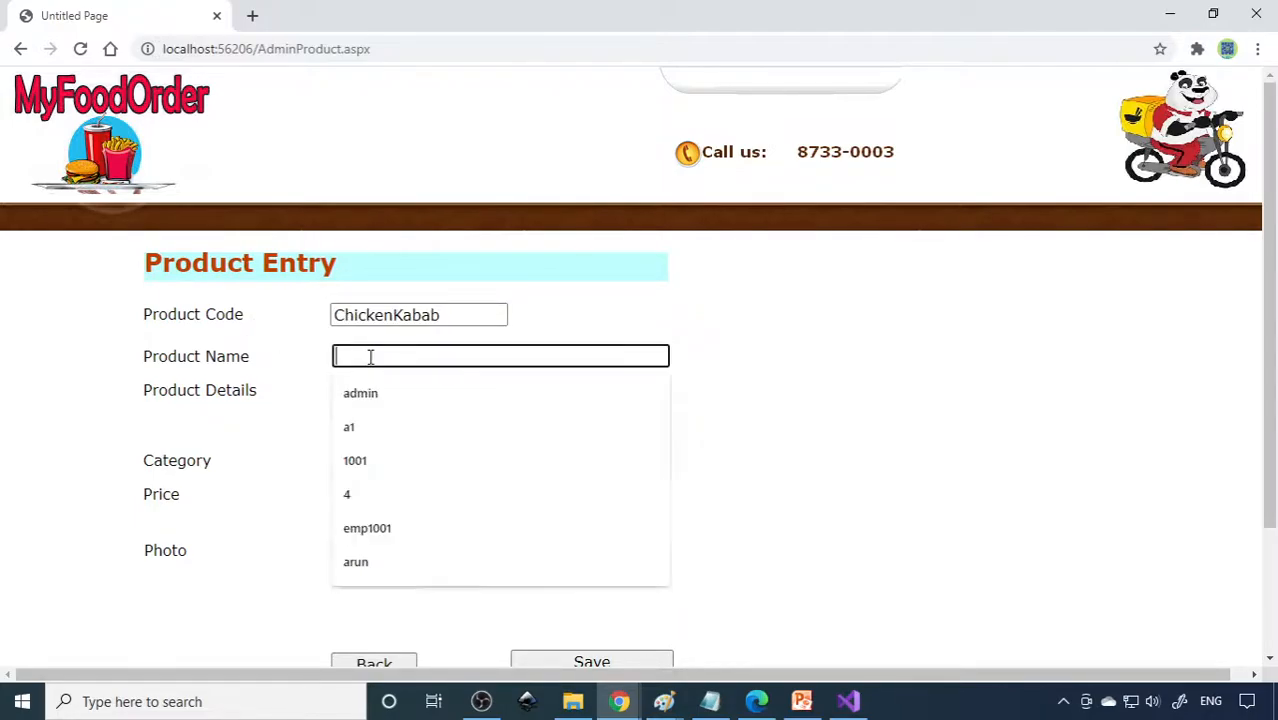
text(ChickenKabab)
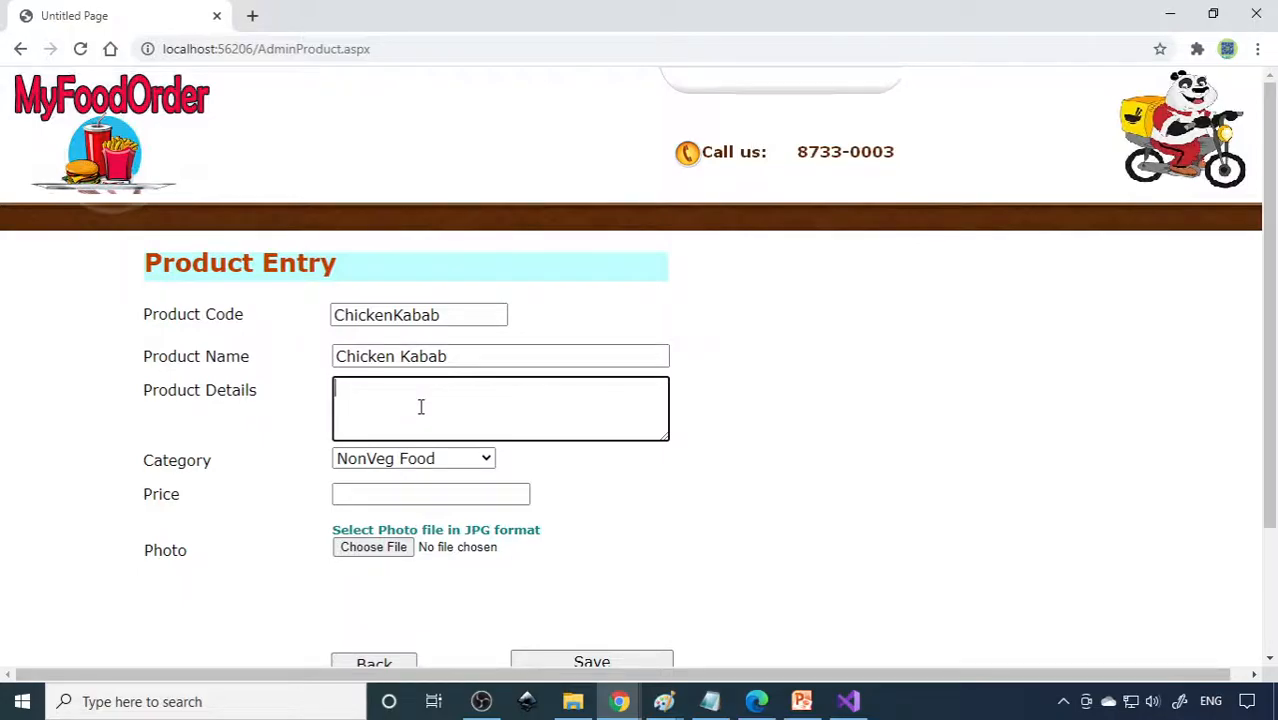
text(Chicken Kabab)
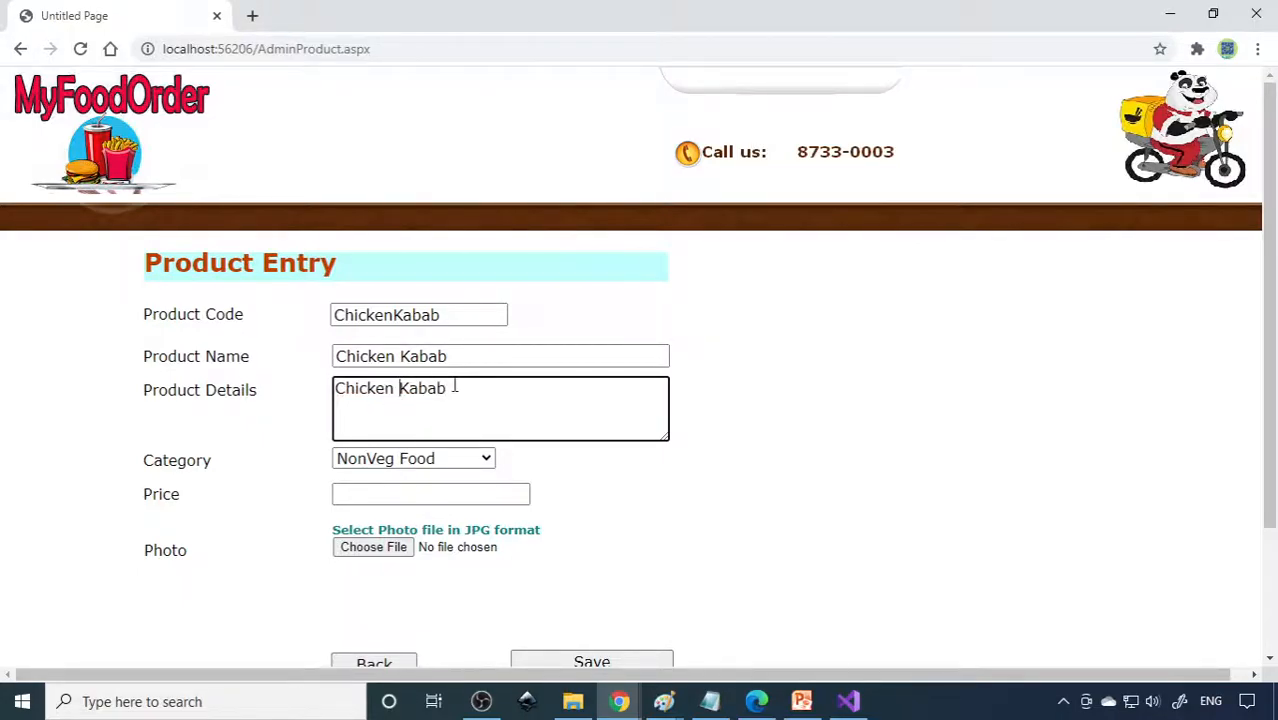
text(oil)
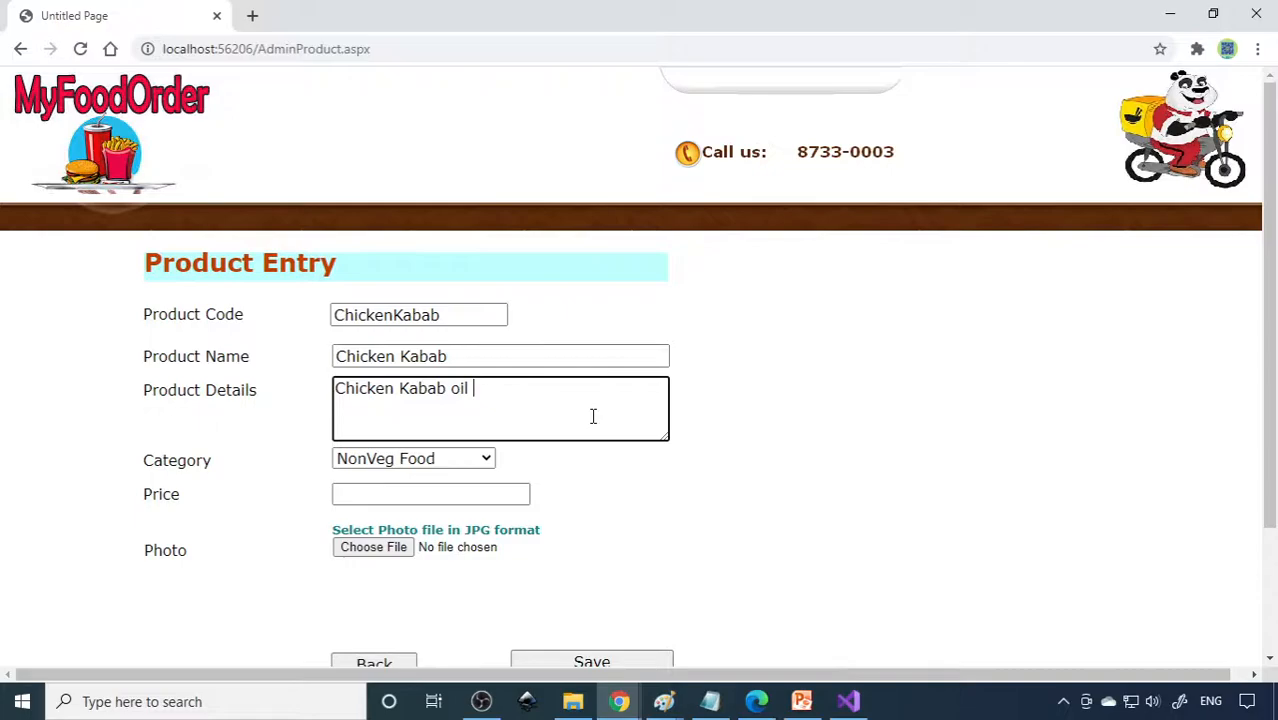
text(fried)
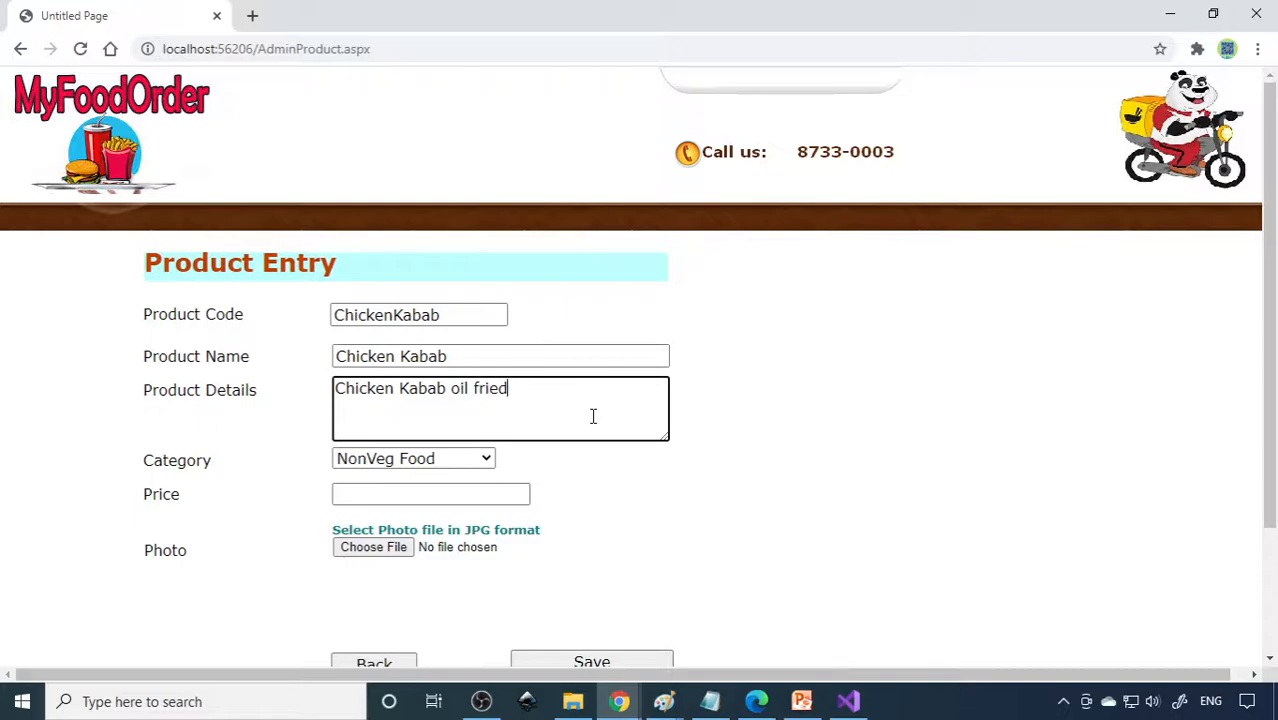
Step: Set price 120, attach kabab01.png, and save the Chicken Kabab product
click(430, 493)
text(120)
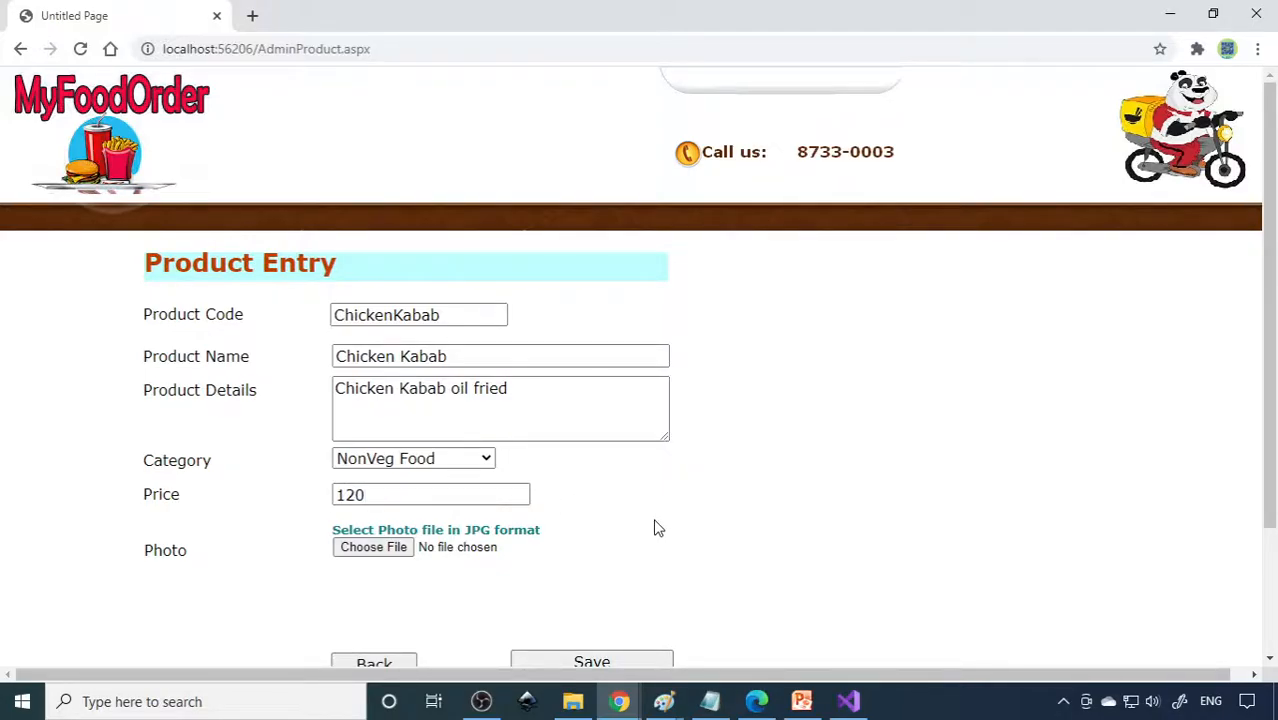
click(372, 547)
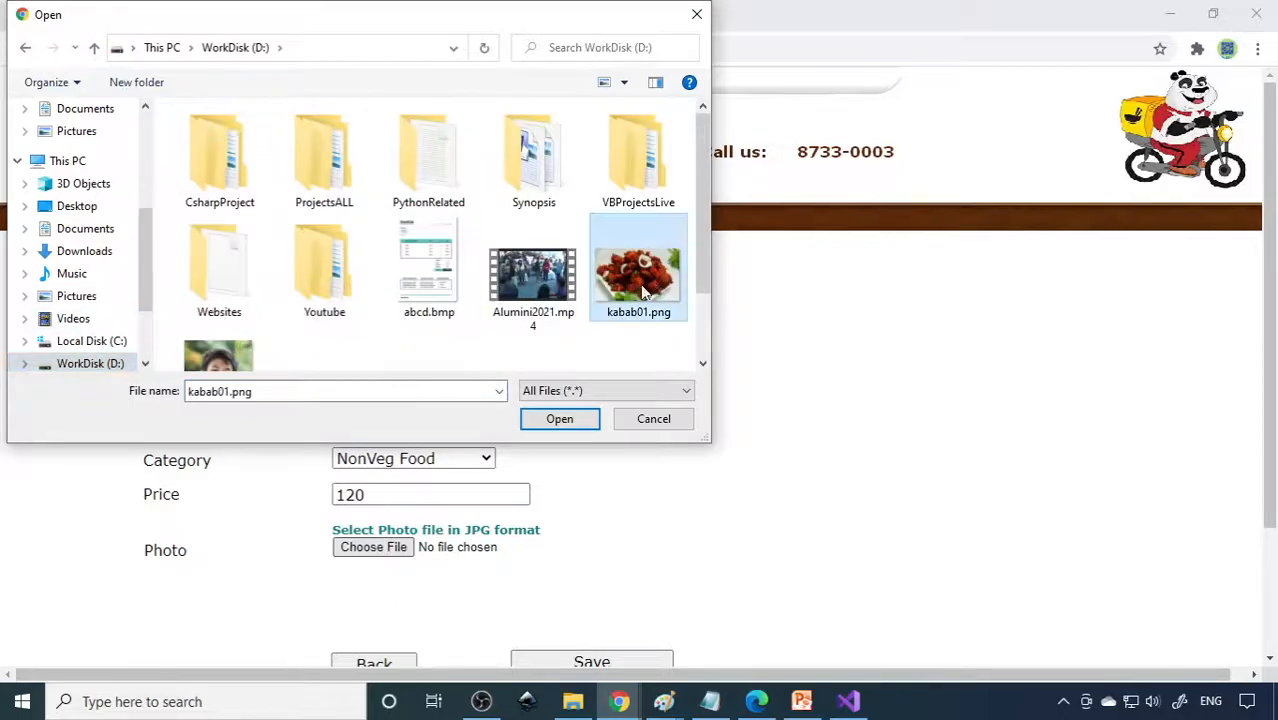
click(559, 418)
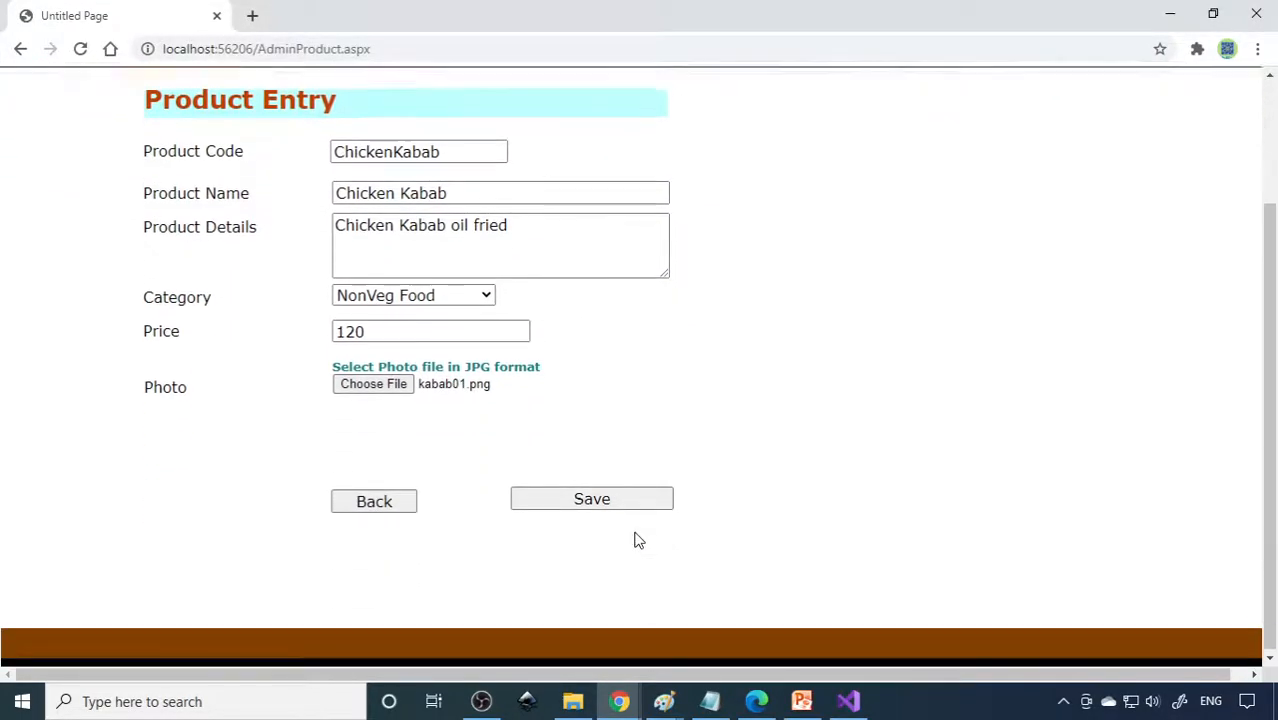
click(591, 498)
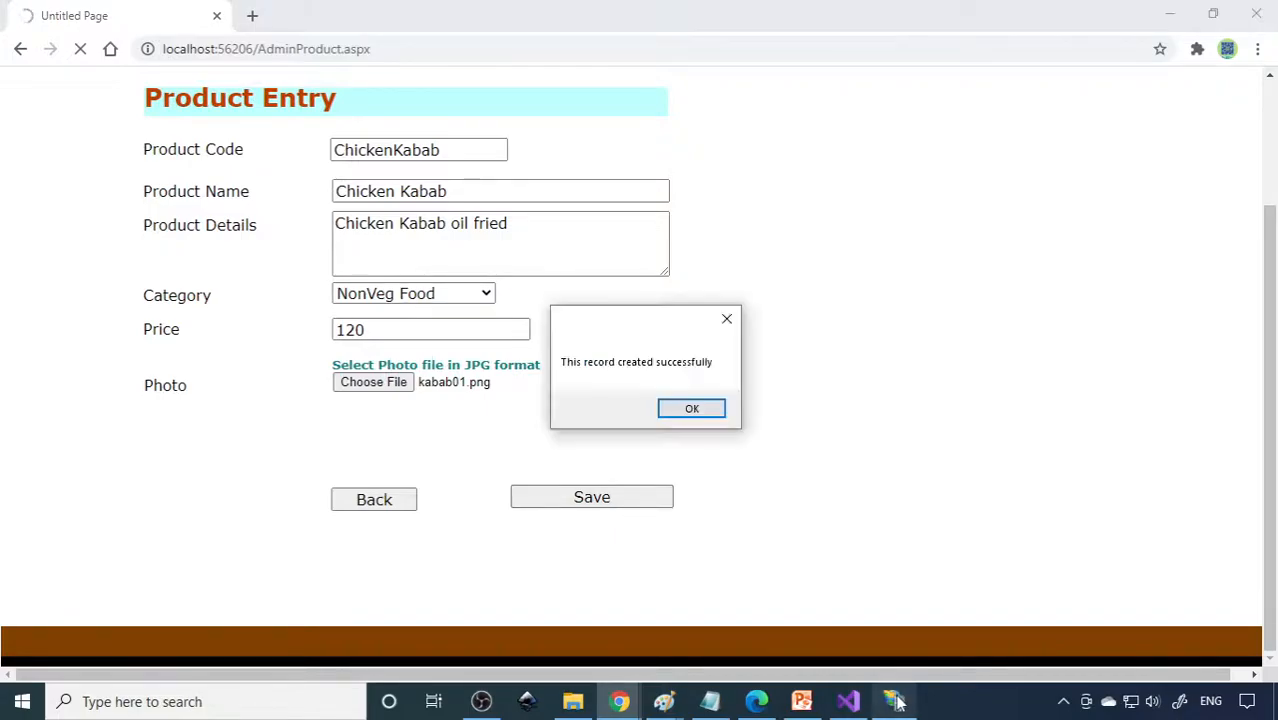
click(691, 408)
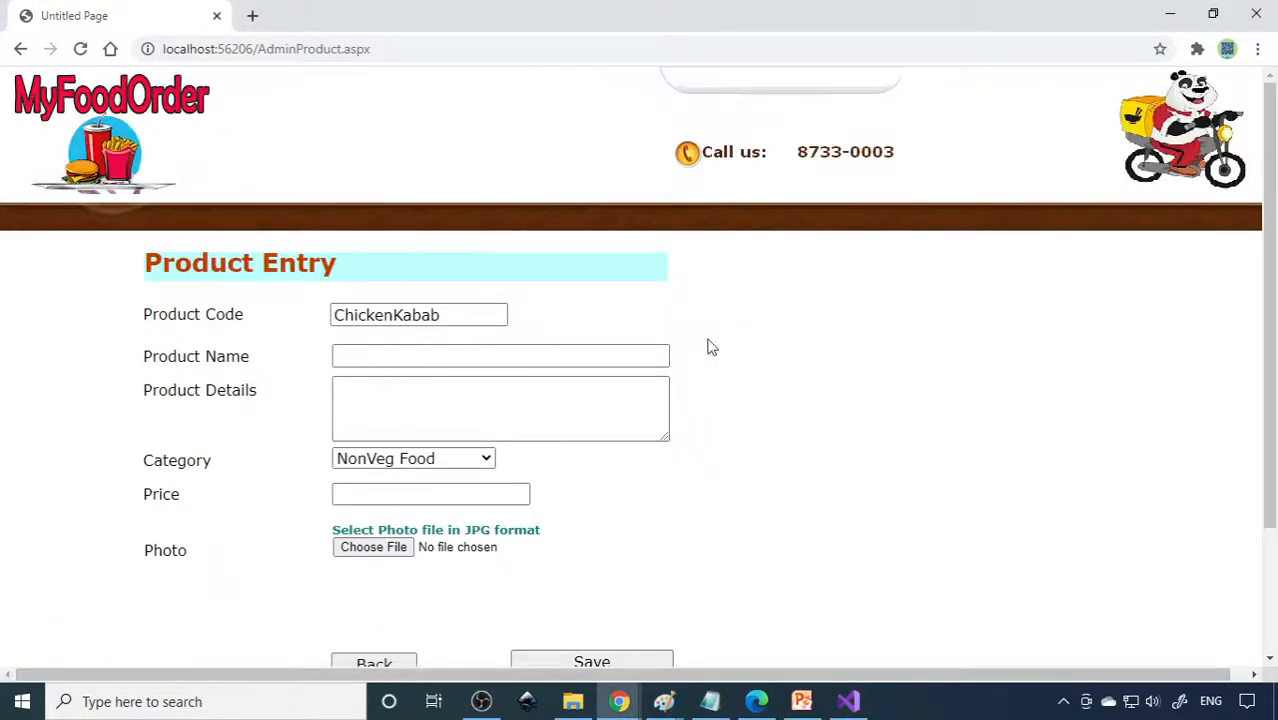
Step: View the Table List showing table 101 and open the new-table form
click(373, 661)
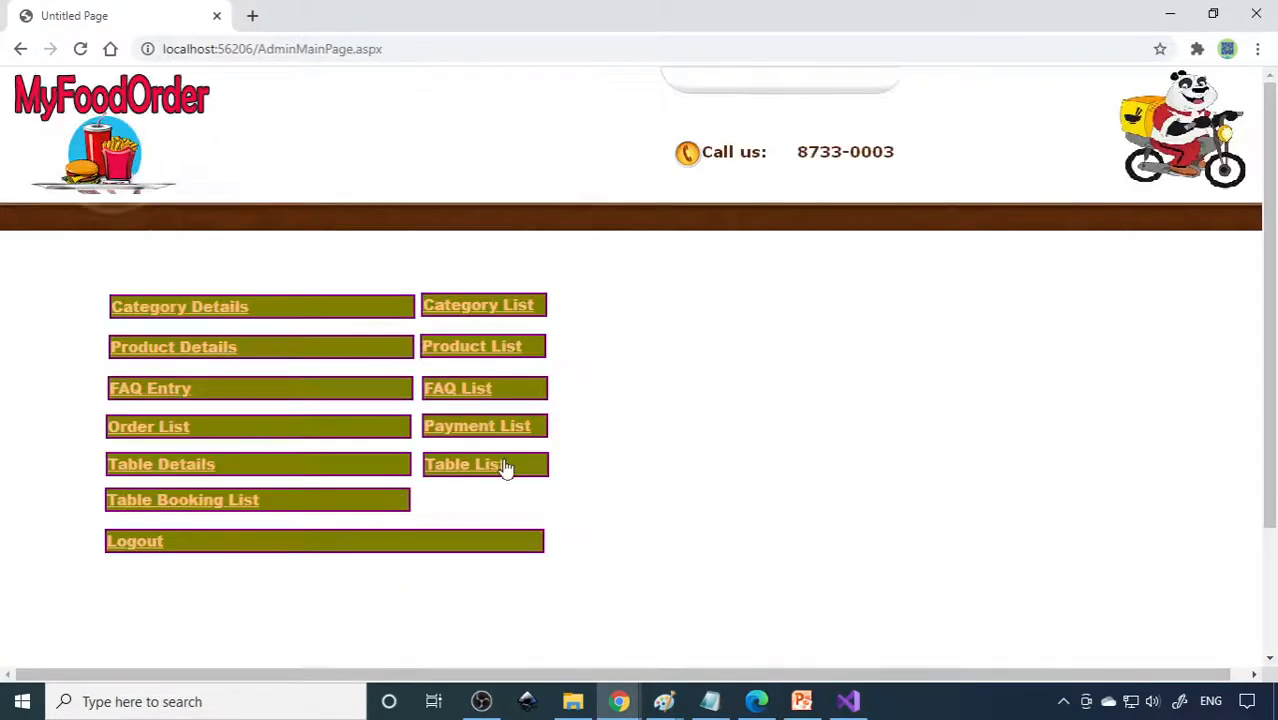
click(472, 346)
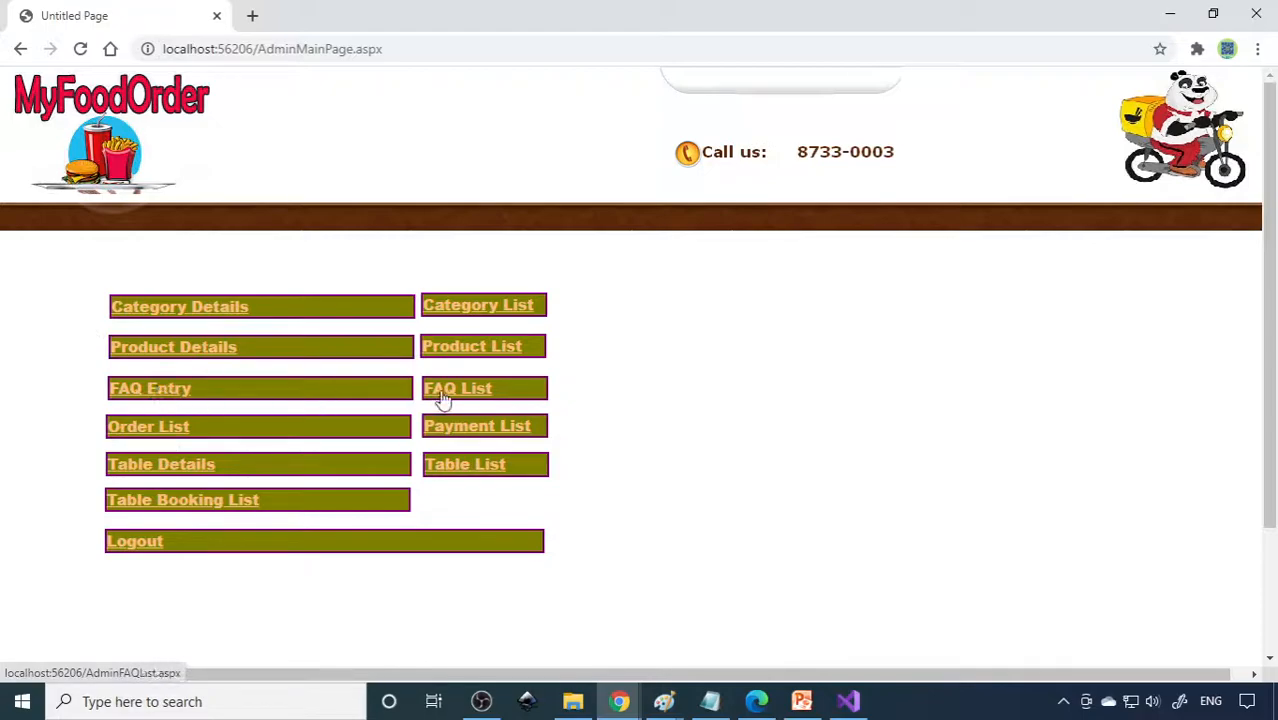
mouse_move(481, 432)
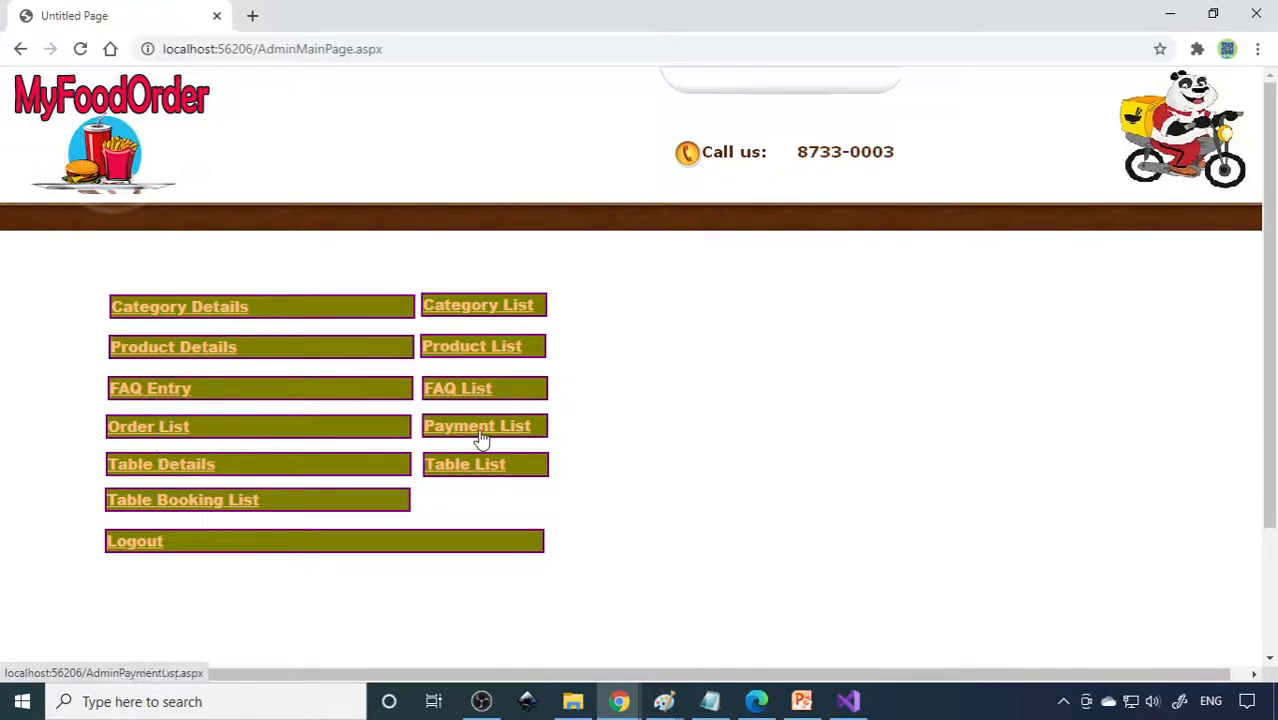
click(161, 463)
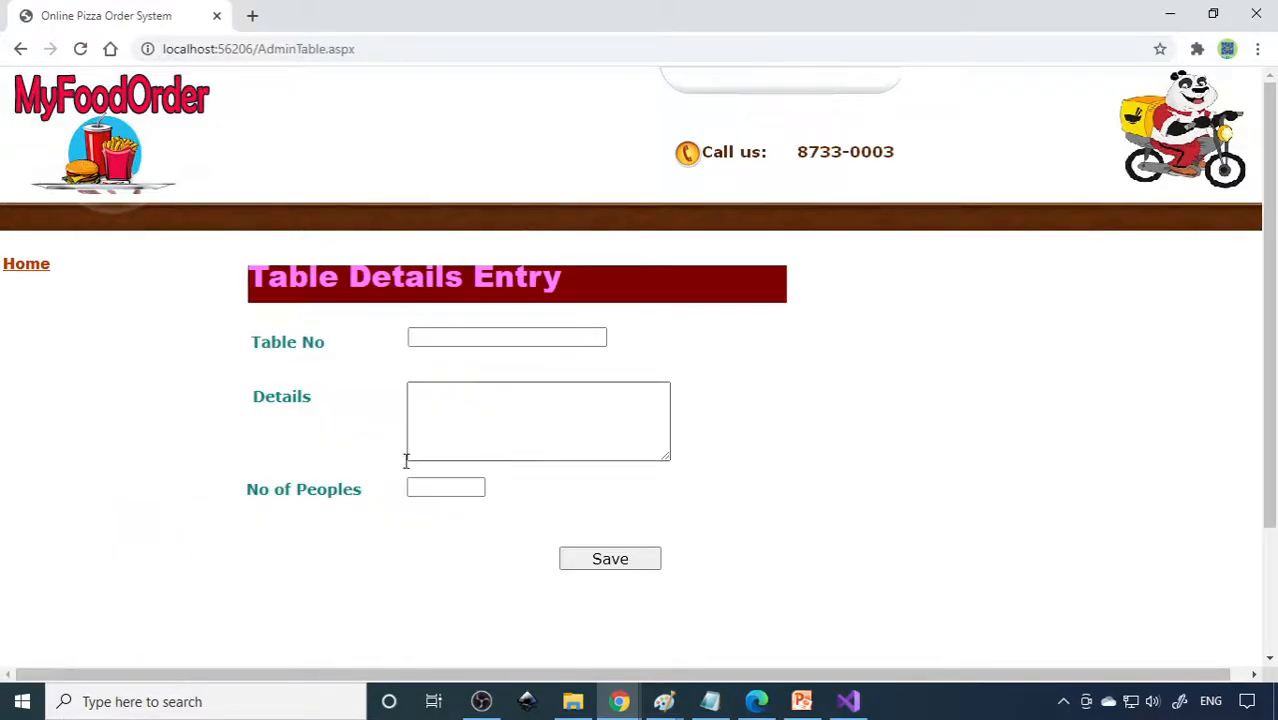
Step: Enter table 1002 with a 'nice wooden' chairs description, seating 6, and save
click(610, 558)
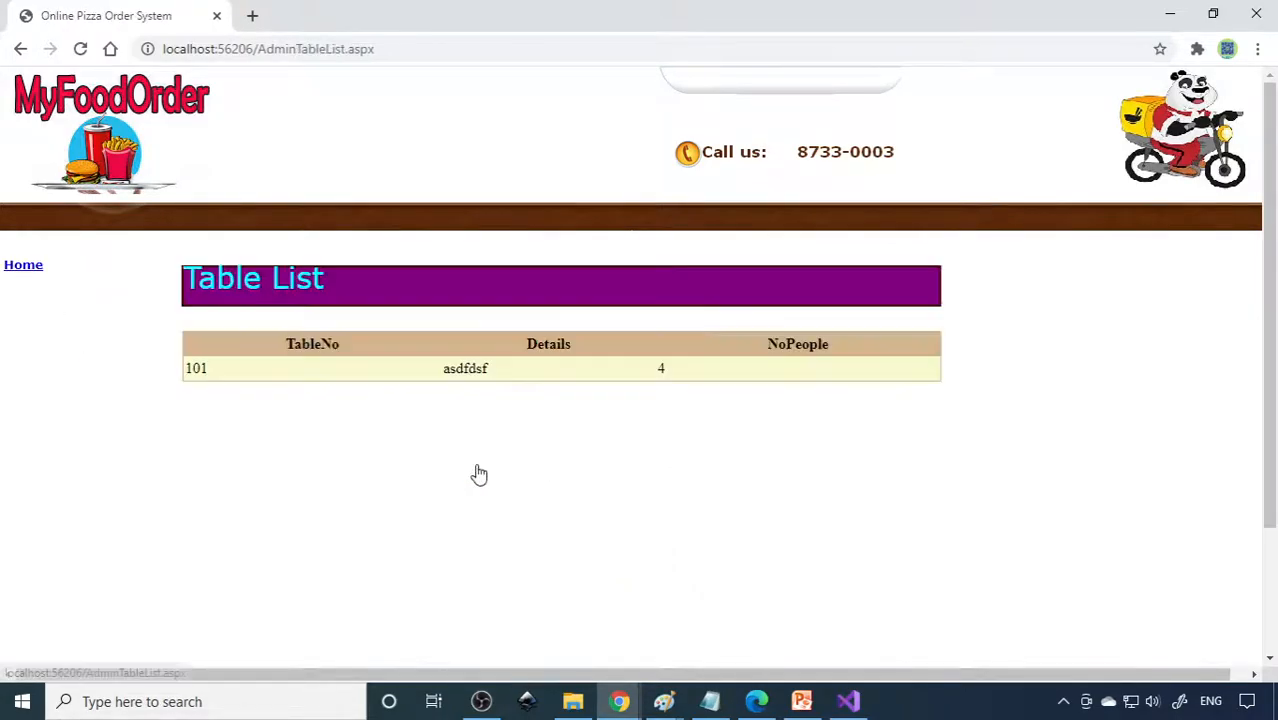
mouse_move(23, 265)
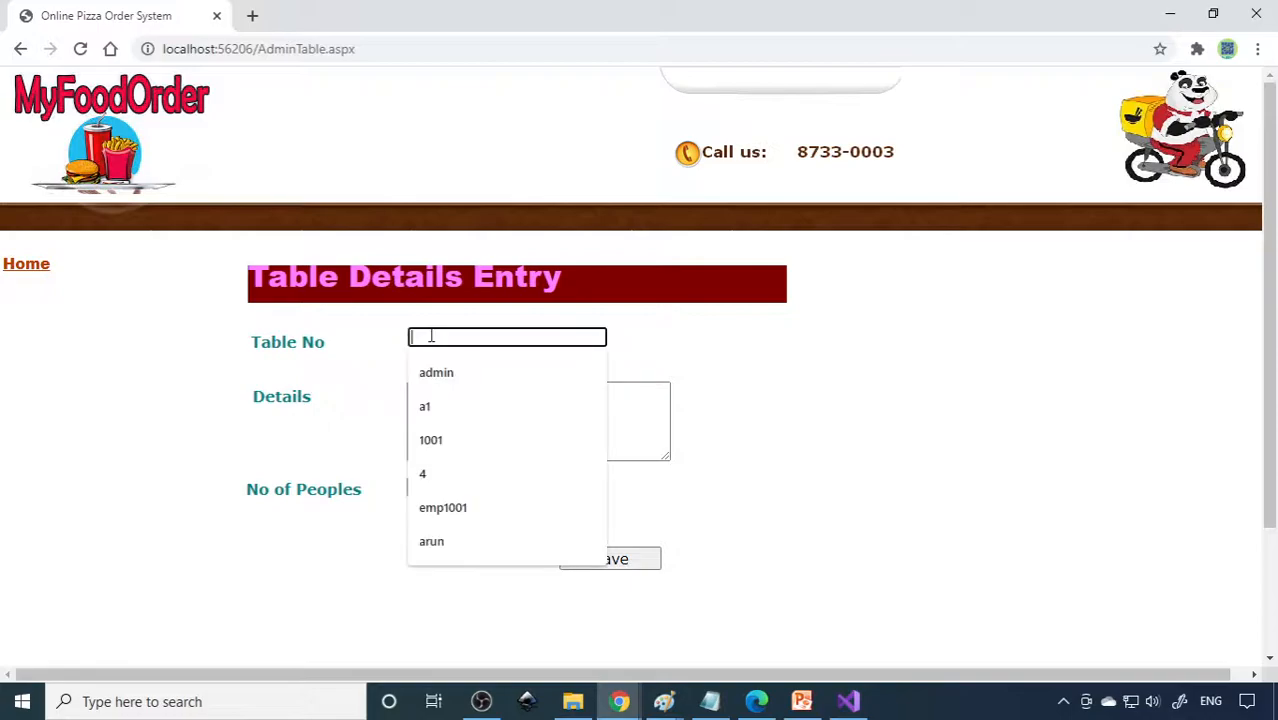
text(1002)
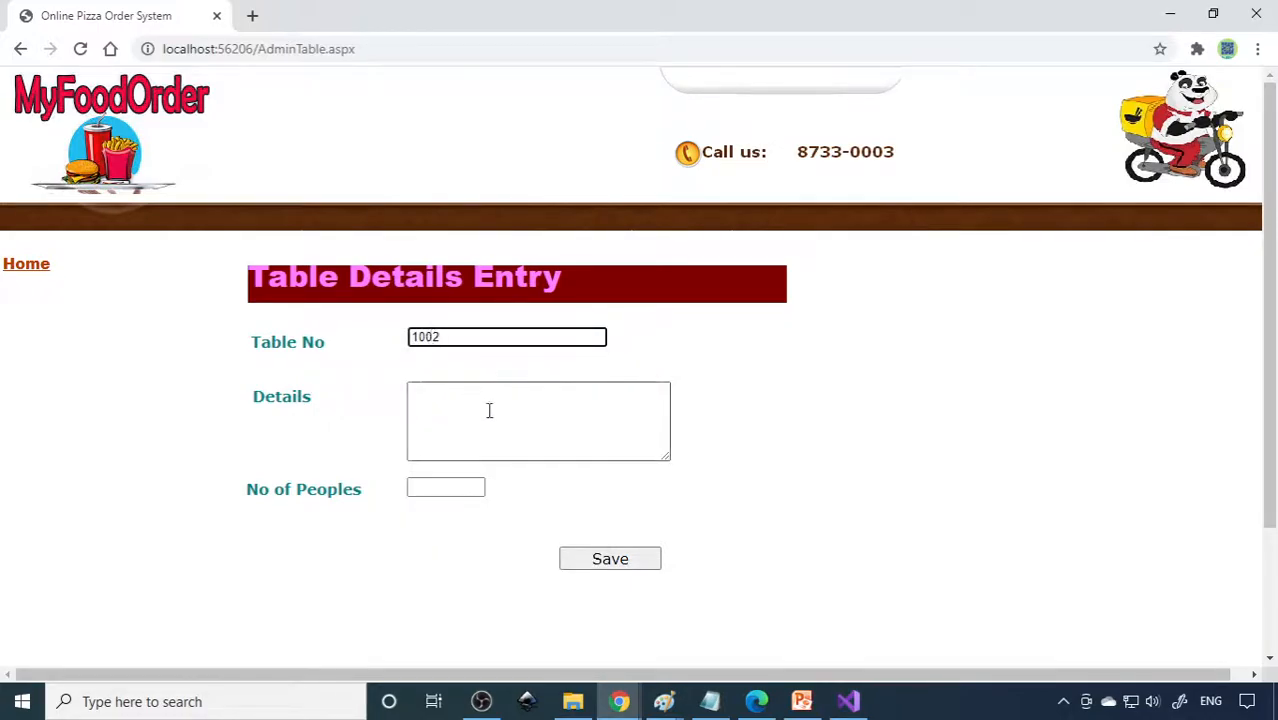
click(538, 420)
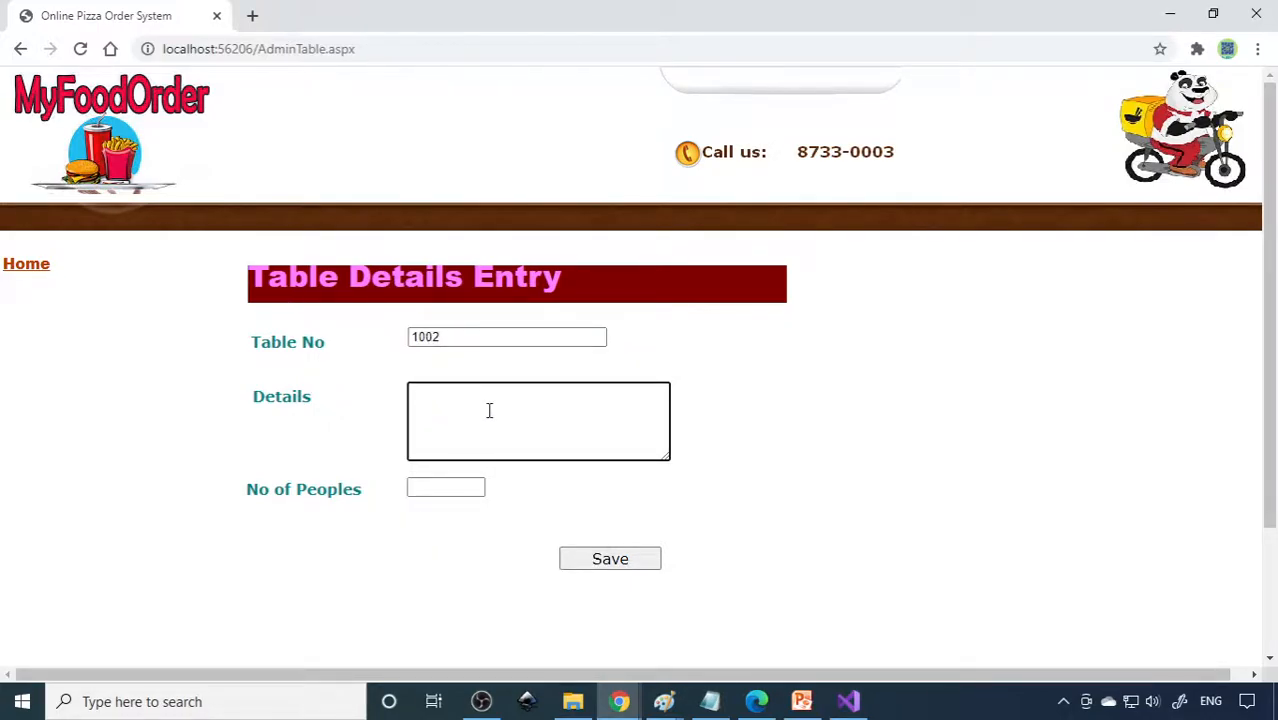
text(nice wooden chair and t)
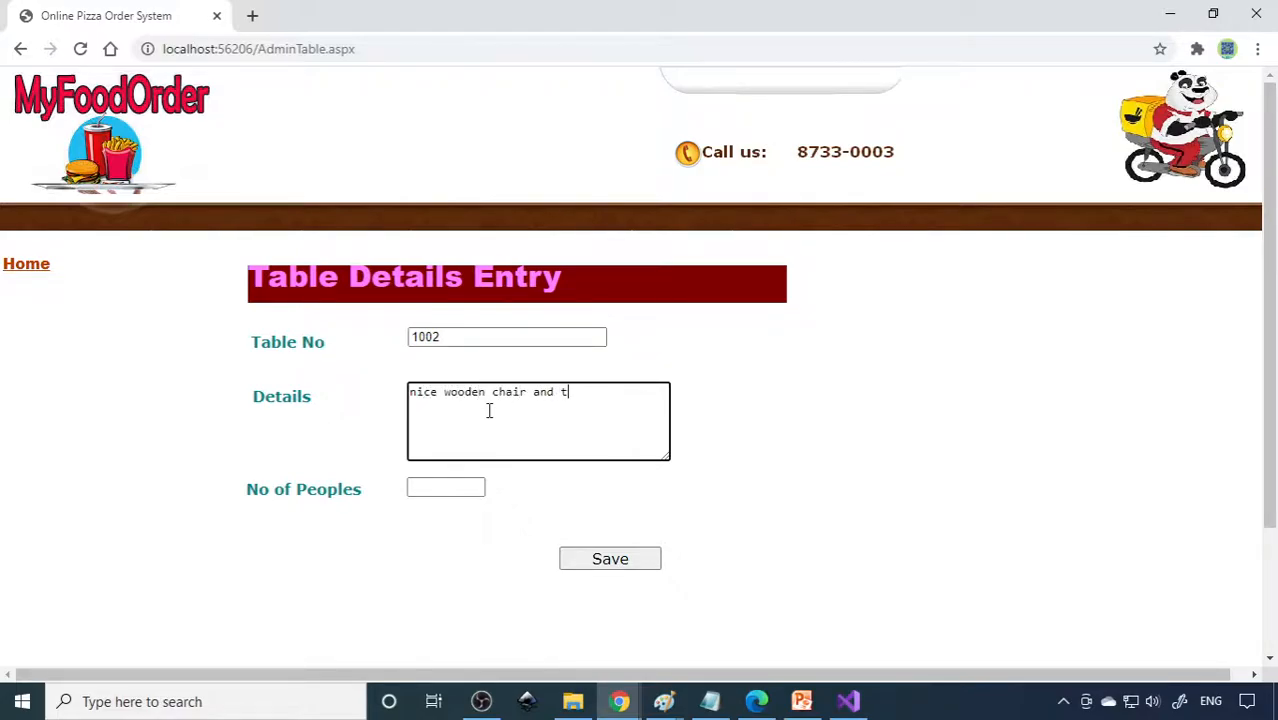
click(445, 487)
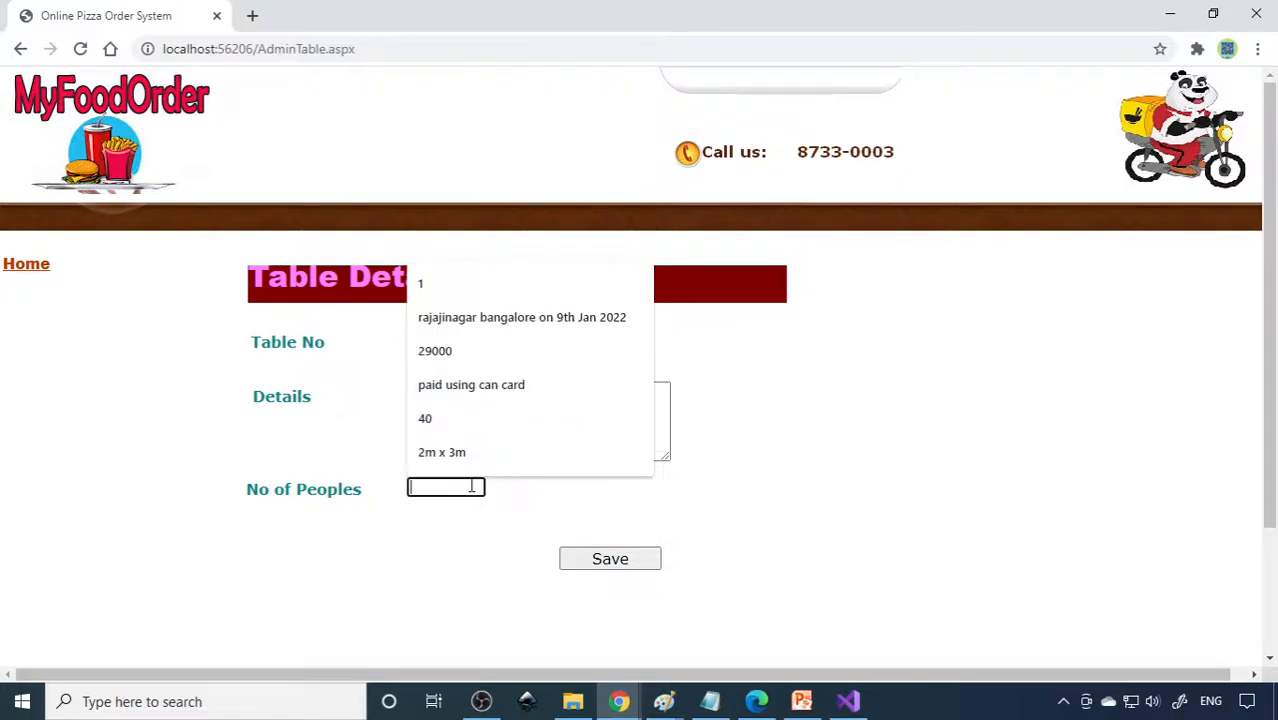
click(610, 558)
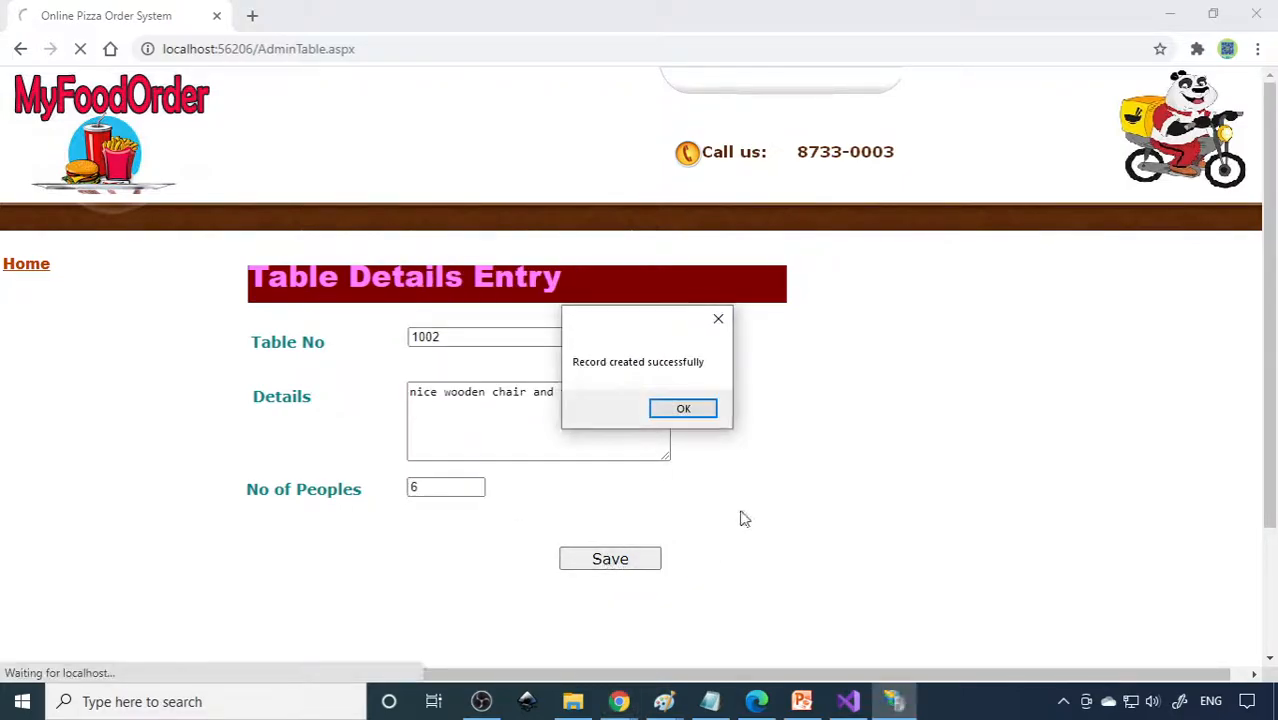
Step: Review the customer Order List, then open localhost:56206 in a second tab
click(683, 408)
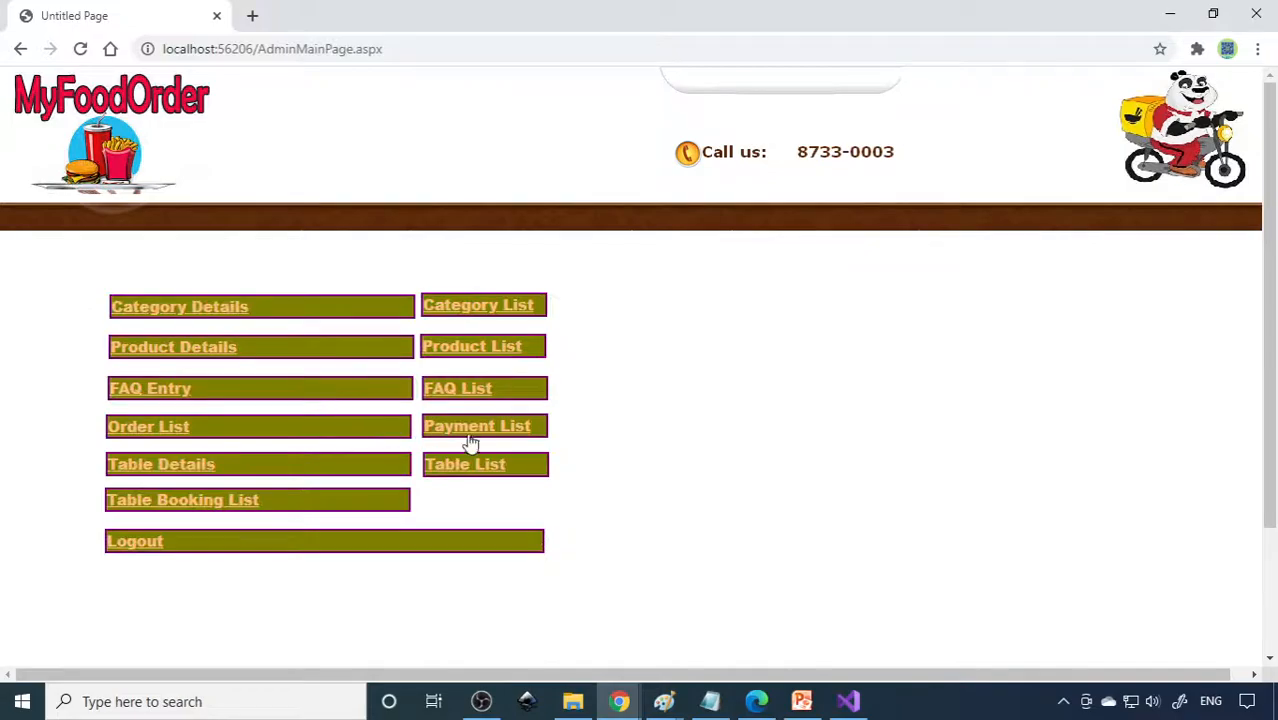
click(148, 426)
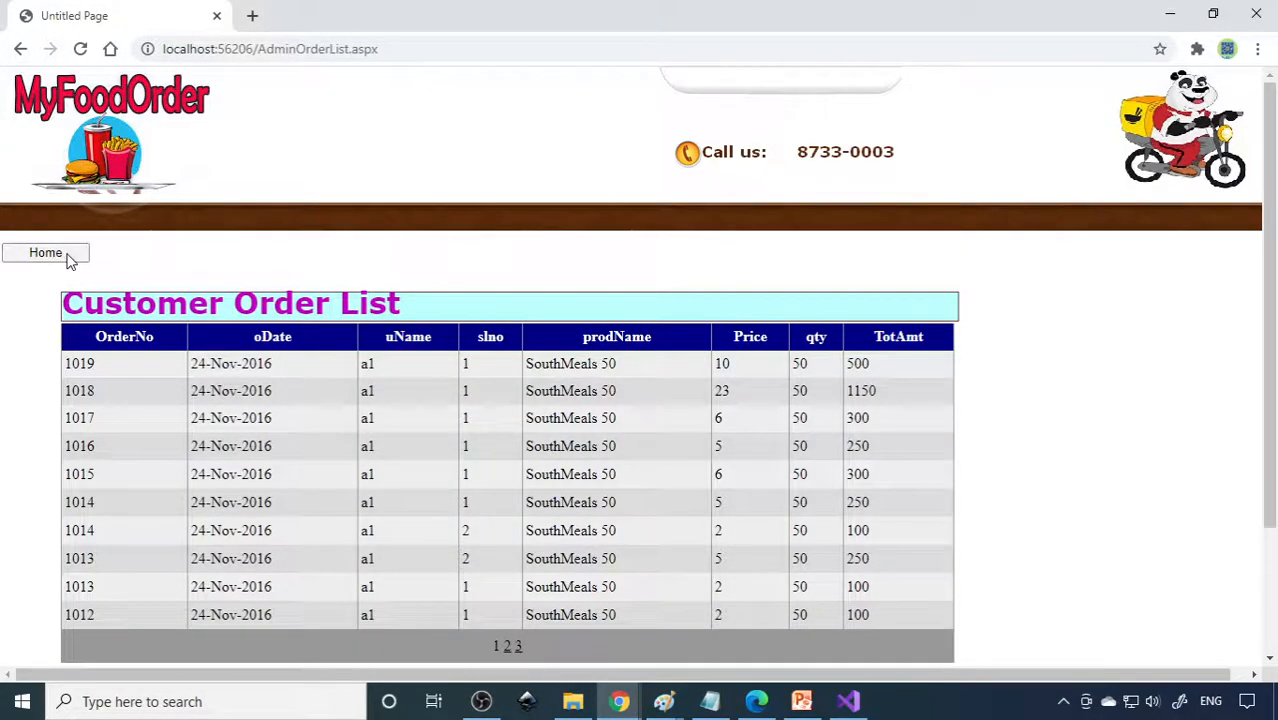
click(45, 252)
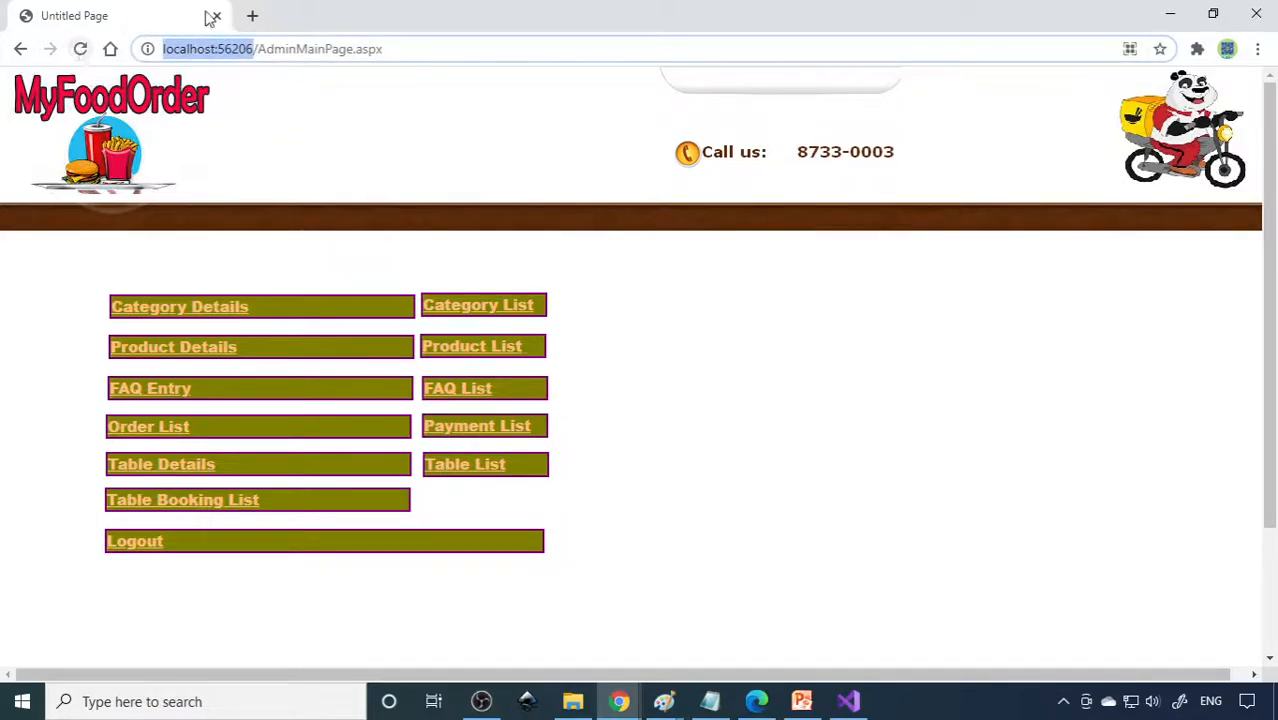
click(252, 15)
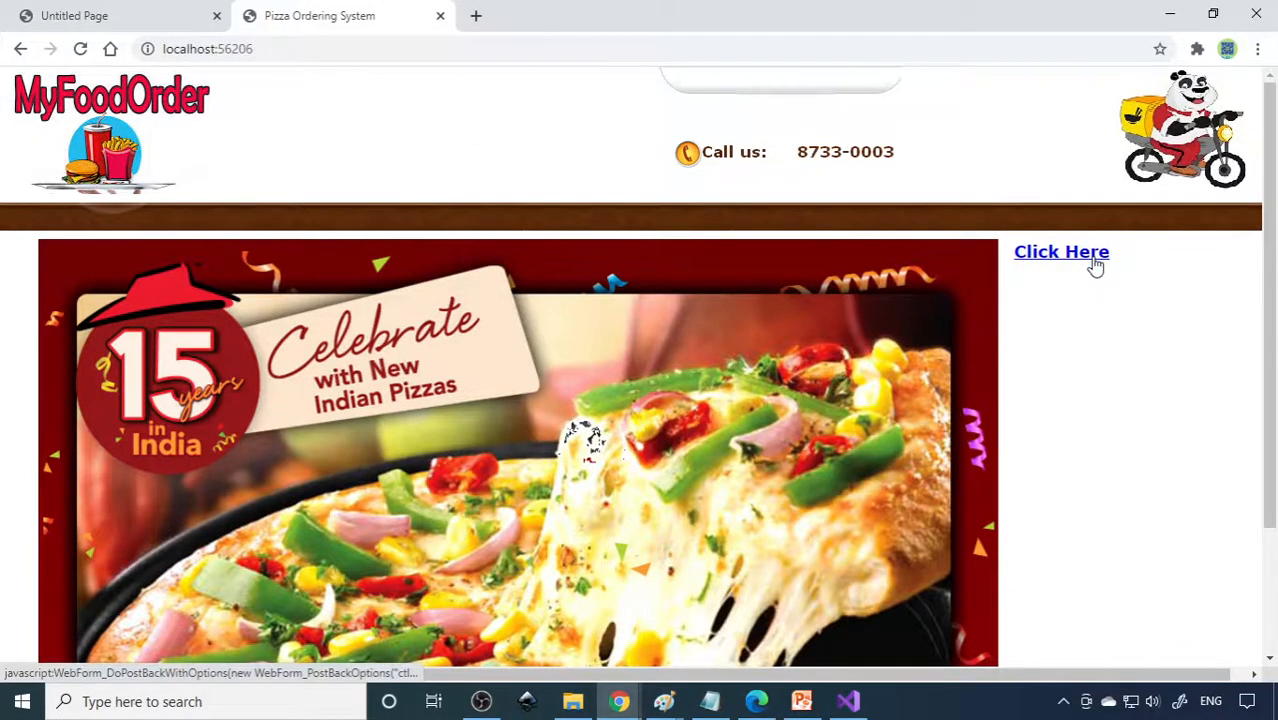
Step: Enter the site and log in as customer a1
click(1061, 251)
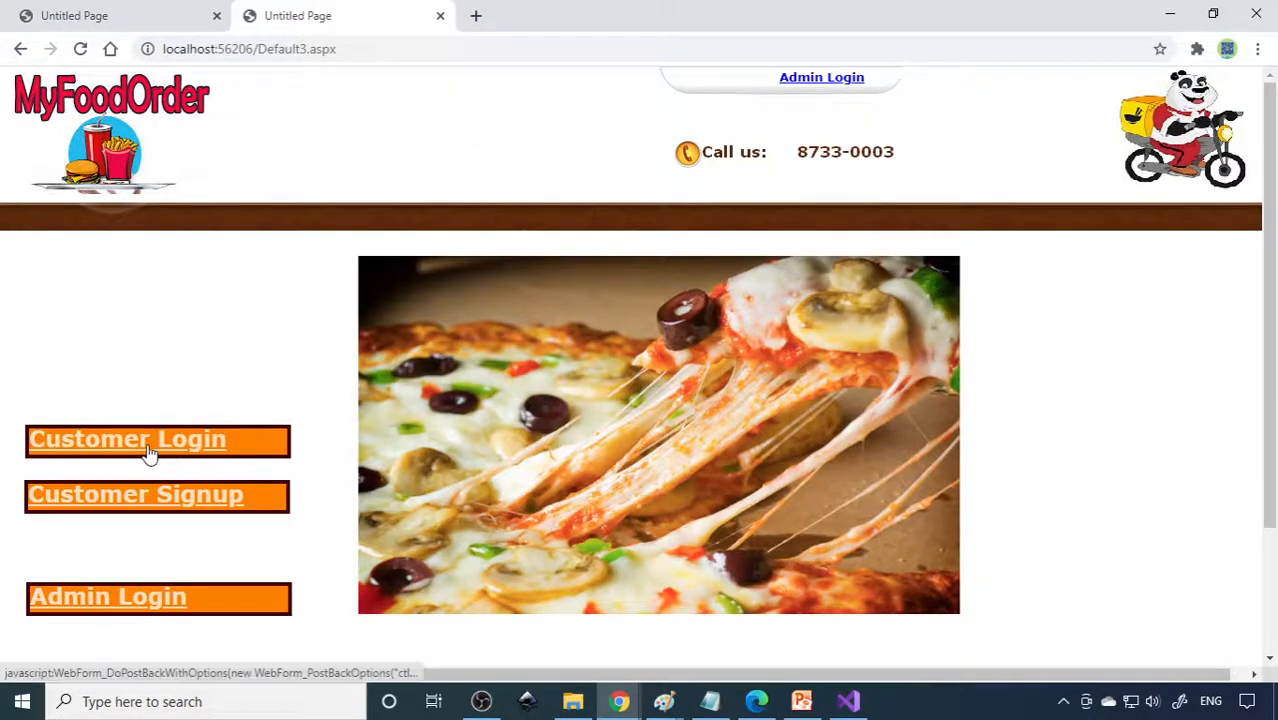
click(150, 439)
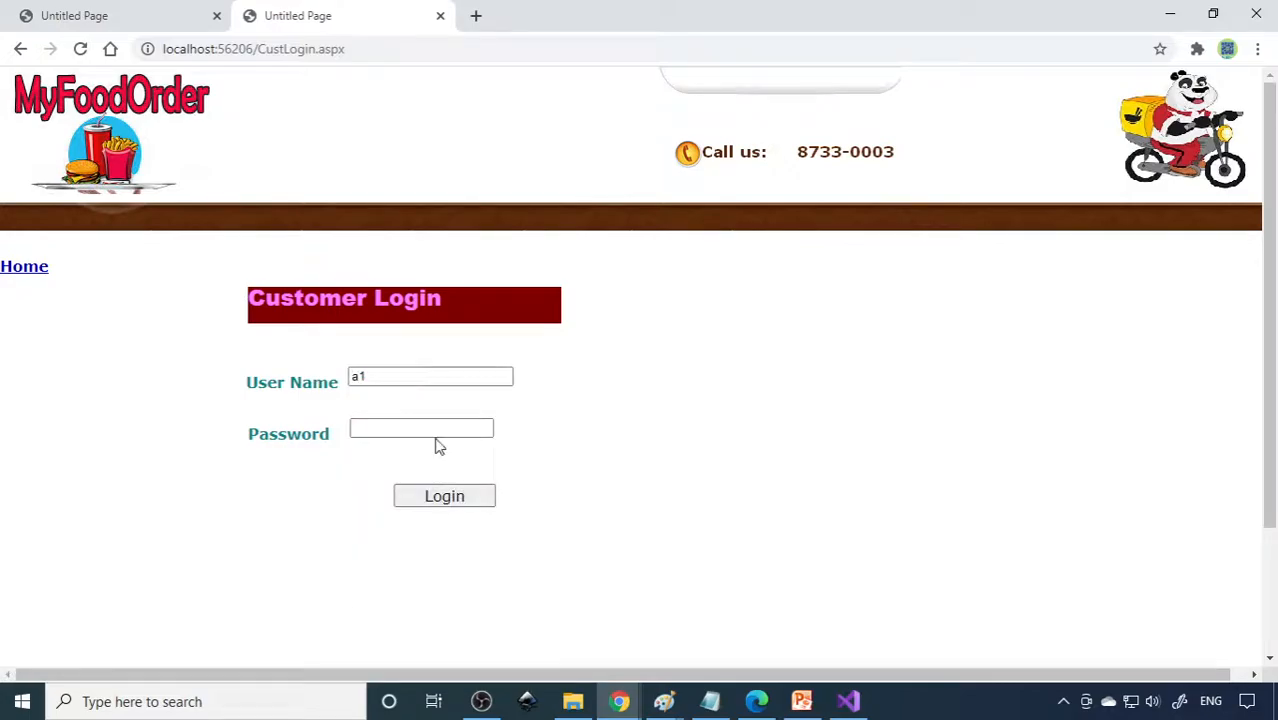
click(444, 496)
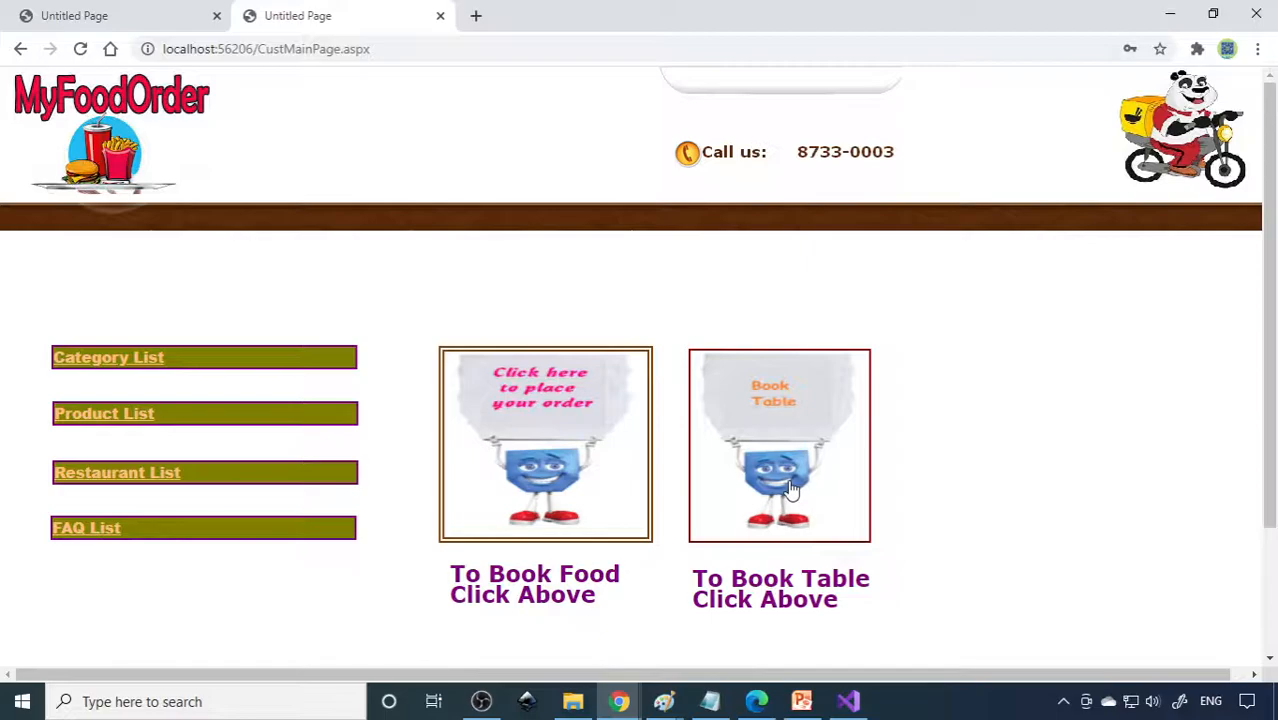
Step: Book table 1002 for 14-Mar-2021 in the 10-11 slot and save
click(779, 445)
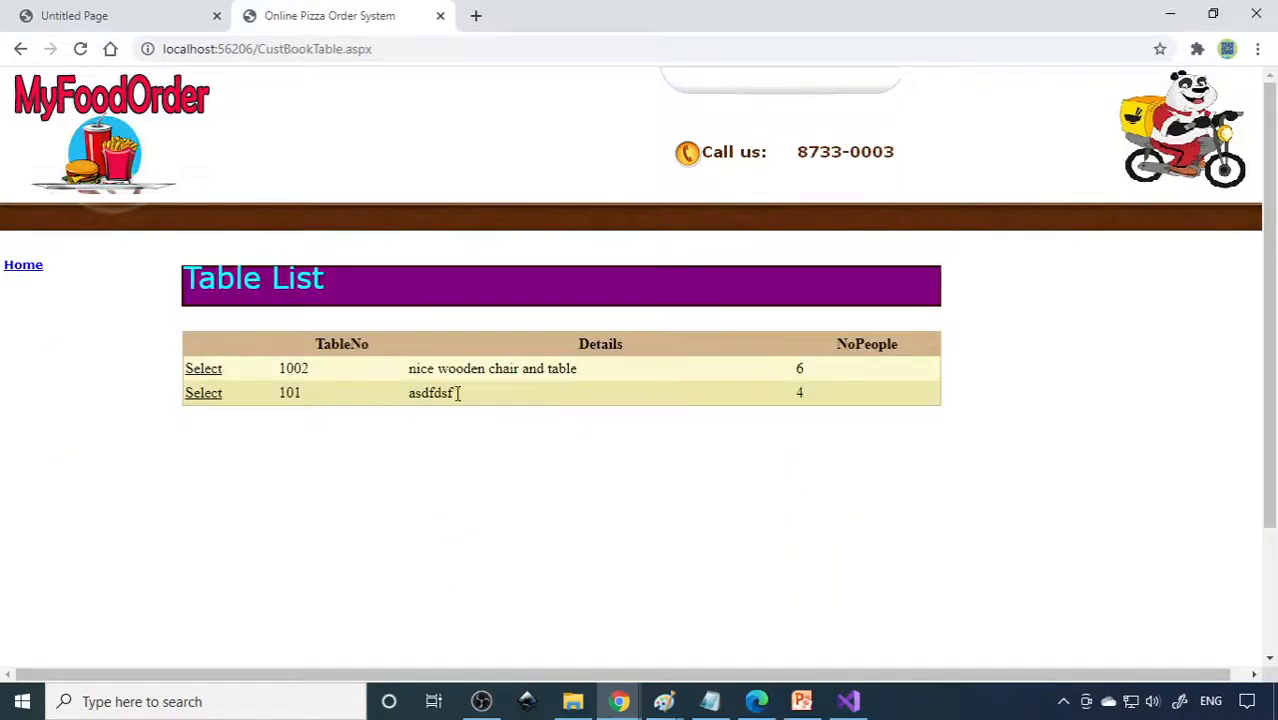
mouse_move(798, 386)
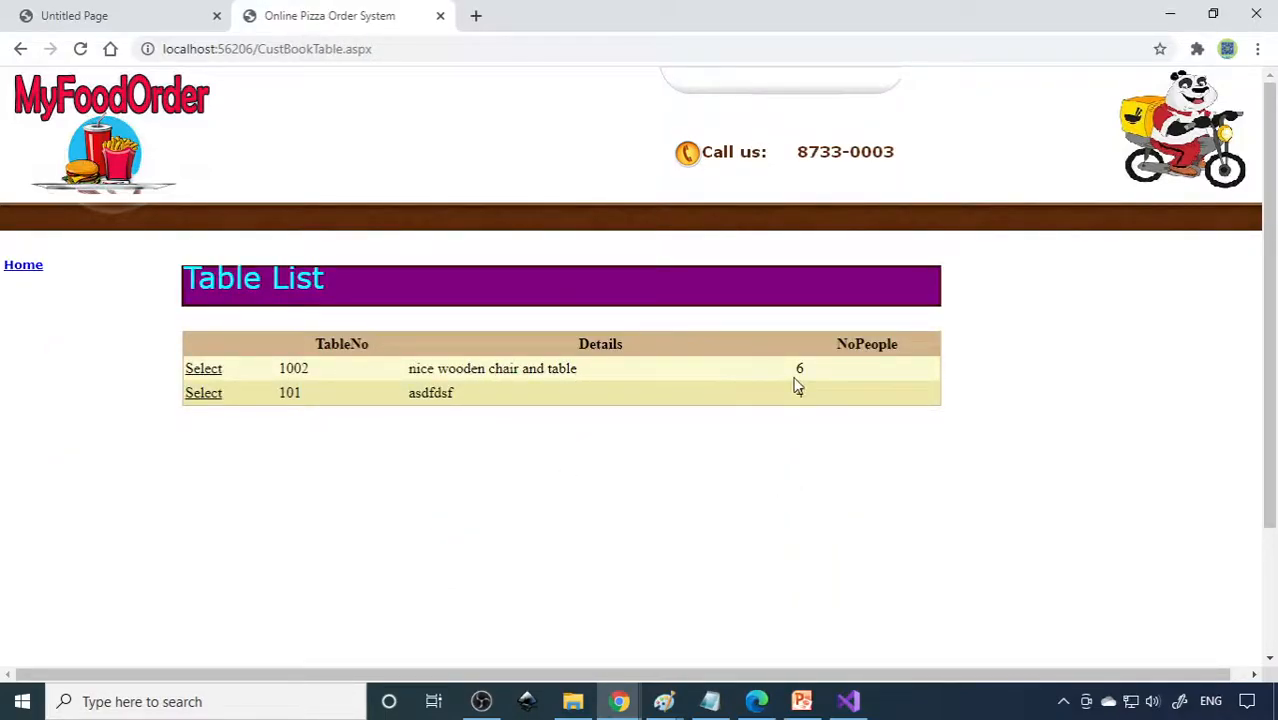
click(203, 368)
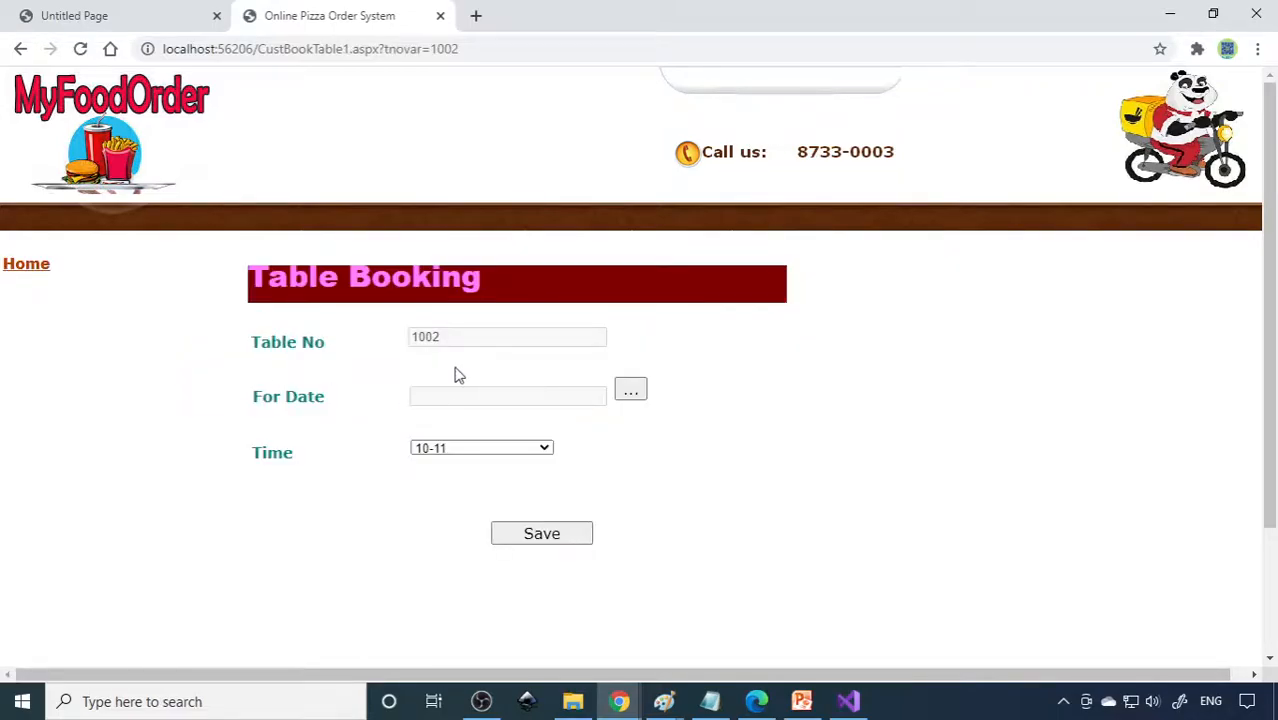
click(630, 389)
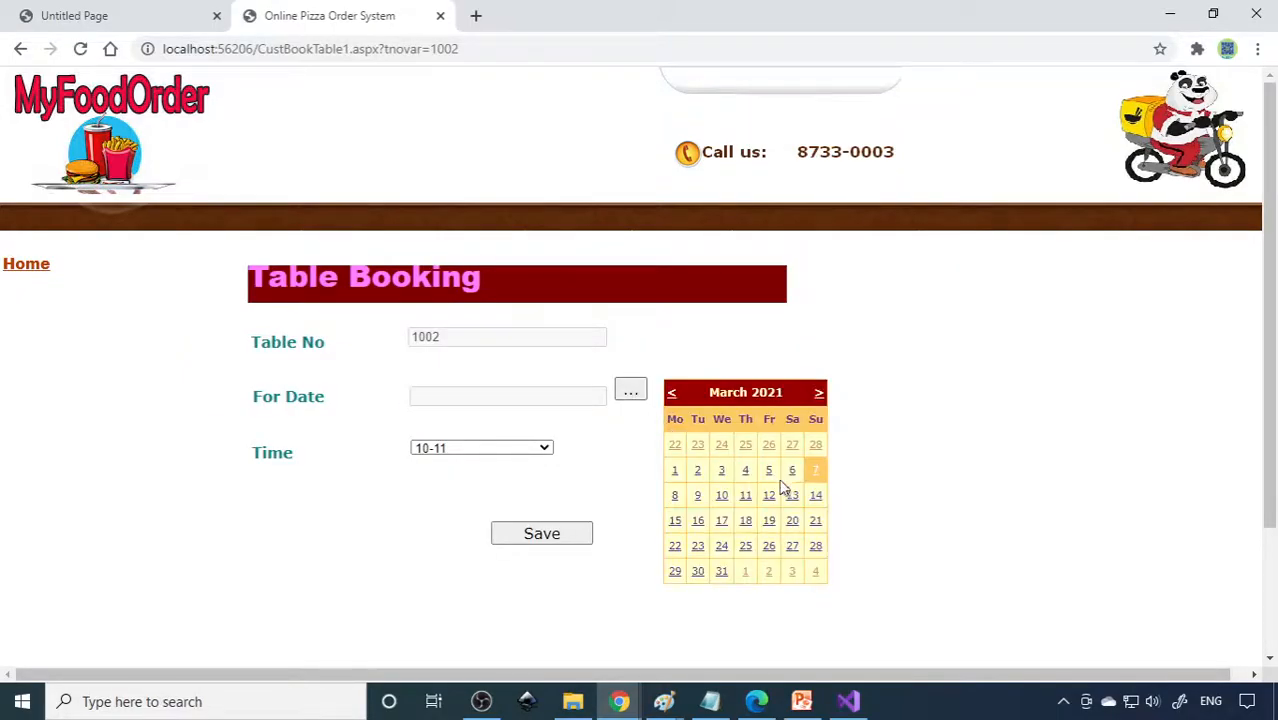
click(815, 495)
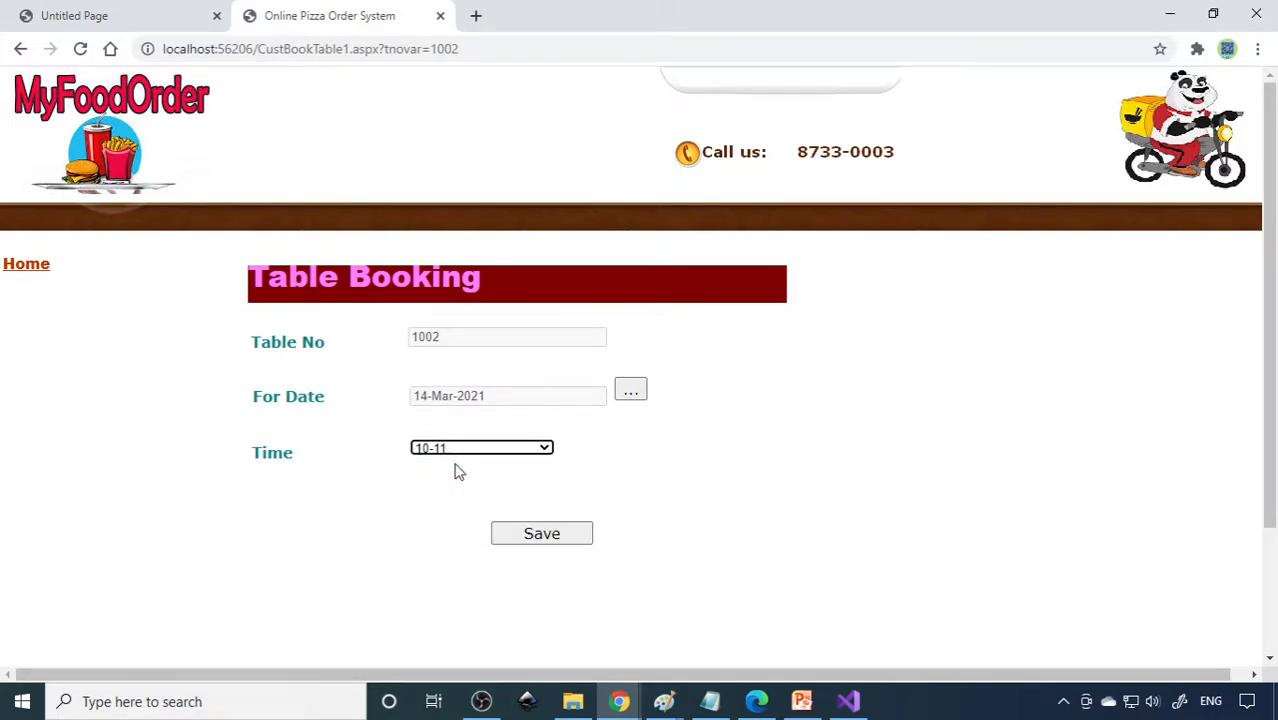
click(541, 533)
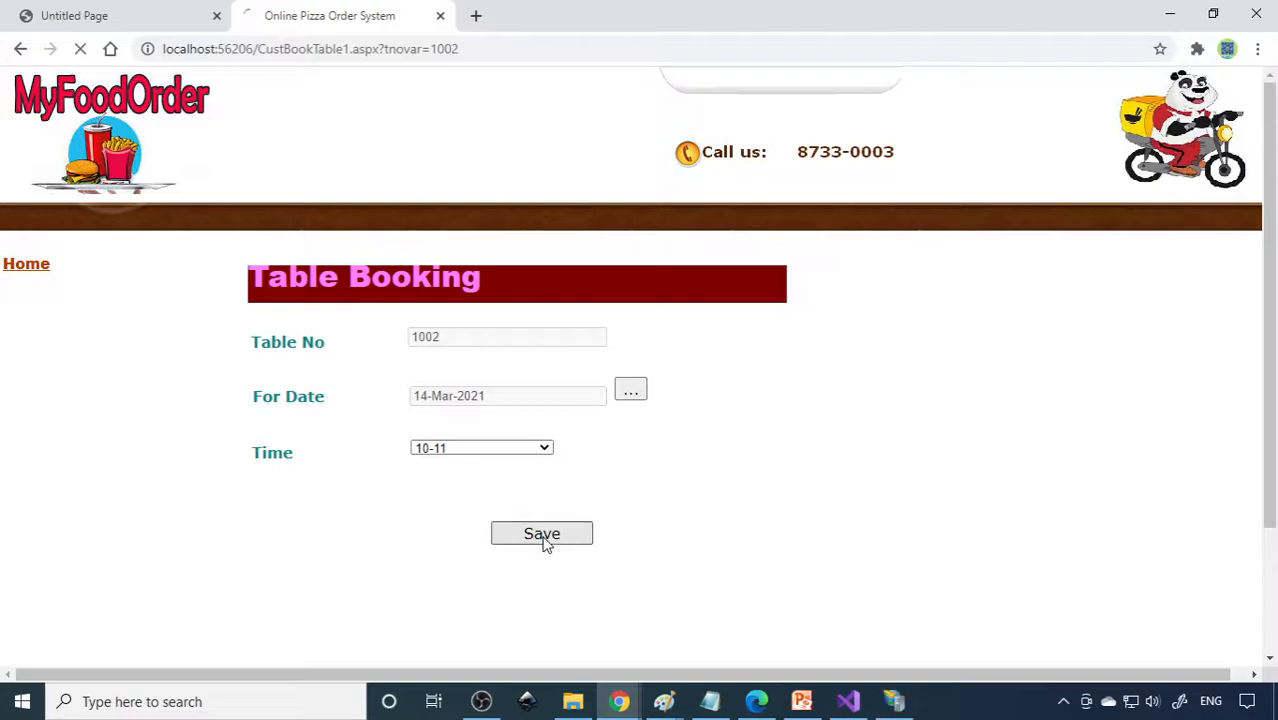
click(542, 533)
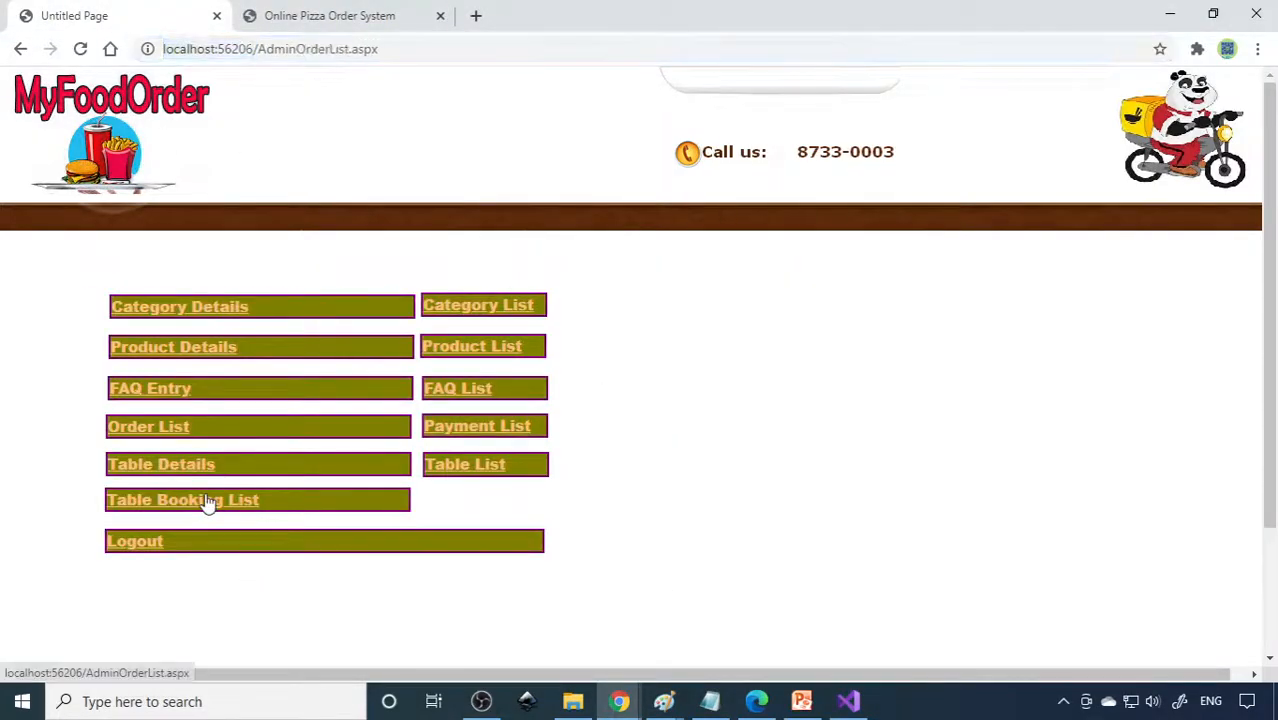
Step: Page through the admin Order List, then reach the customer Choose Category page
click(148, 426)
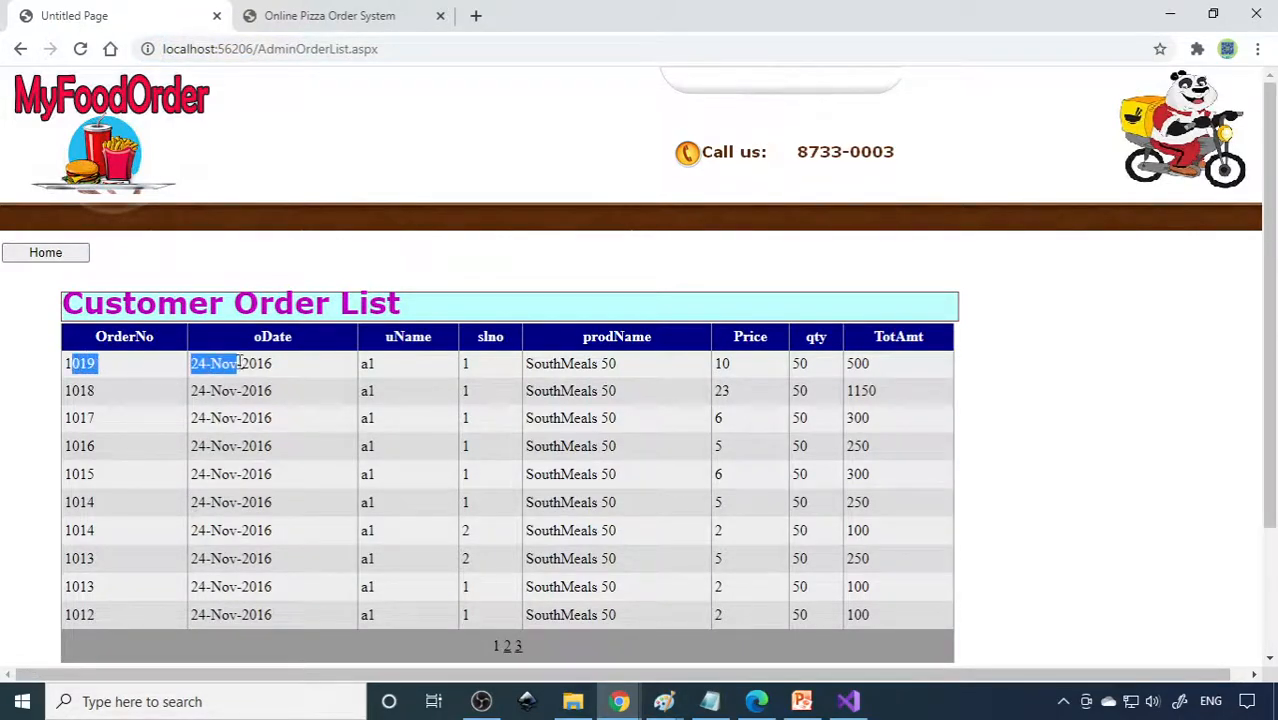
click(518, 645)
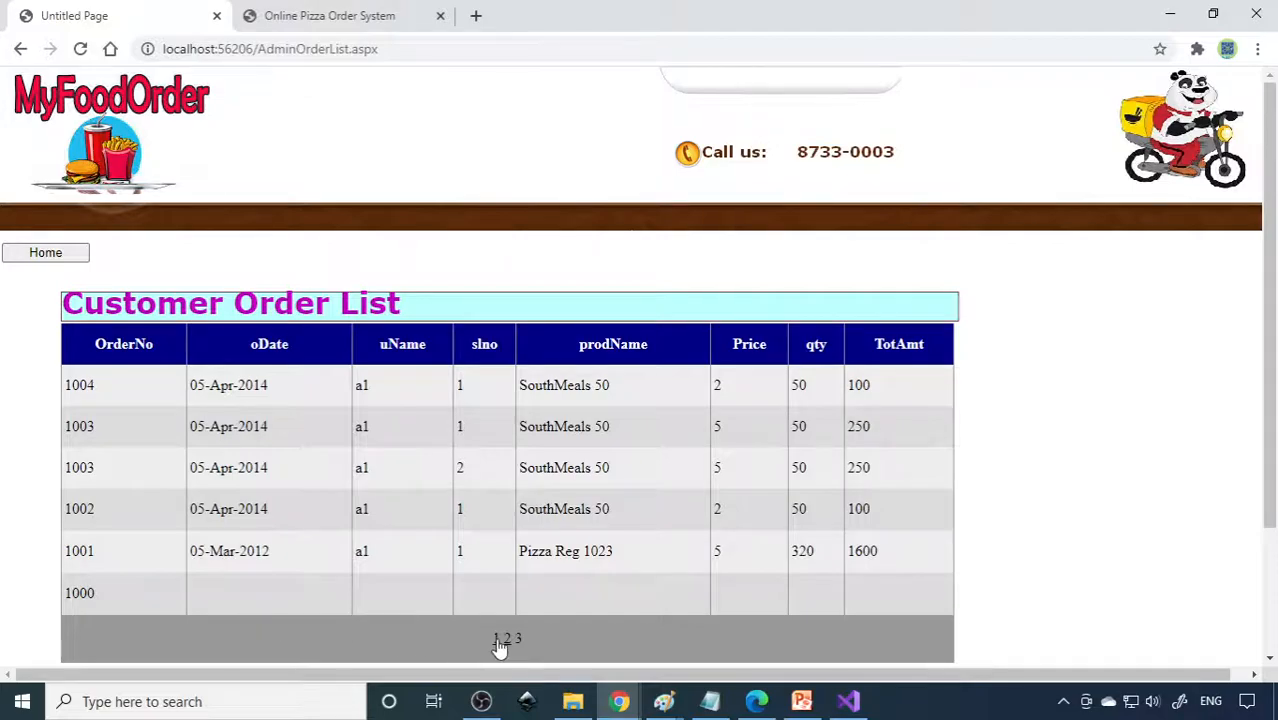
click(500, 638)
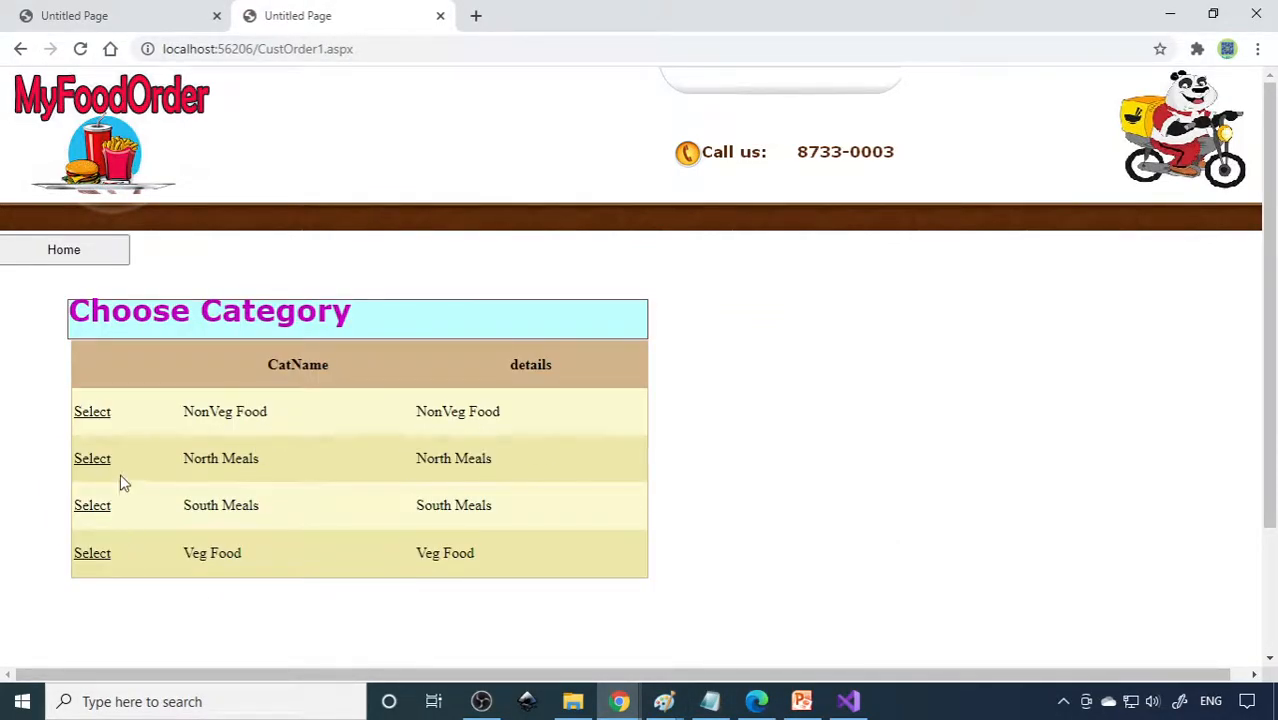
Step: Order 6 Chicken Kabab from NonVeg Food and confirm the success alert
click(92, 411)
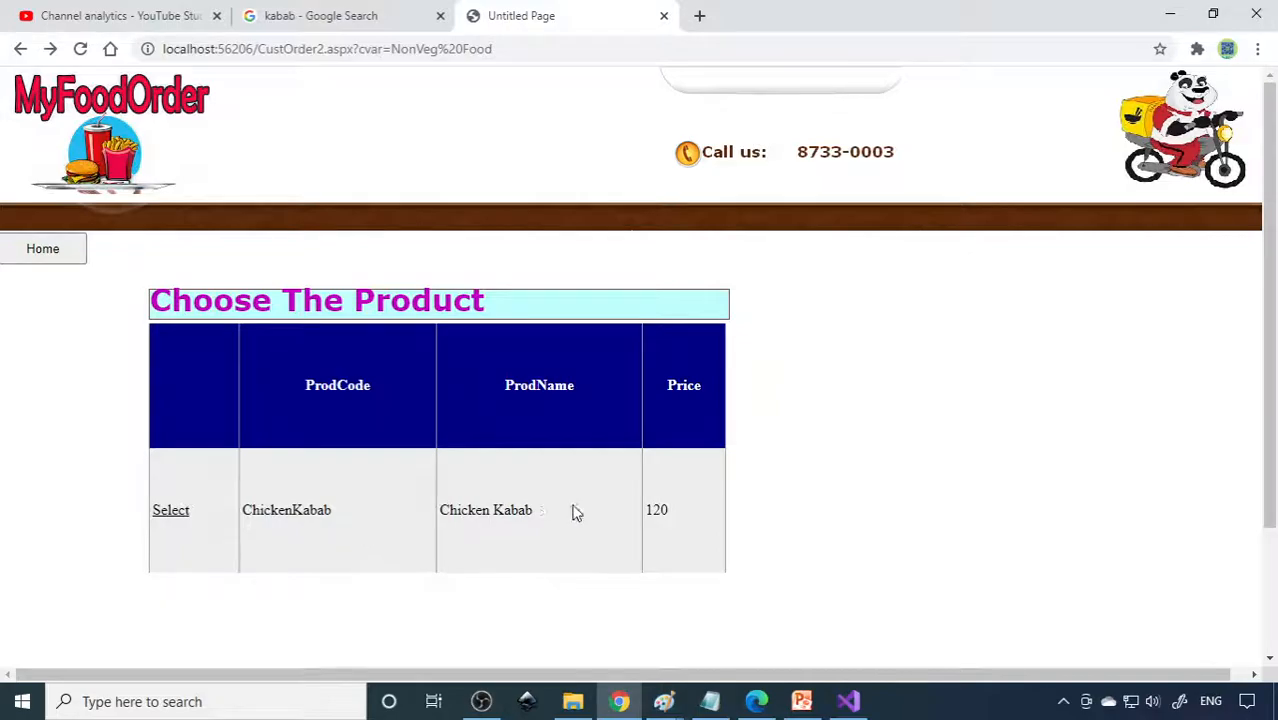
click(170, 510)
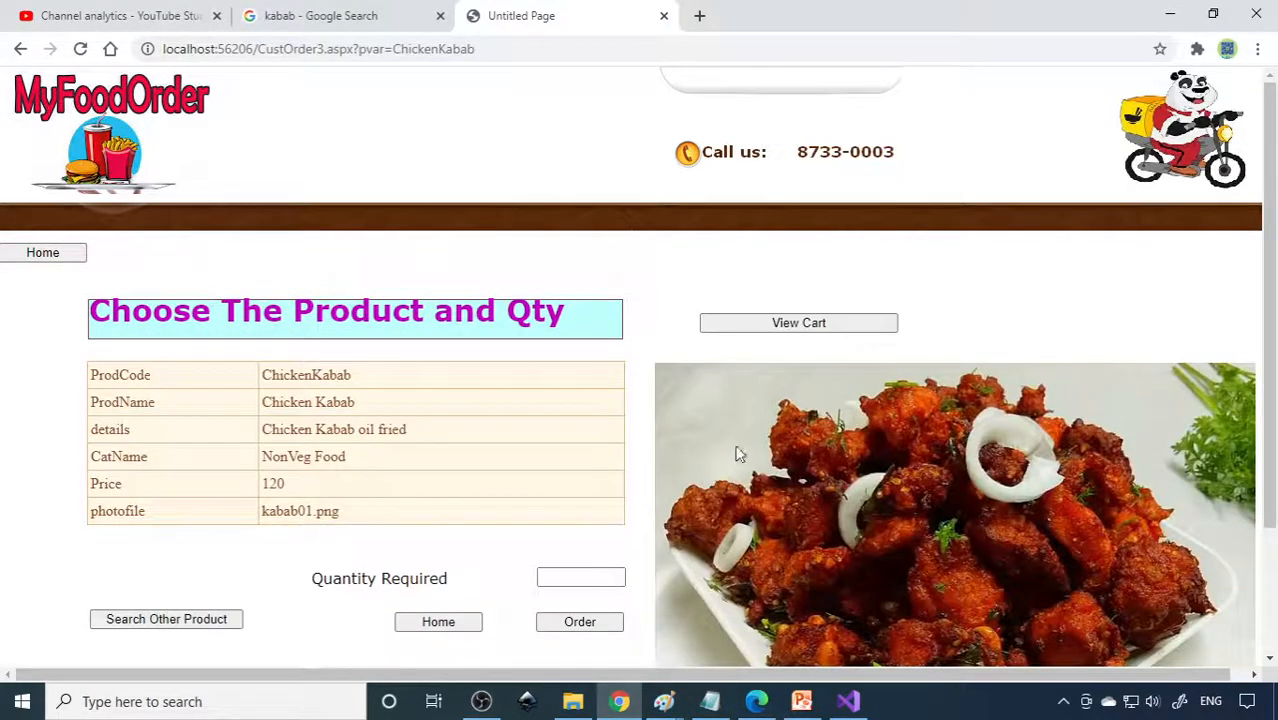
click(581, 578)
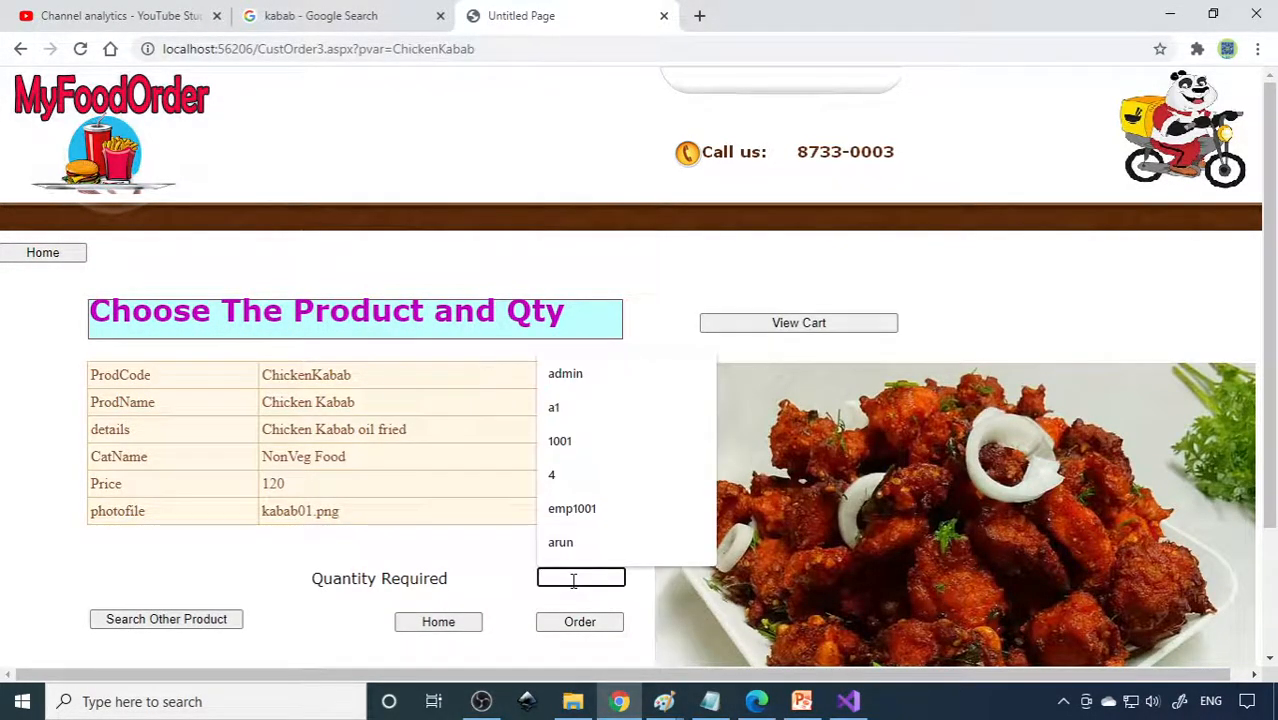
text(6)
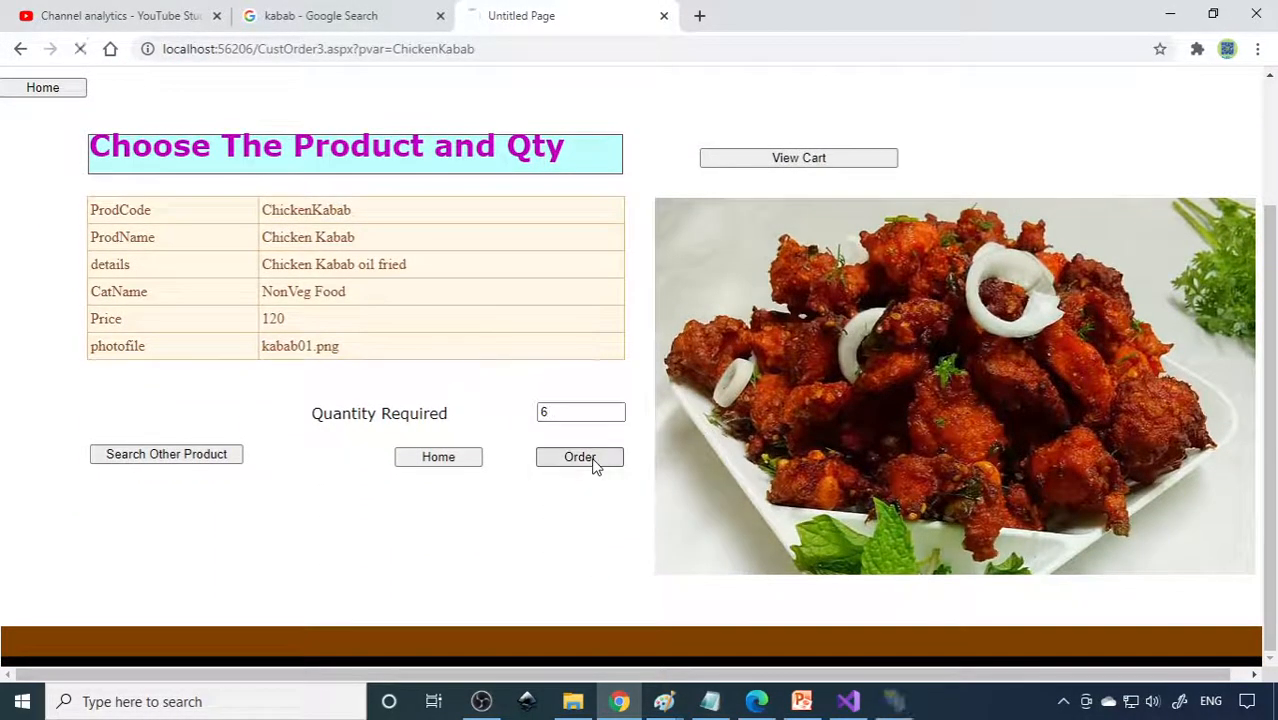
click(580, 457)
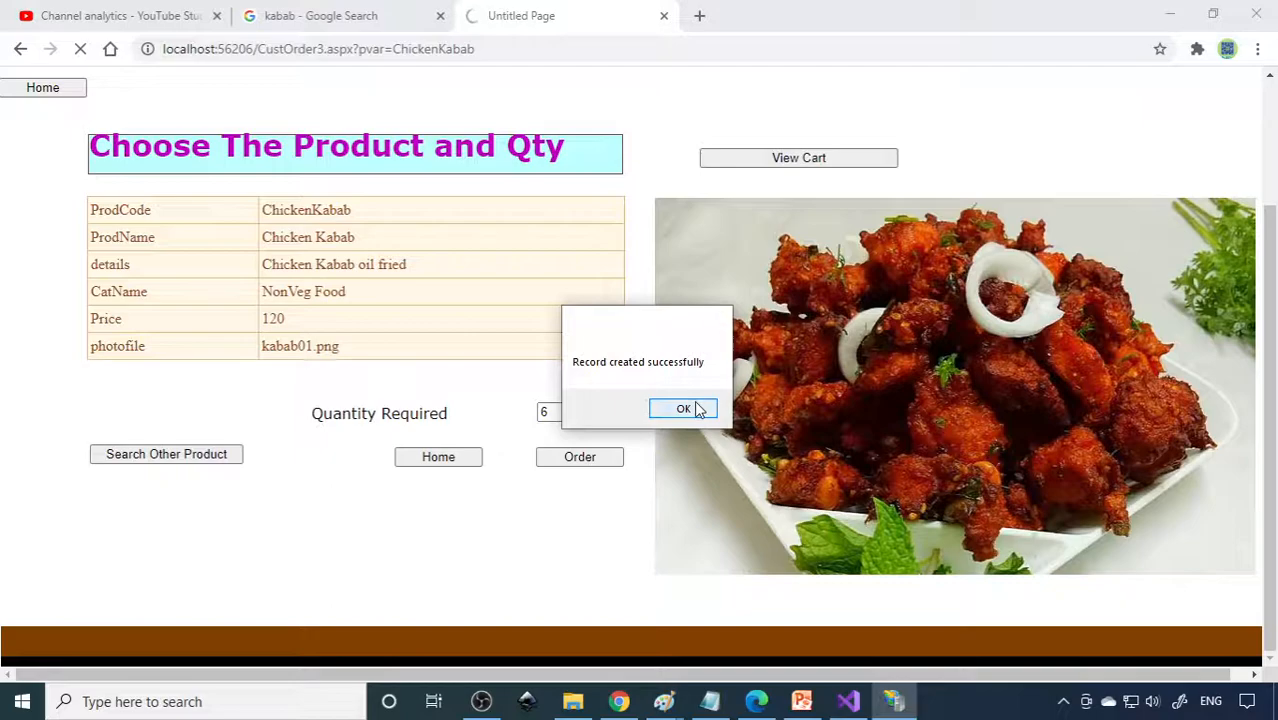
click(683, 409)
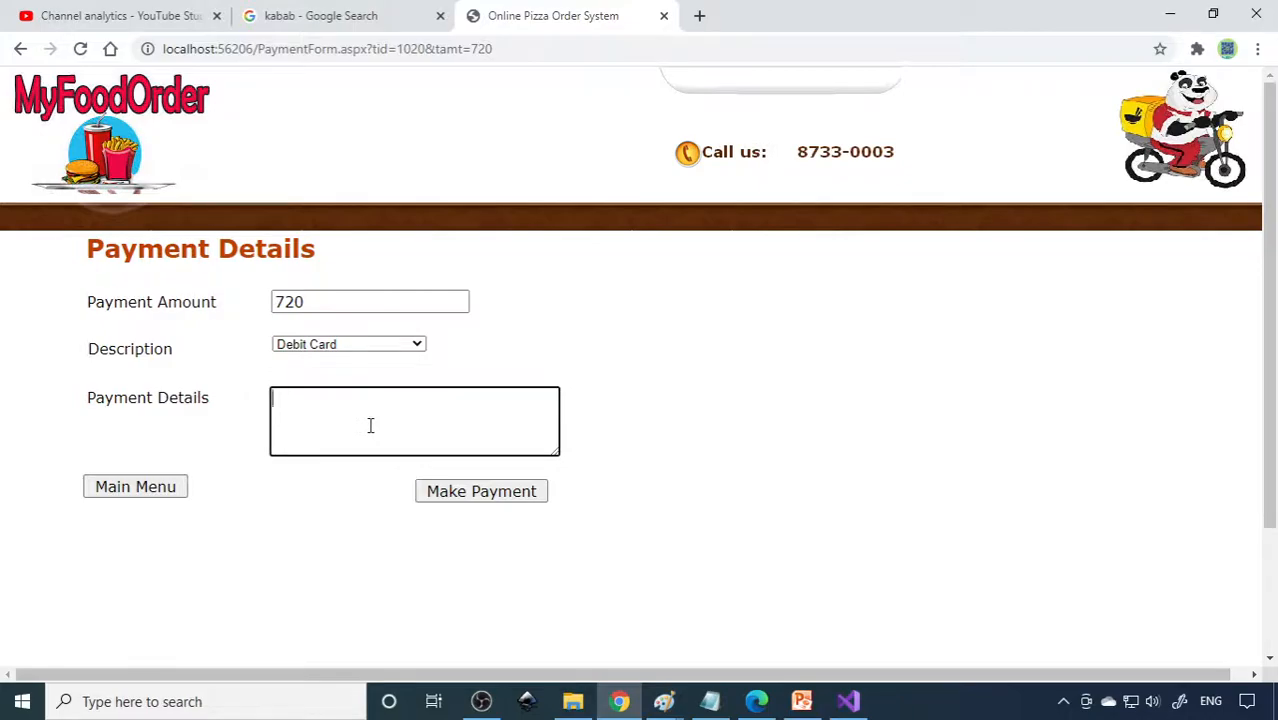
Step: Submit the 720 payment with details 'can card payment' and return to MainPage
text(can card)
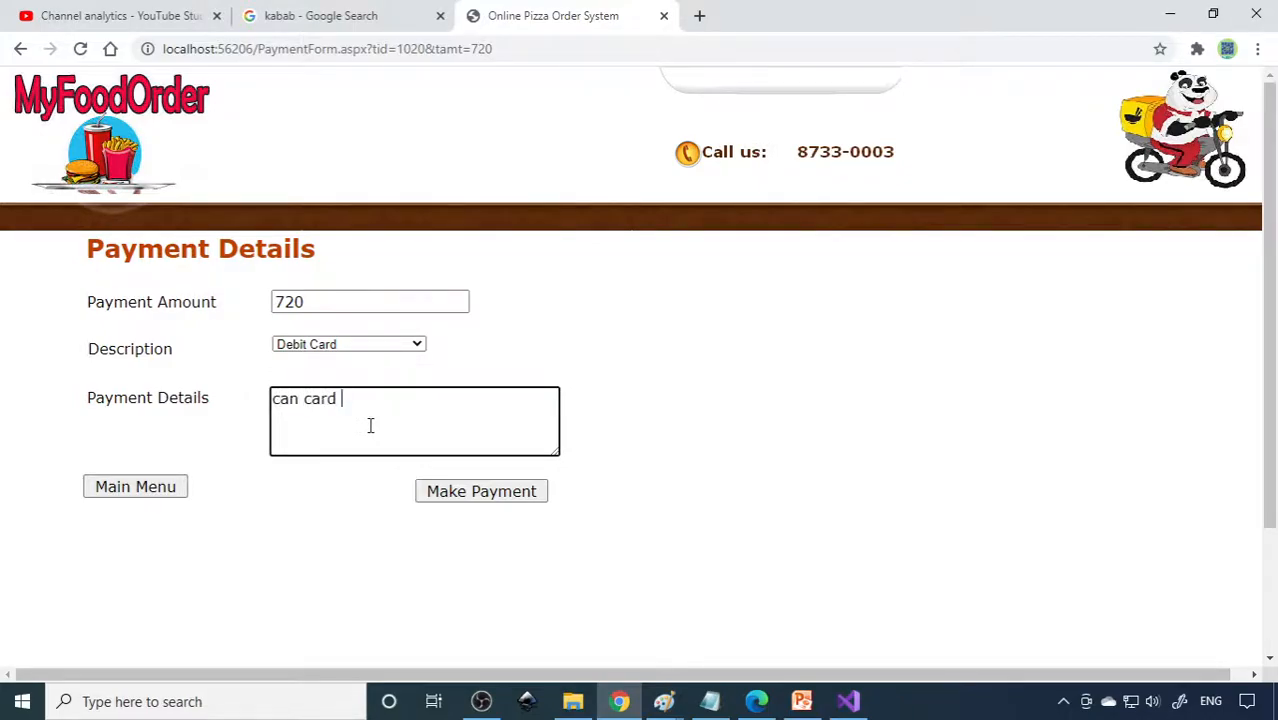
text(payment)
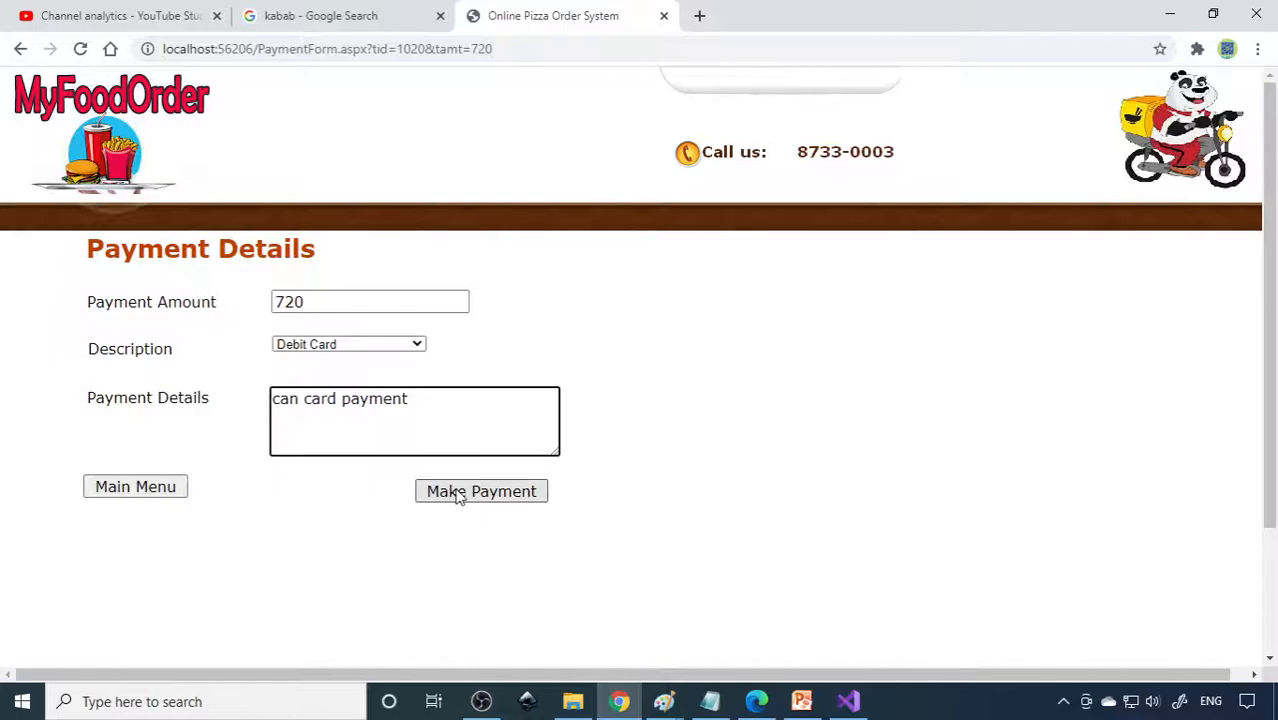
click(481, 491)
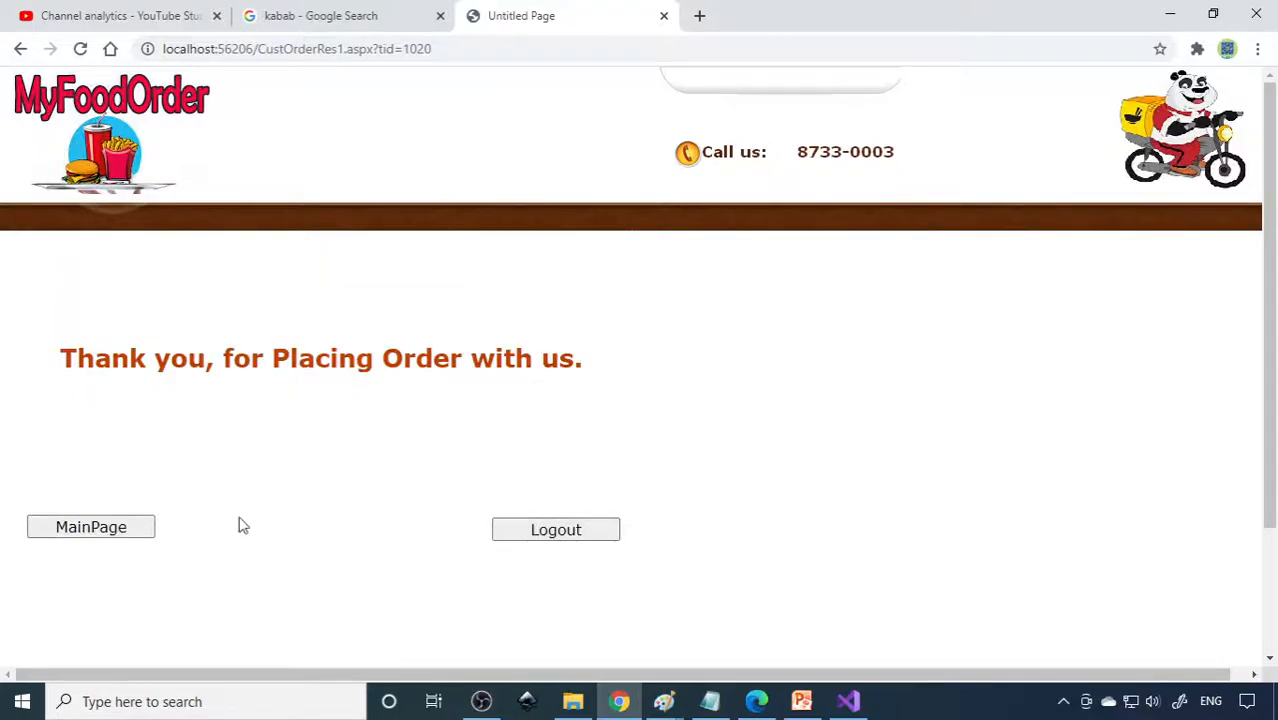
click(90, 527)
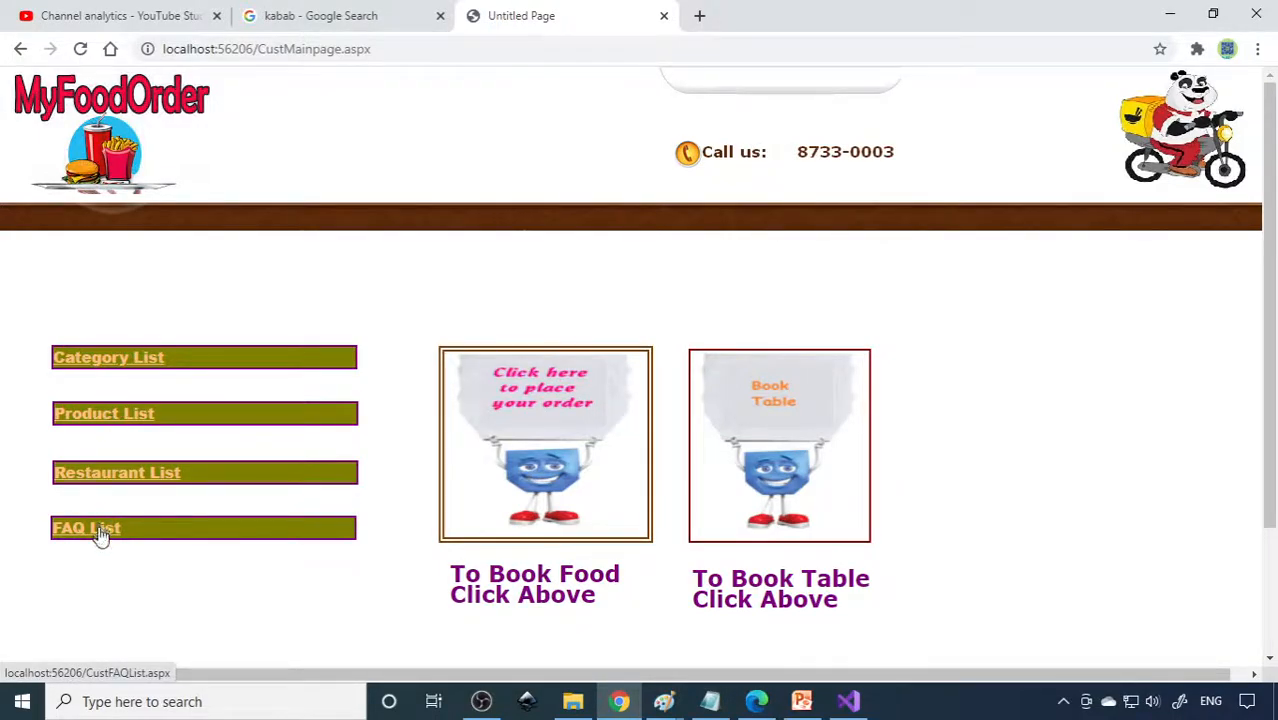
mouse_move(108, 357)
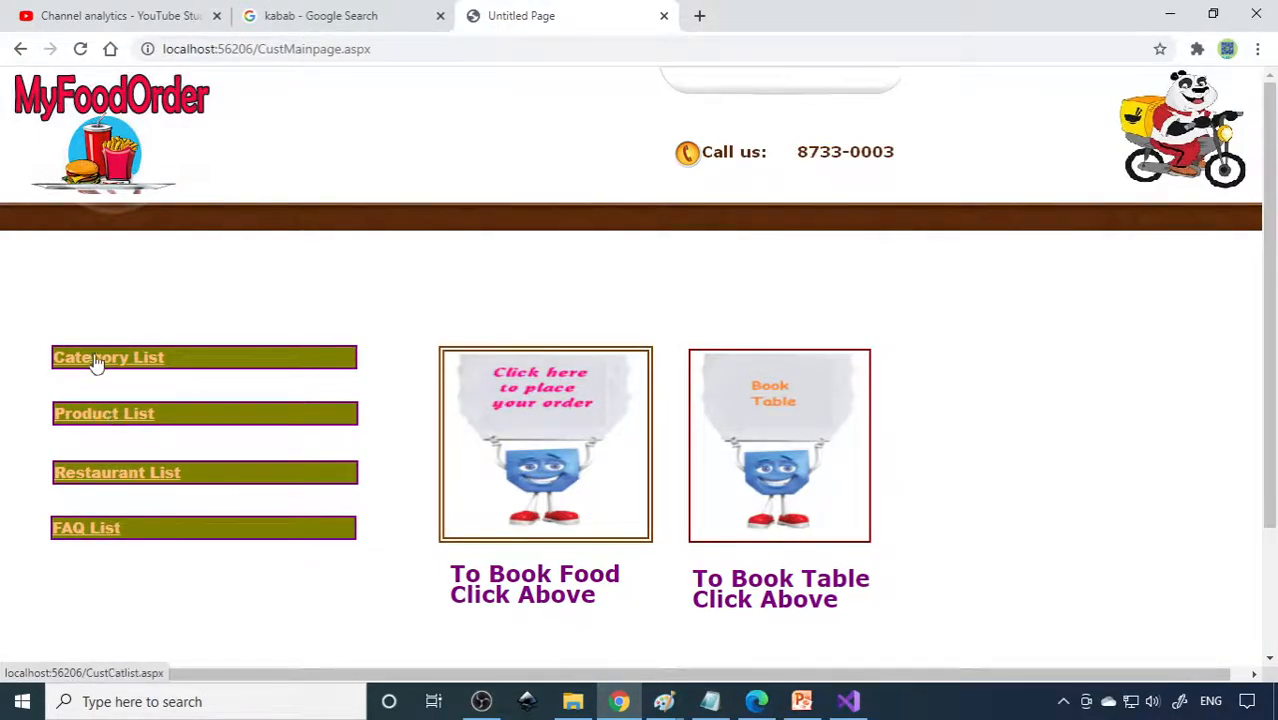
Step: Open the table booking list showing tables 1002 and 101 from the customer main page
scroll(down, 3)
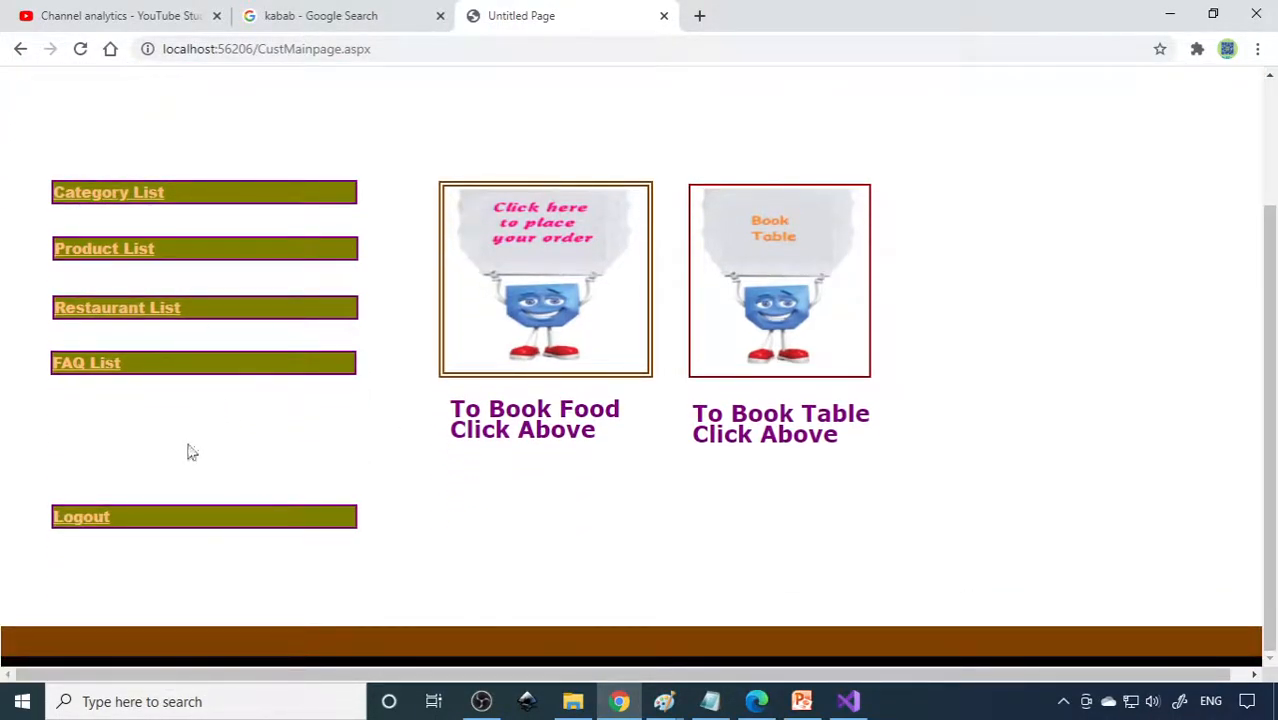
mouse_move(657, 587)
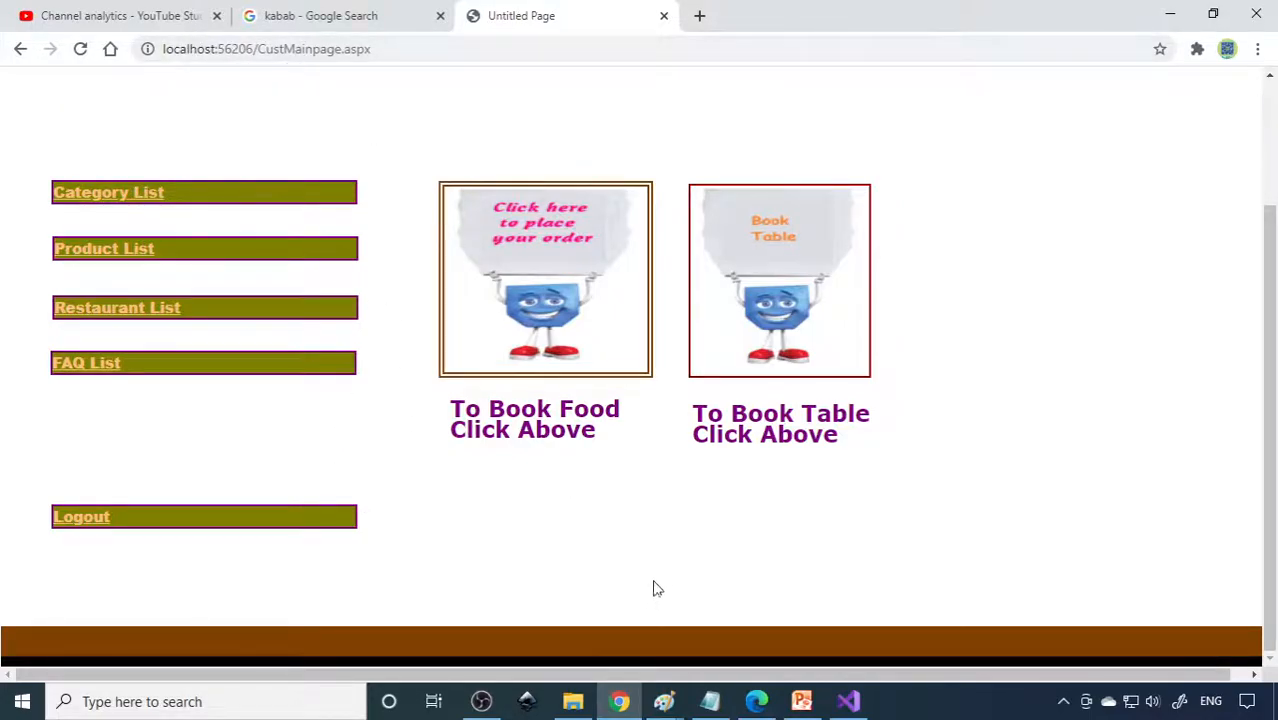
mouse_move(505, 353)
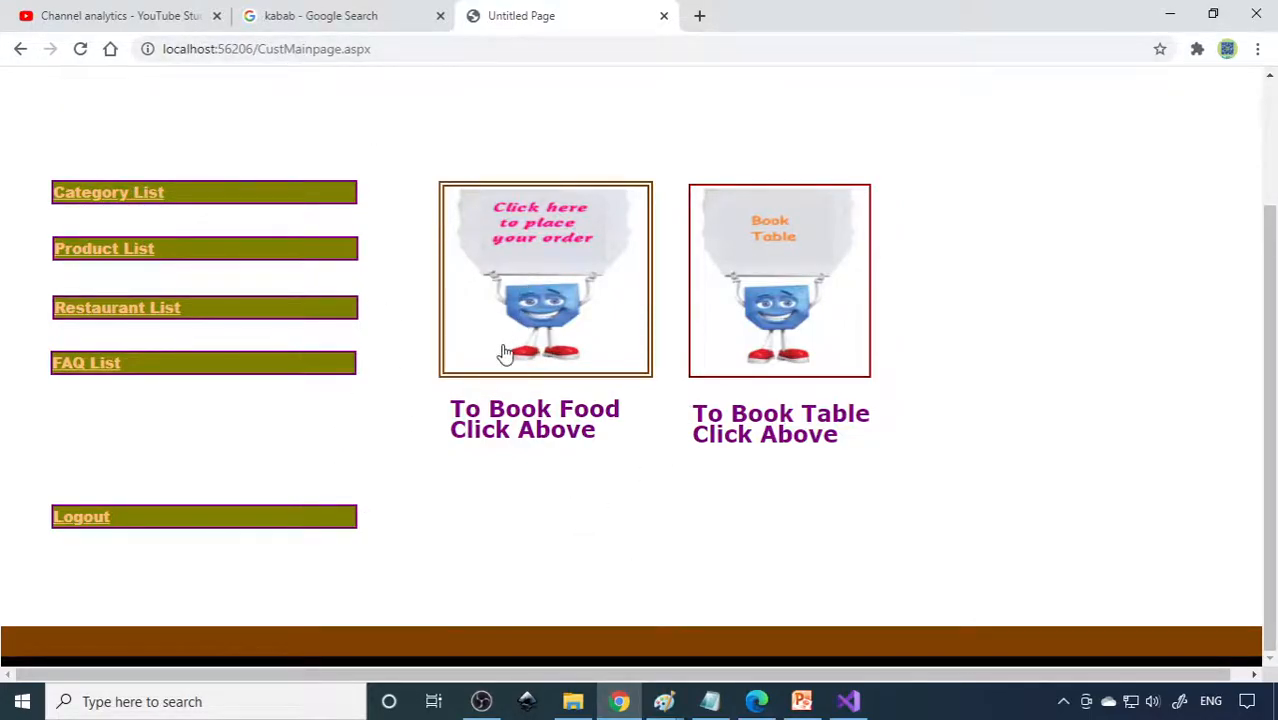
mouse_move(698, 378)
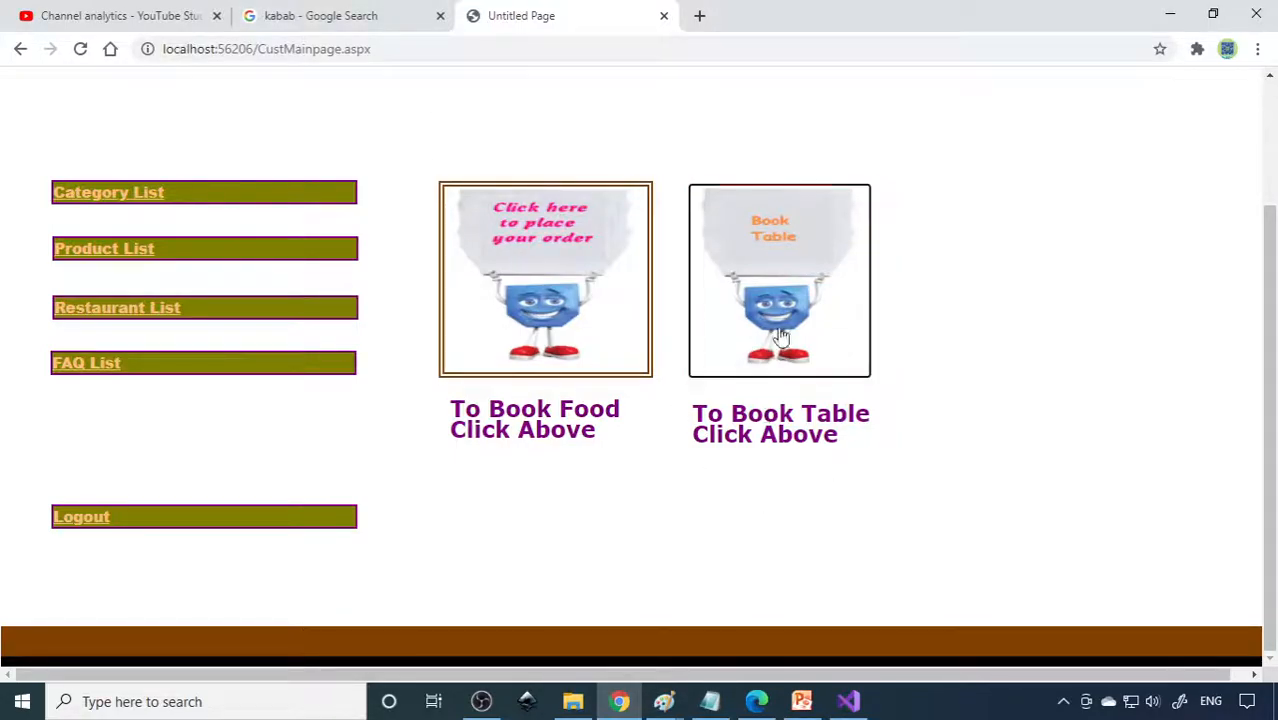
click(779, 280)
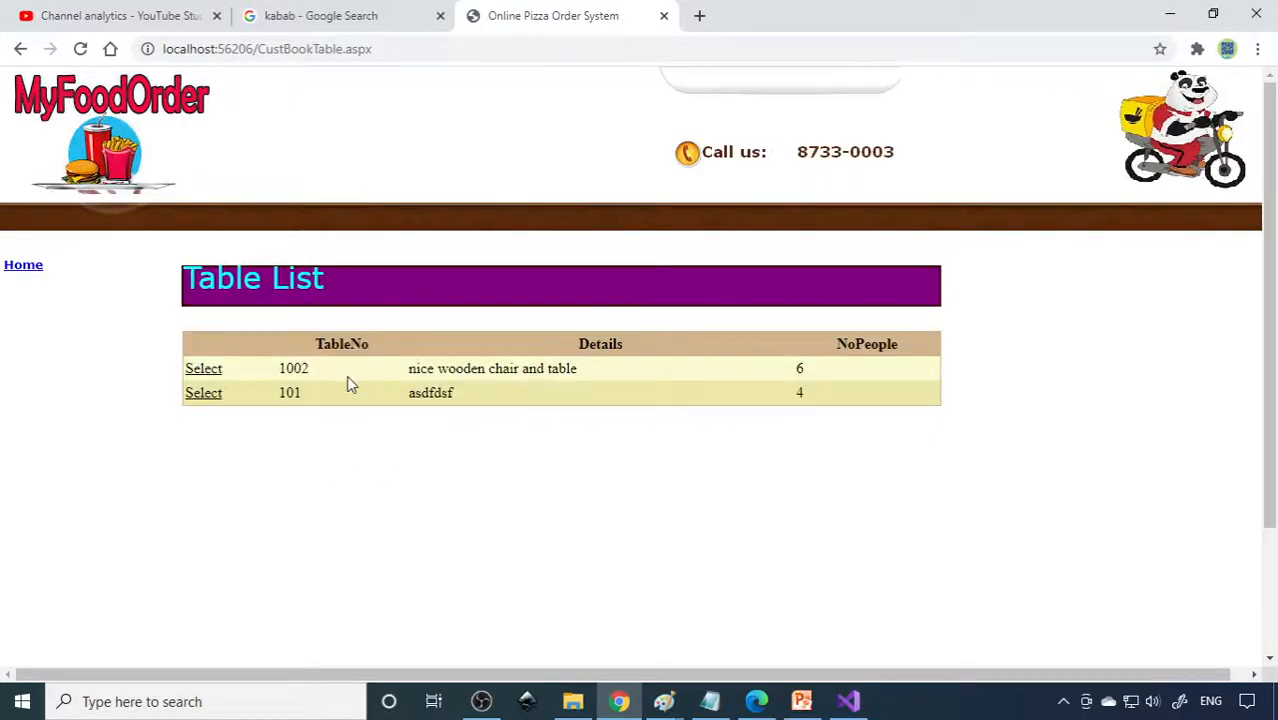